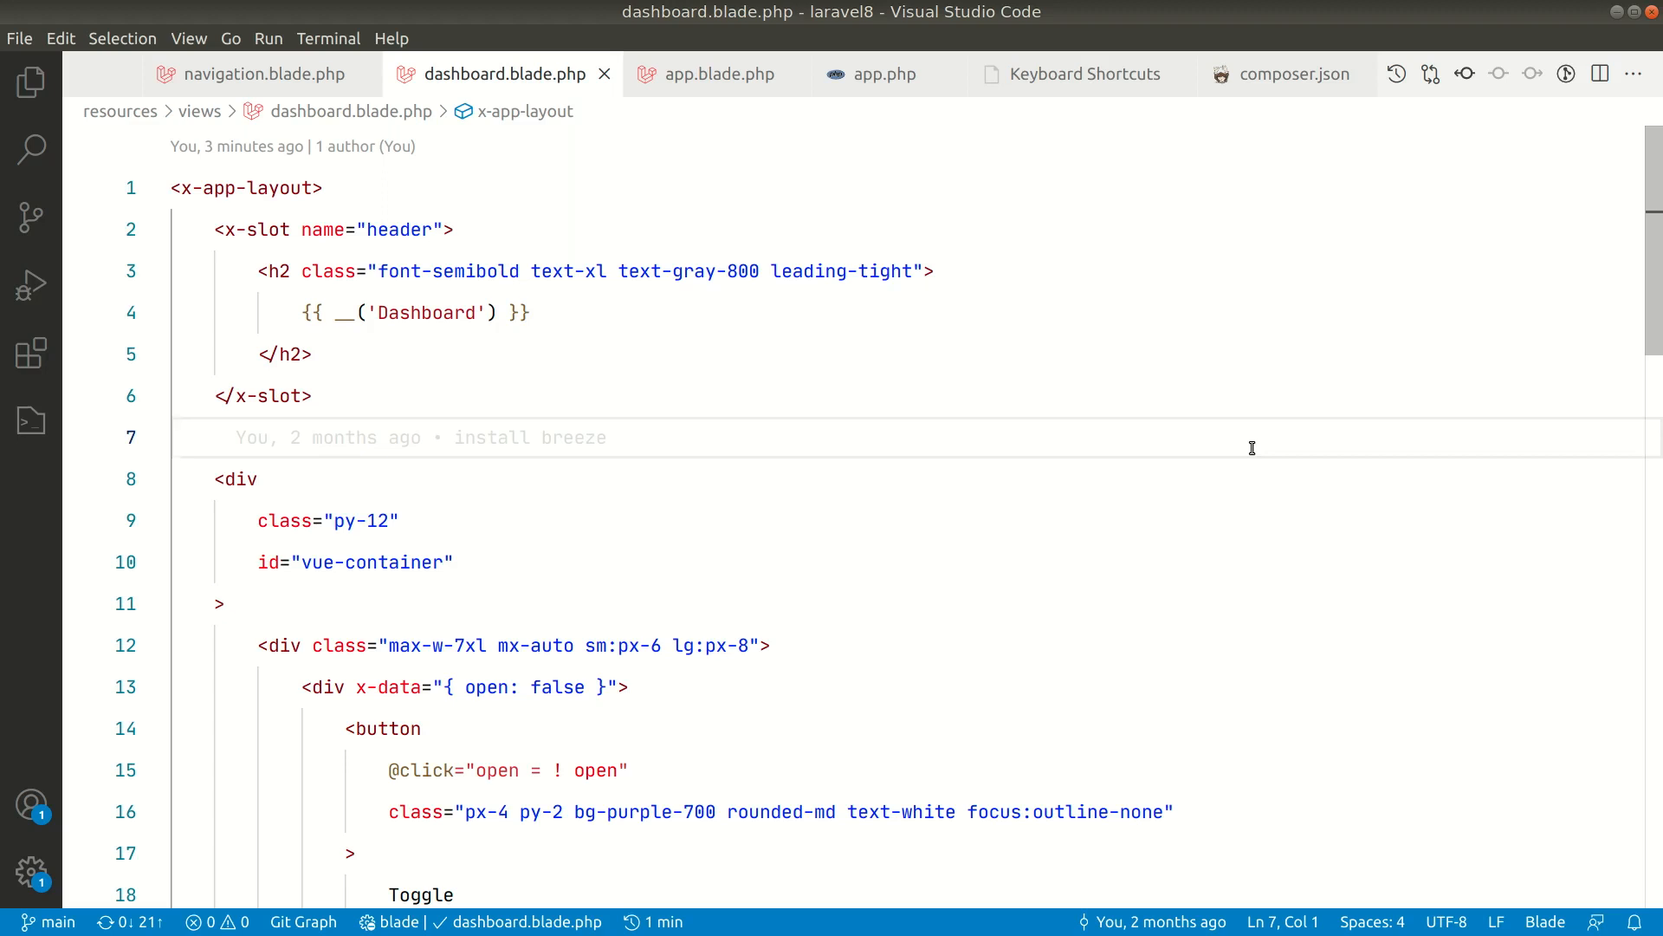
- Show the Explorer file tree, then switch the side bar to Search across files
click(173, 436)
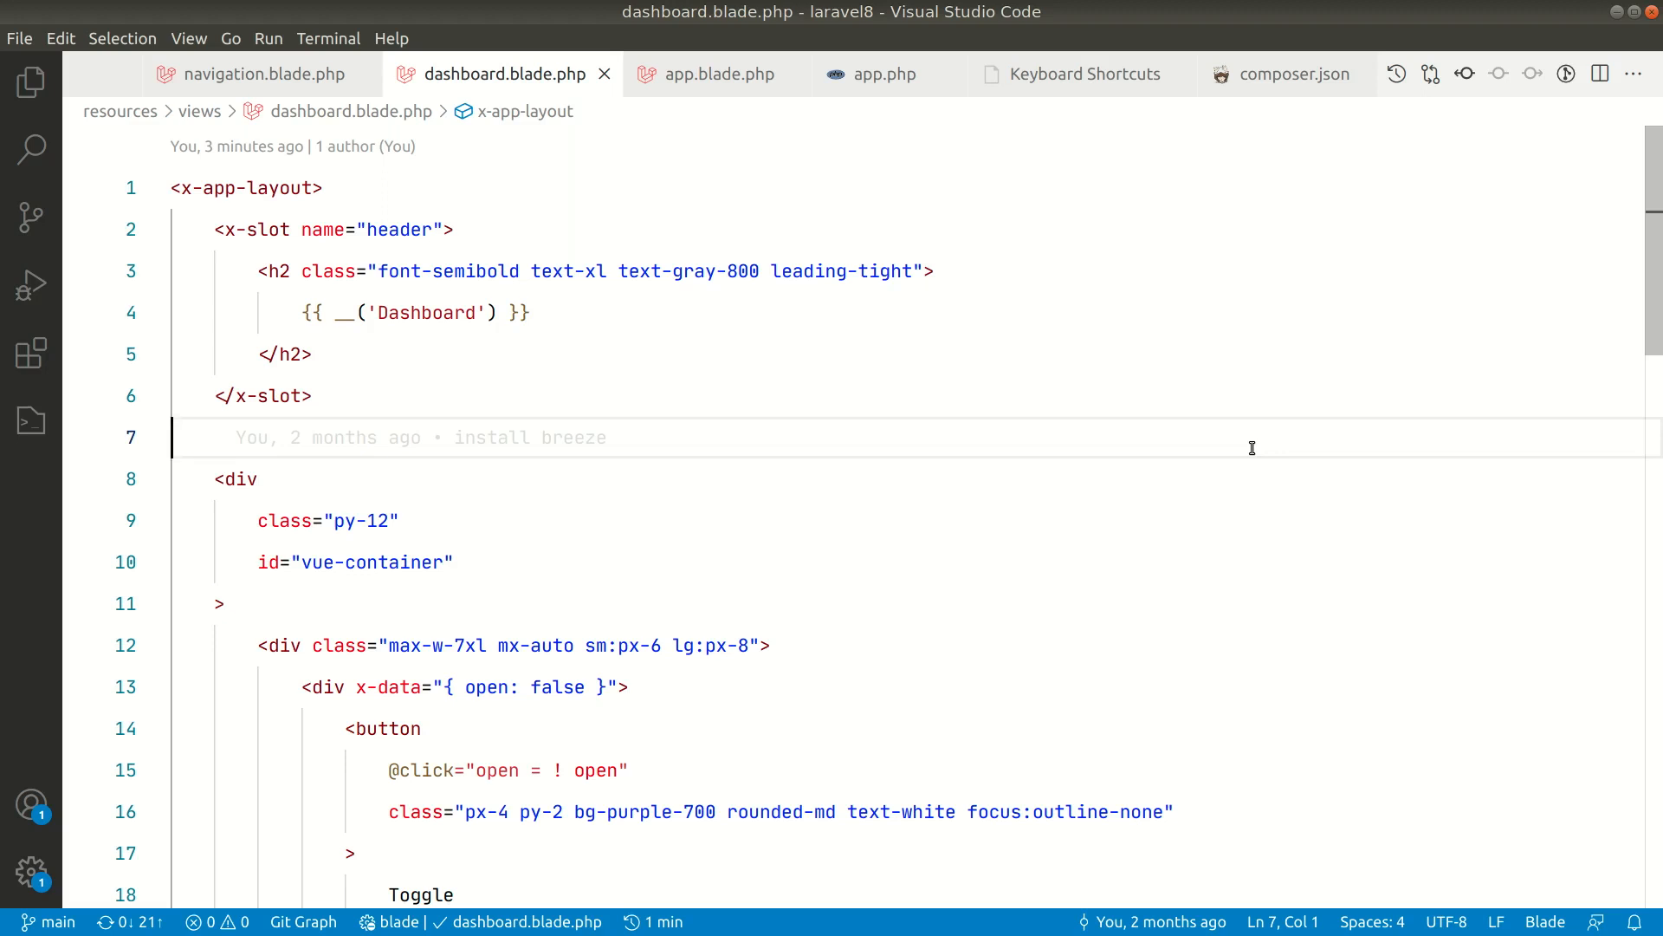
mouse_move(478, 379)
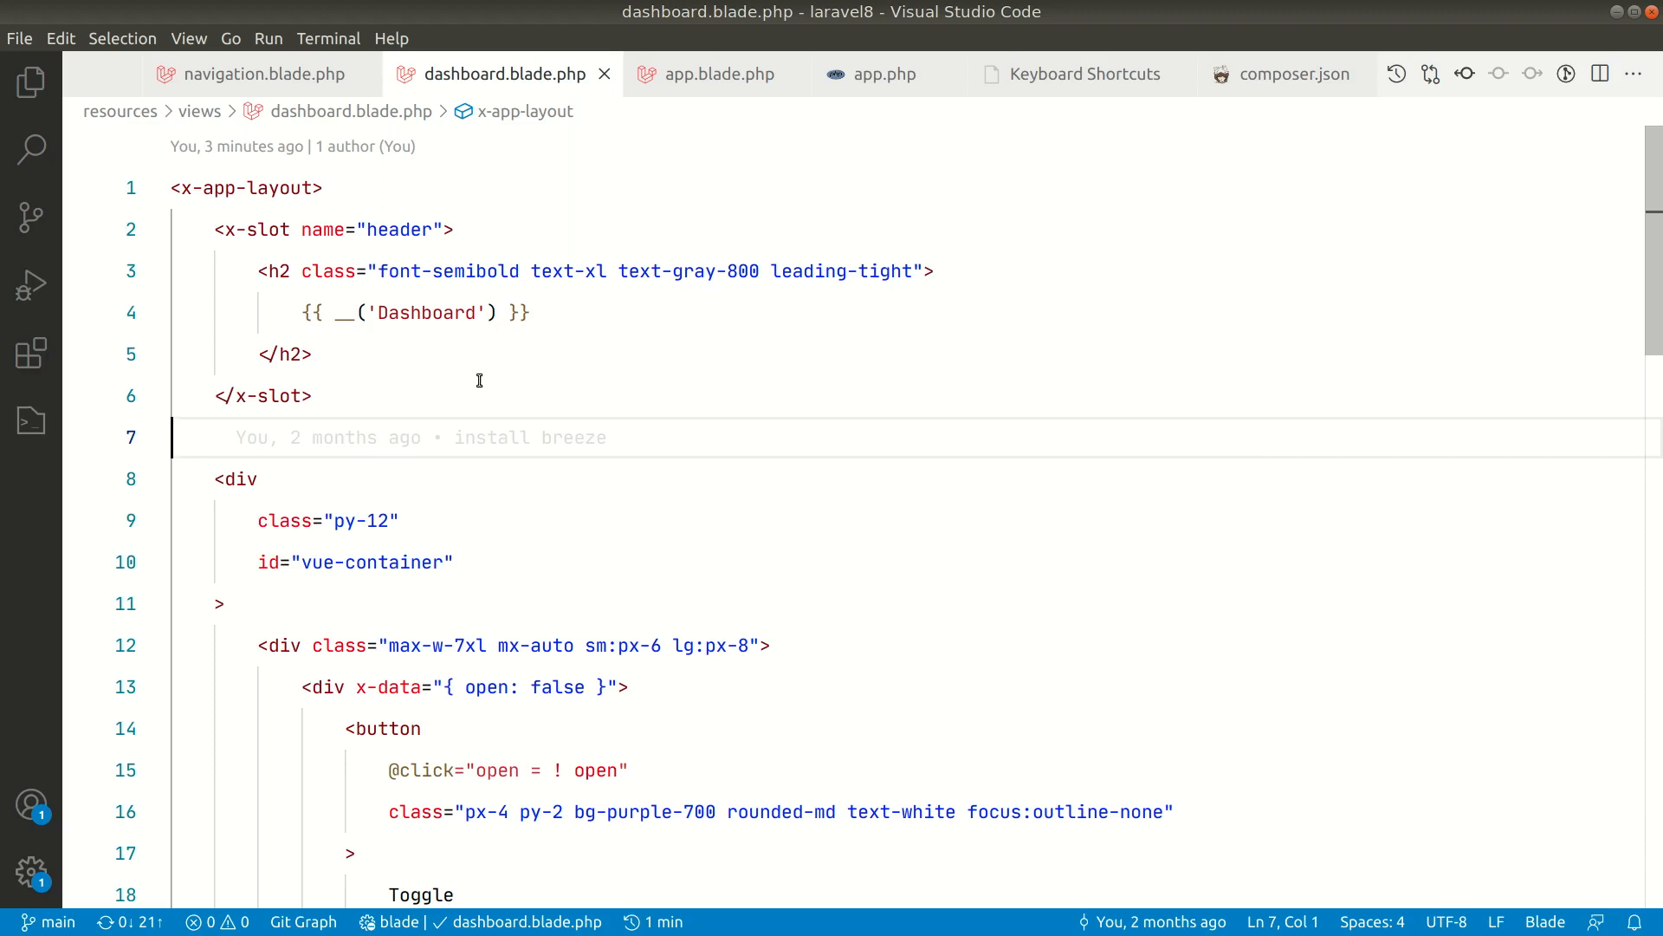
mouse_move(32, 81)
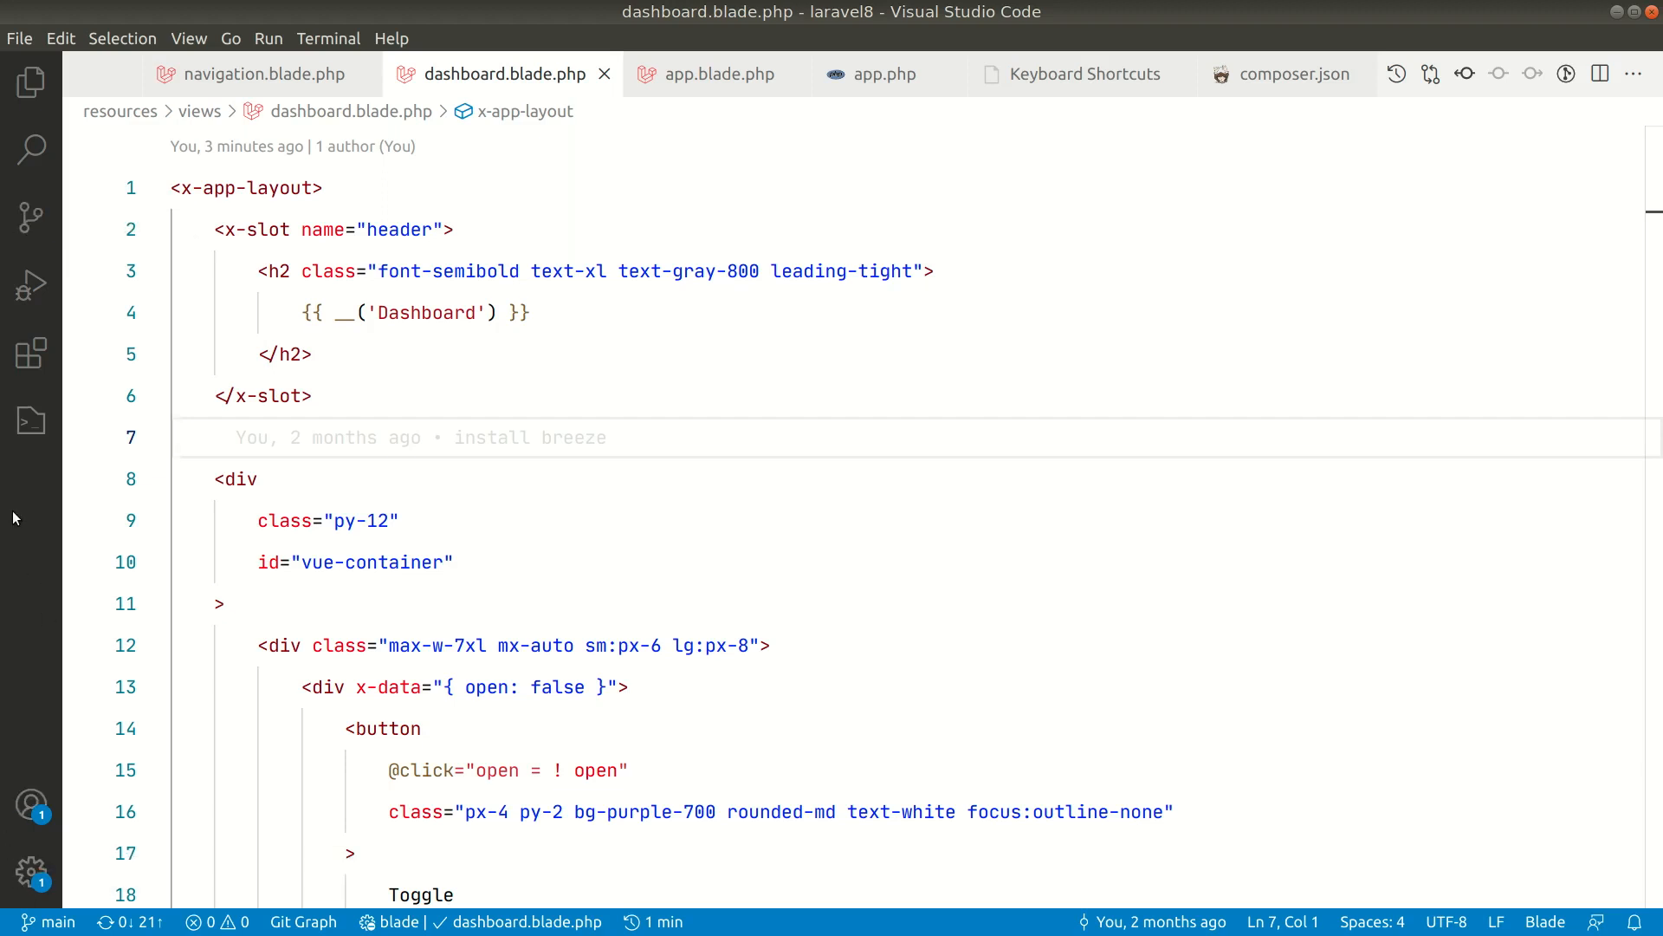
mouse_move(29, 420)
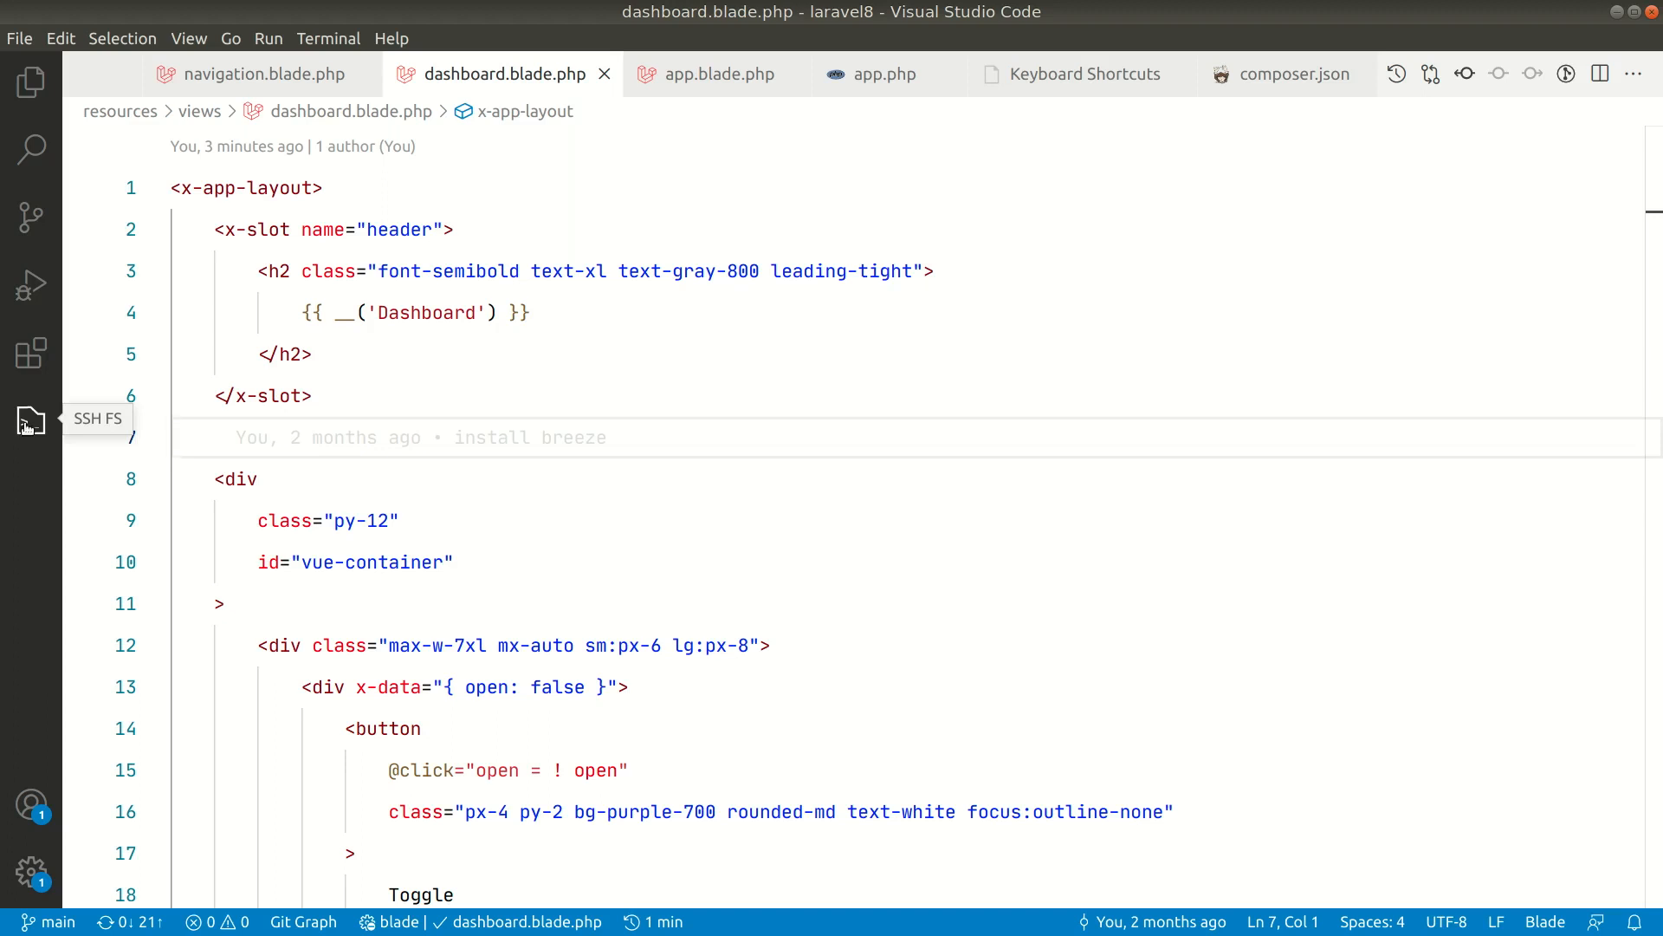
mouse_move(31, 82)
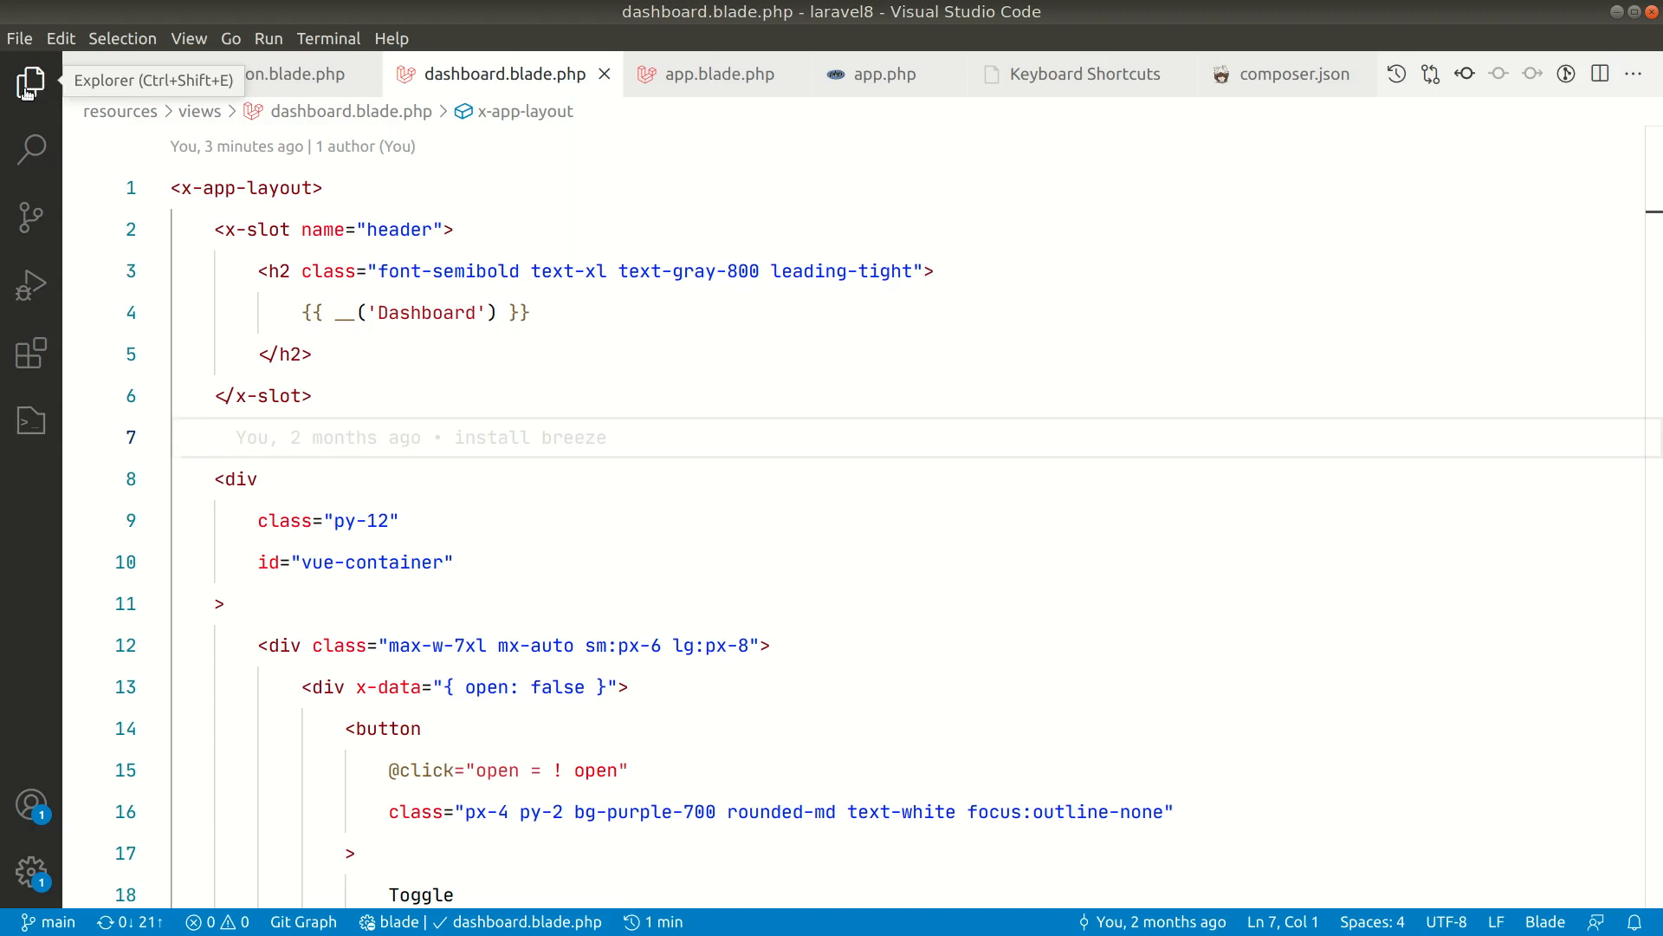
click(175, 437)
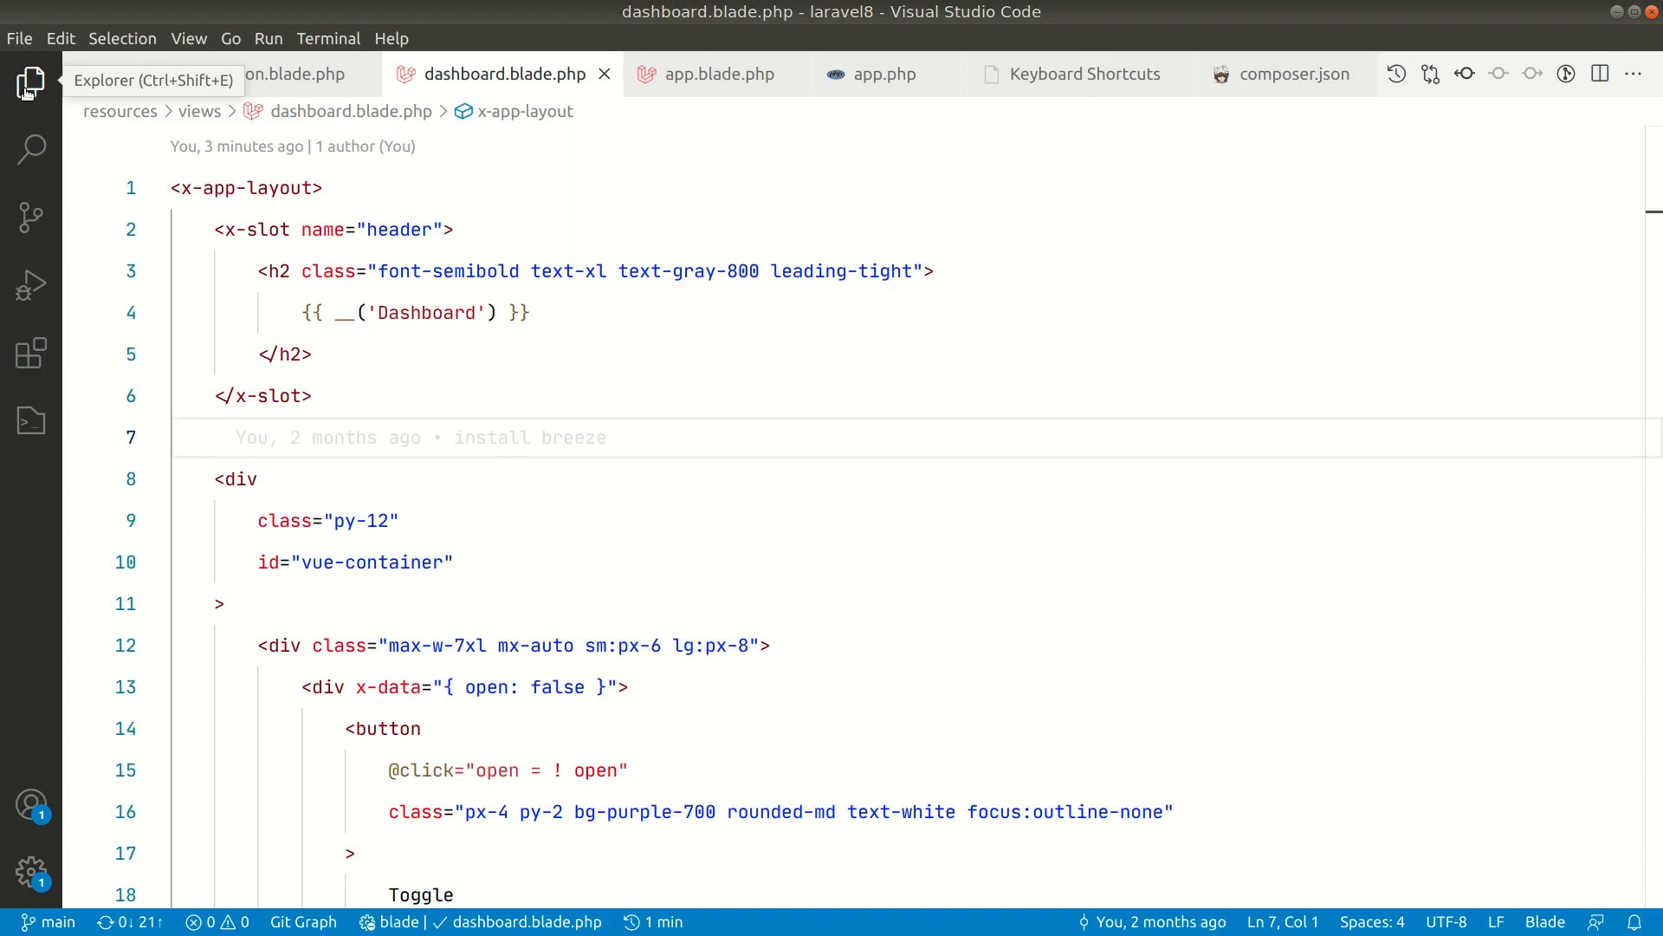
key(Ctrl+Shift)
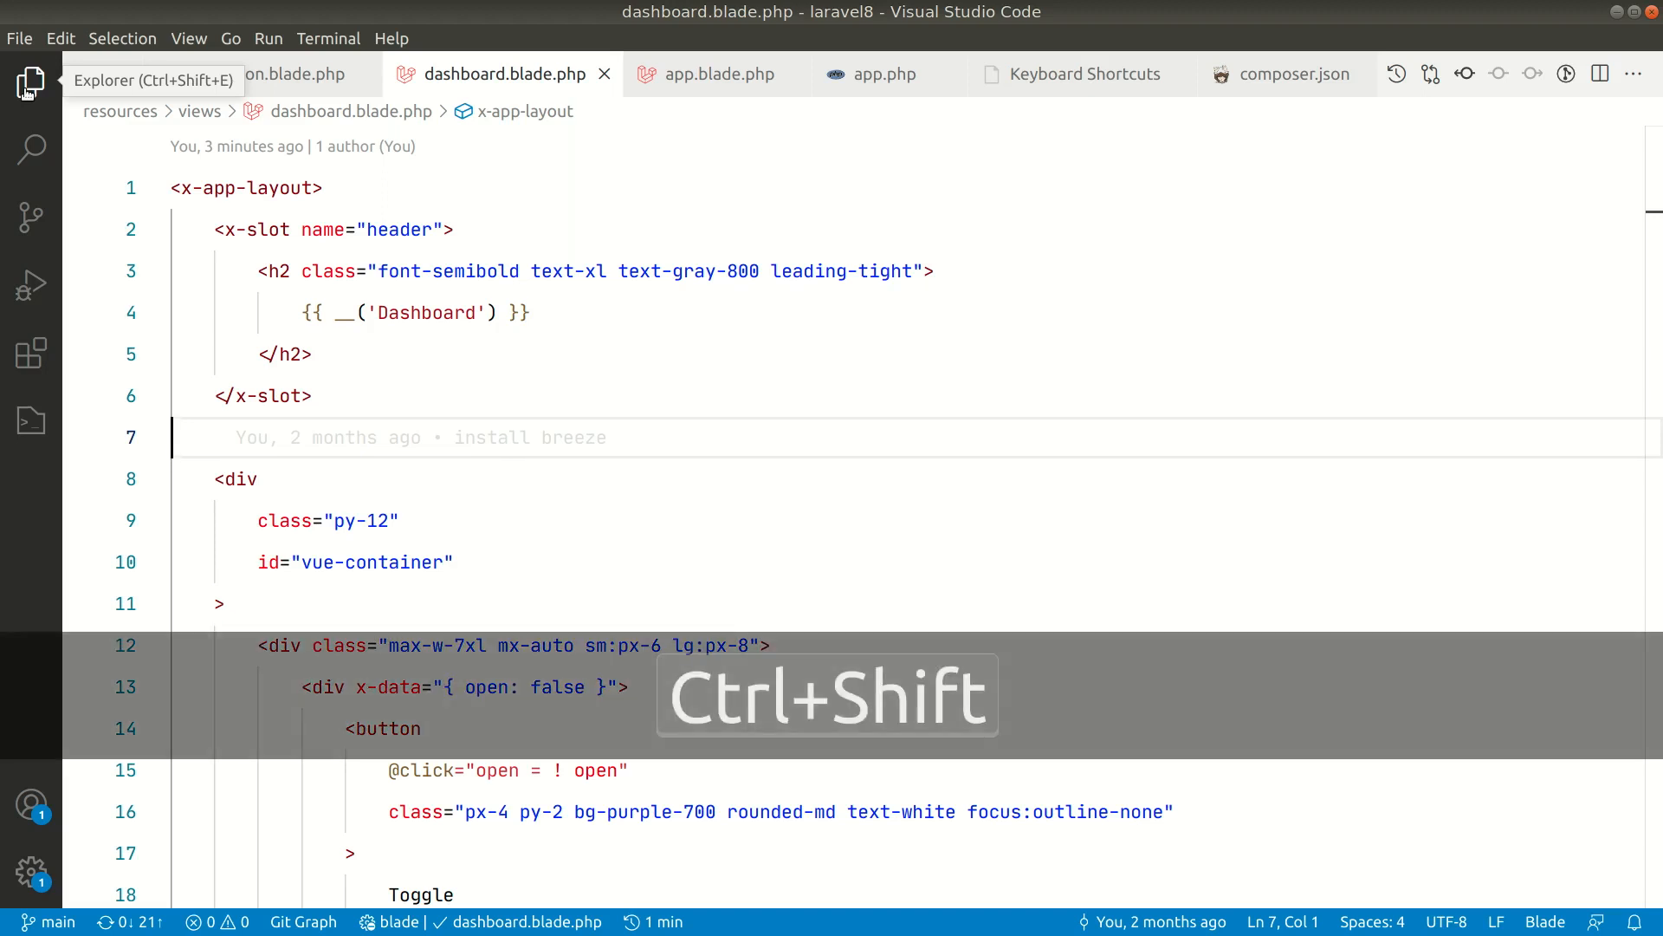
click(31, 81)
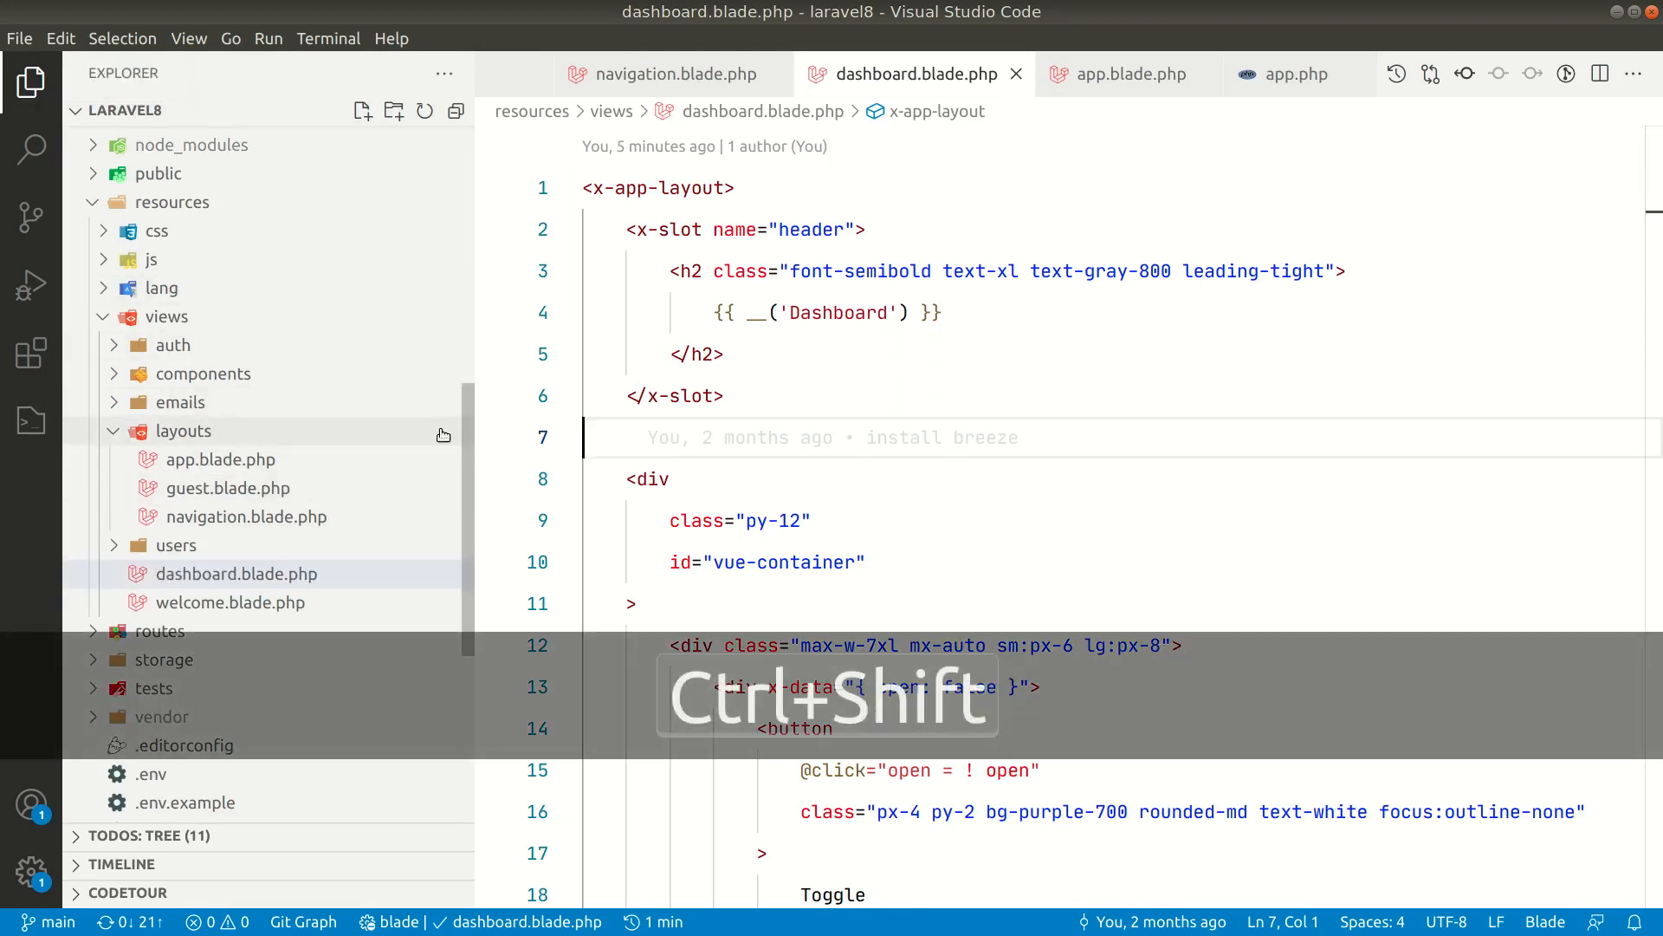
key(Ctrl+Shift+F)
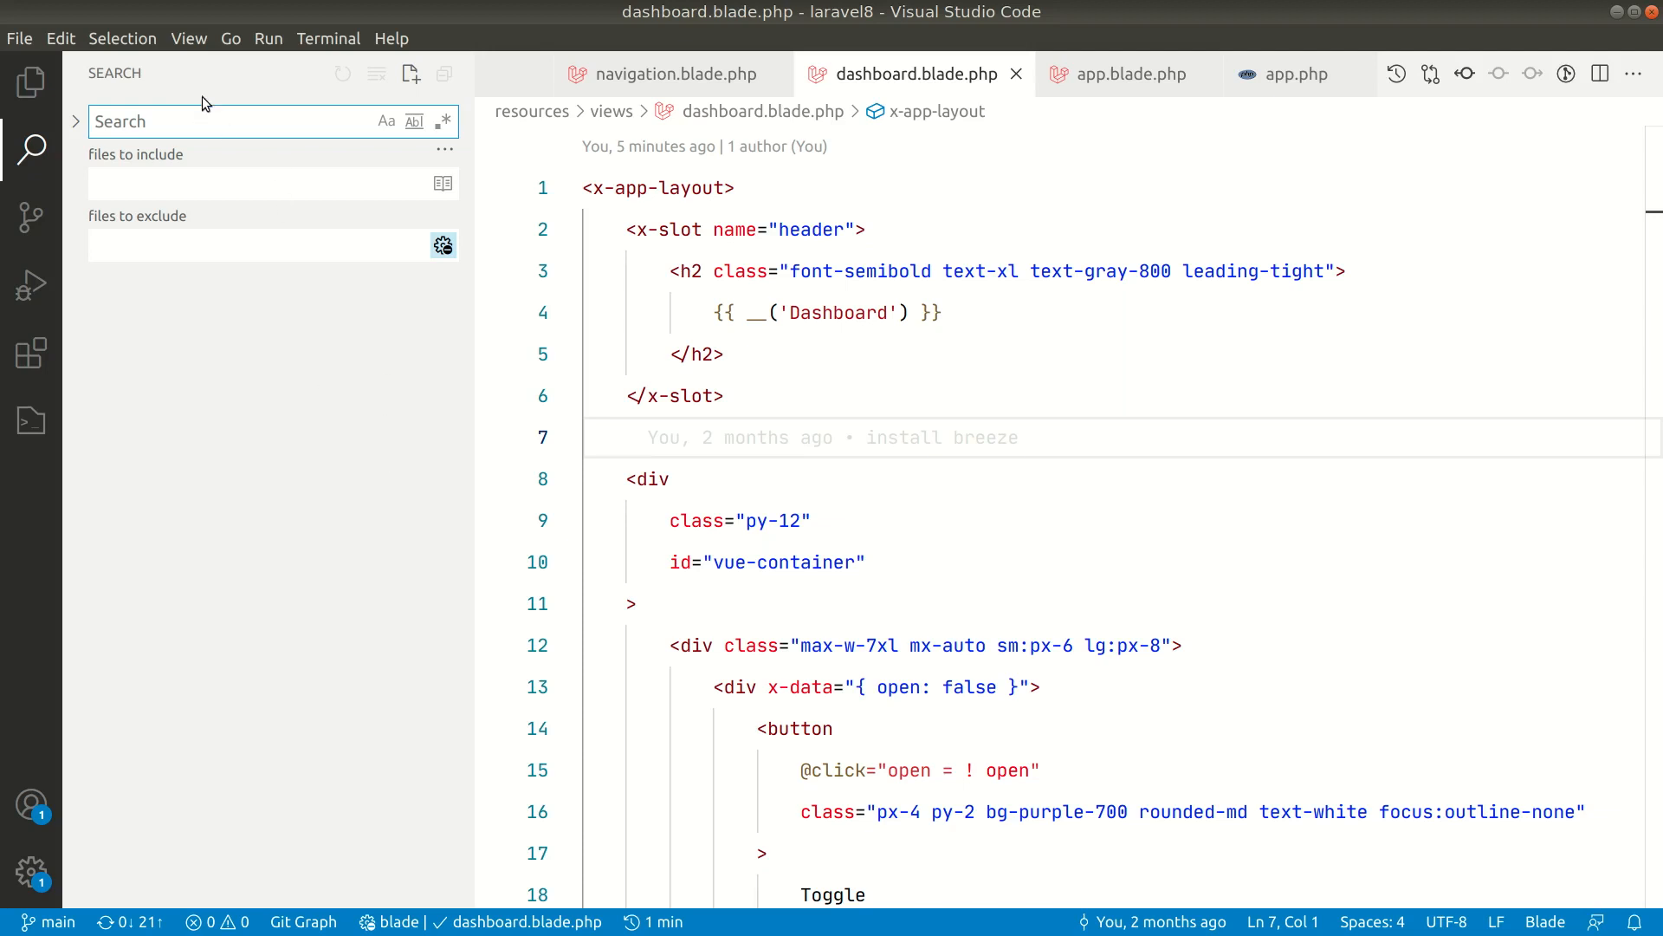
mouse_move(31, 147)
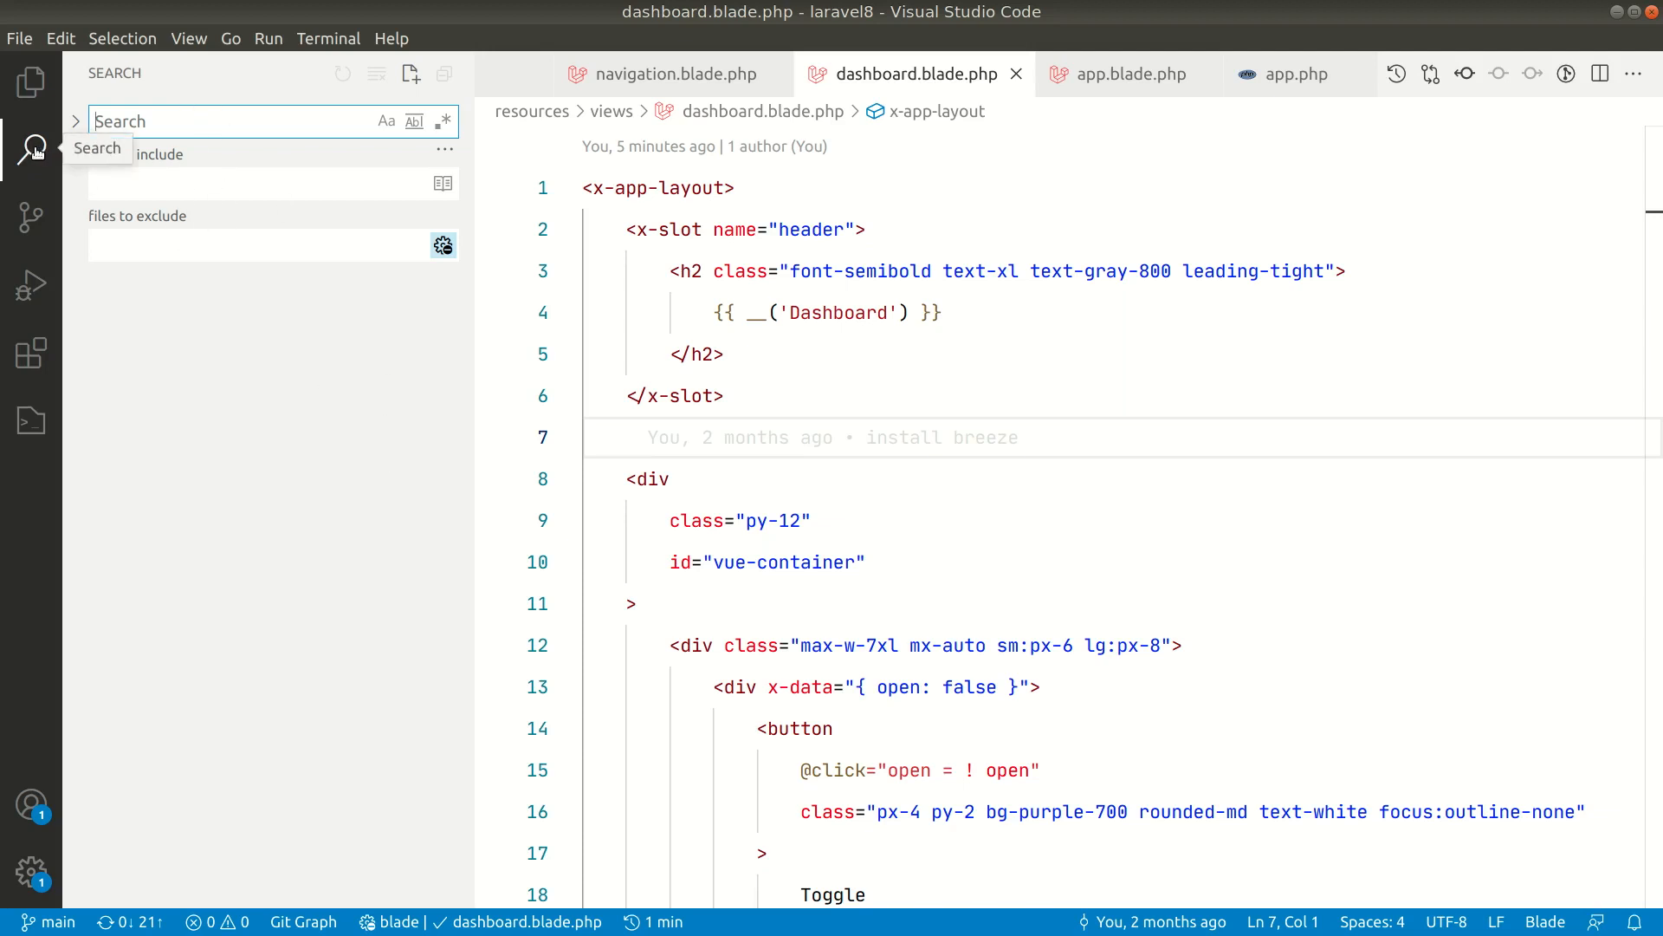
mouse_move(31, 83)
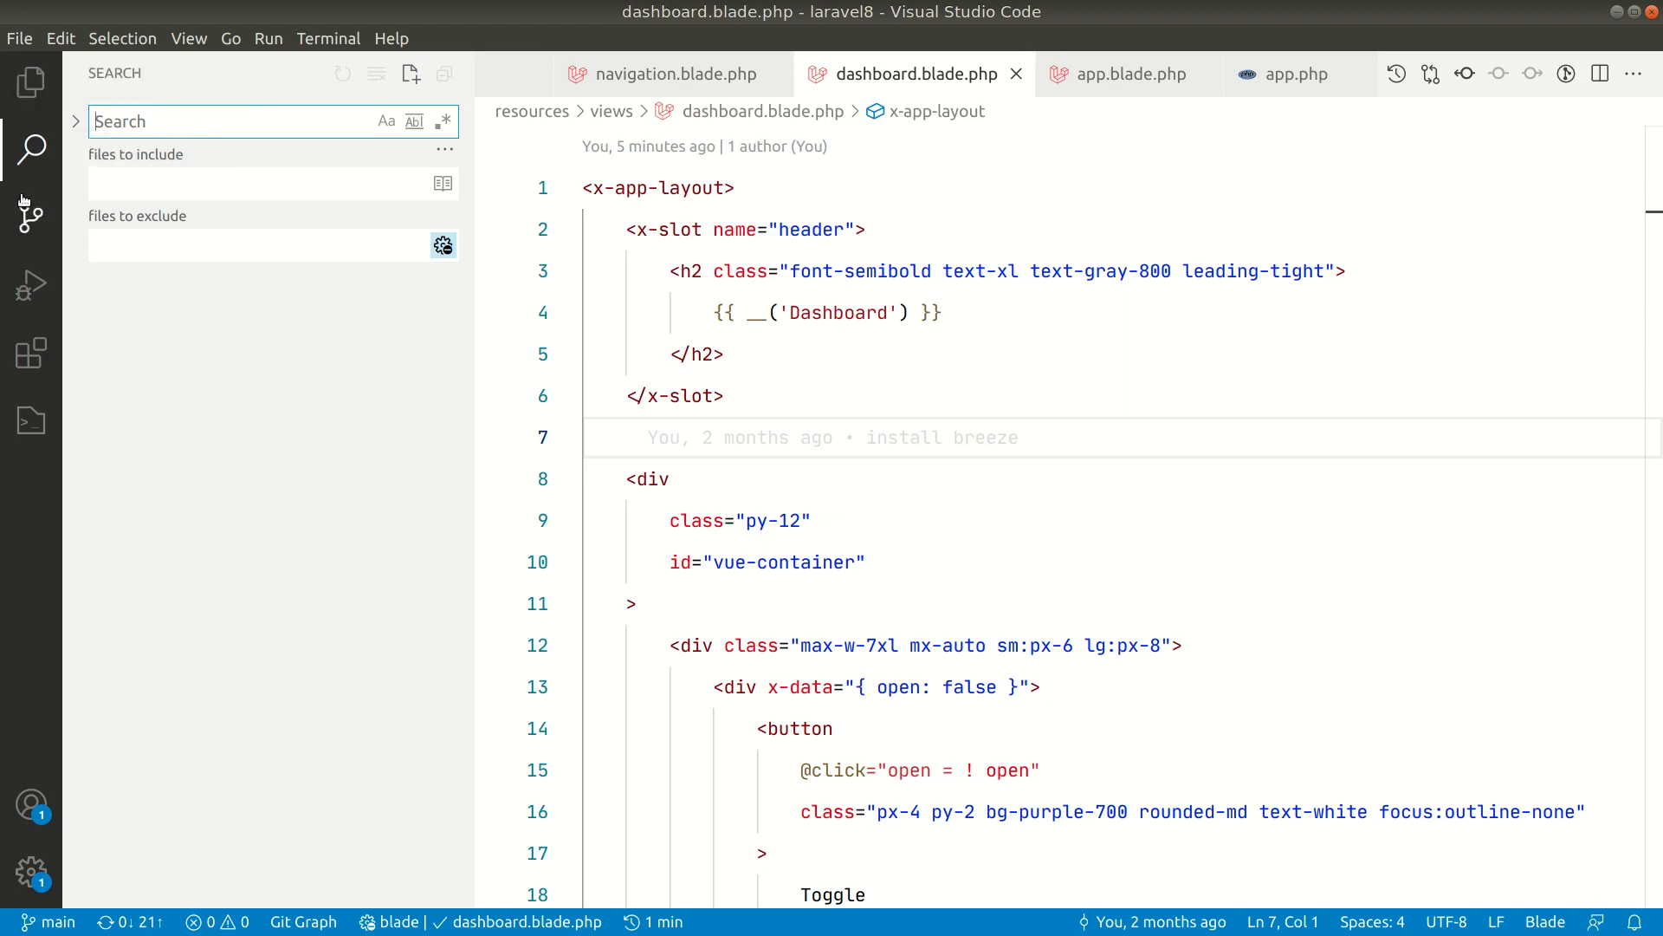
mouse_move(32, 148)
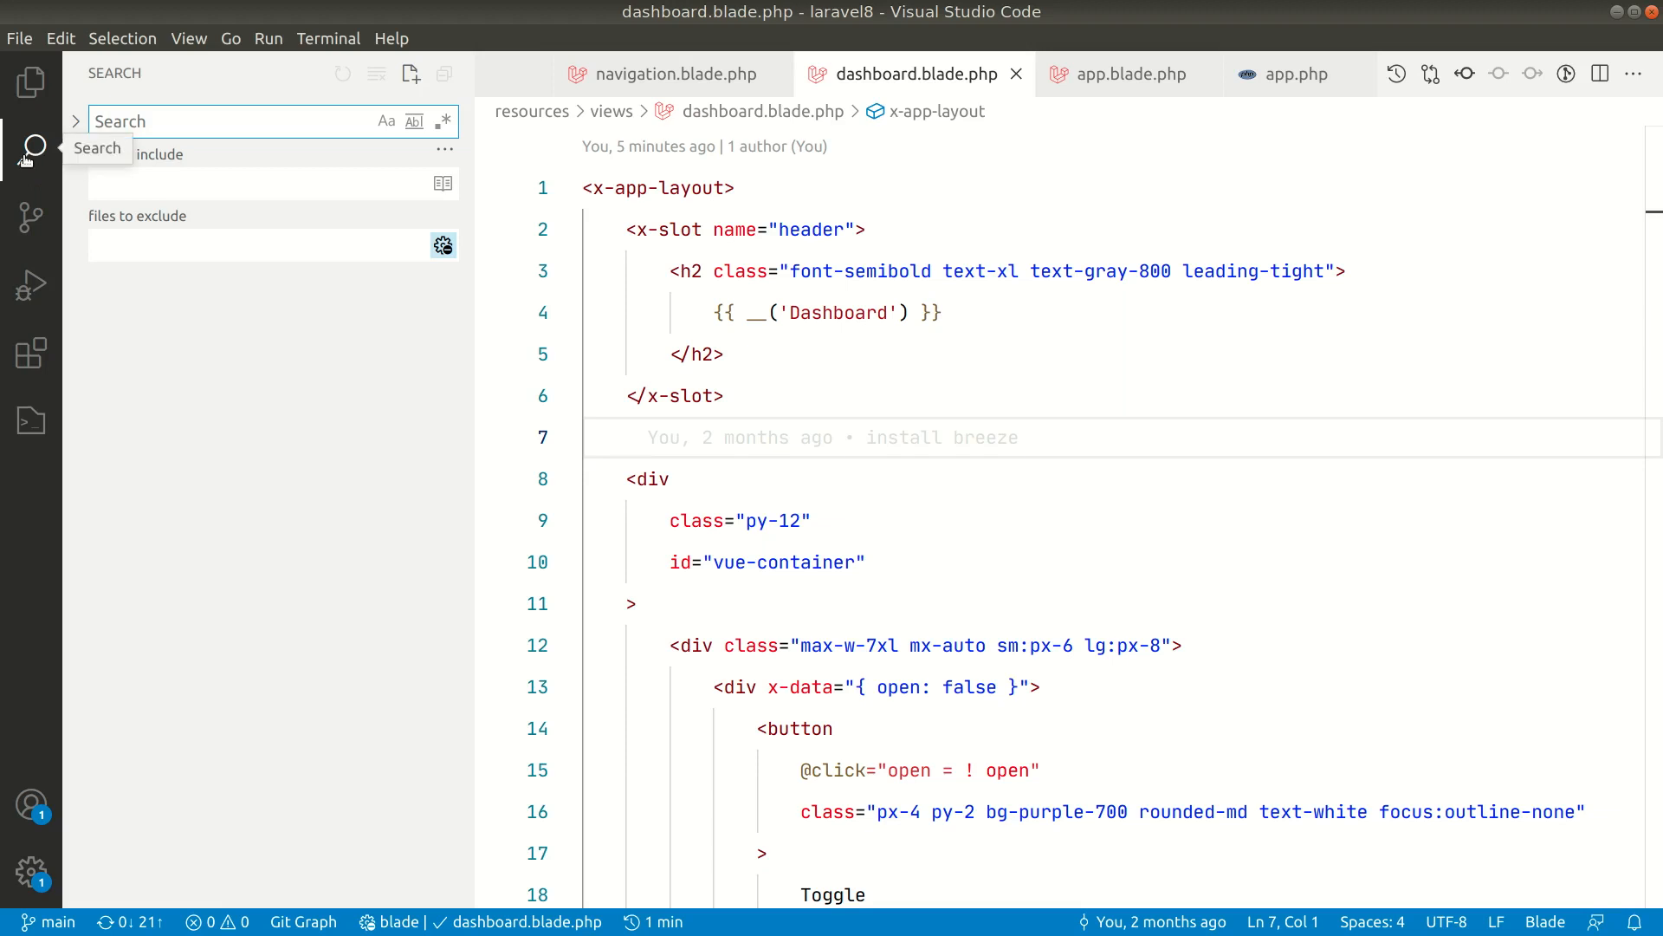
mouse_move(32, 146)
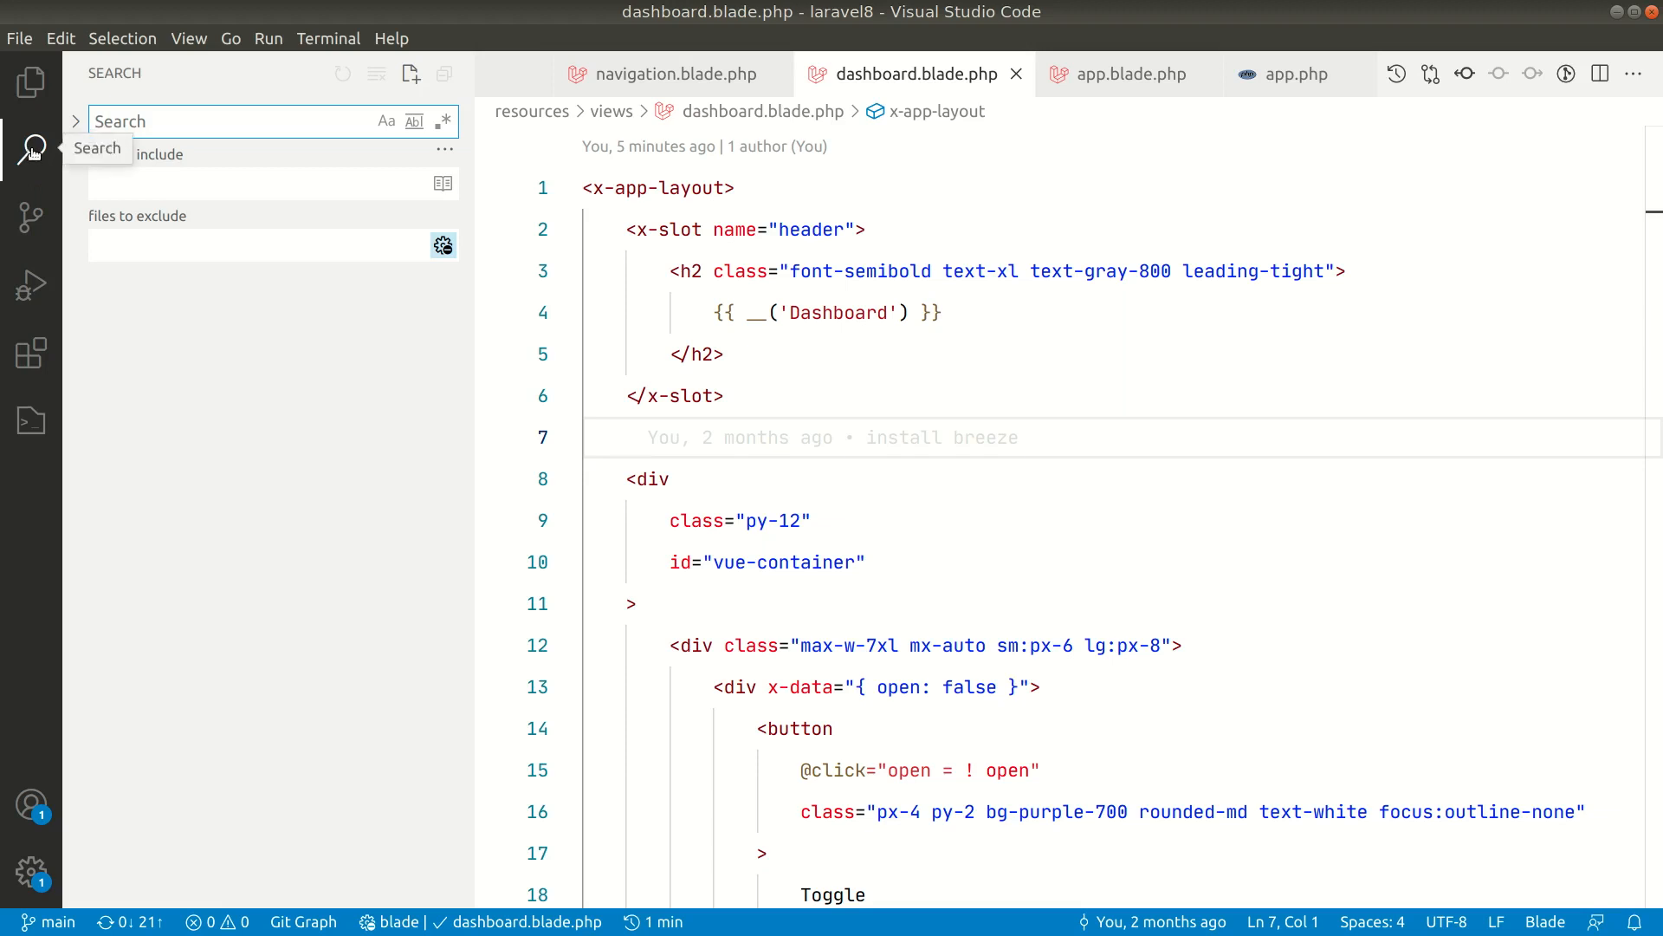
- Search the Command Palette for 'search' to note the Find in Files shortcut, then dismiss it
key(ctrl+shift)
text(>s)
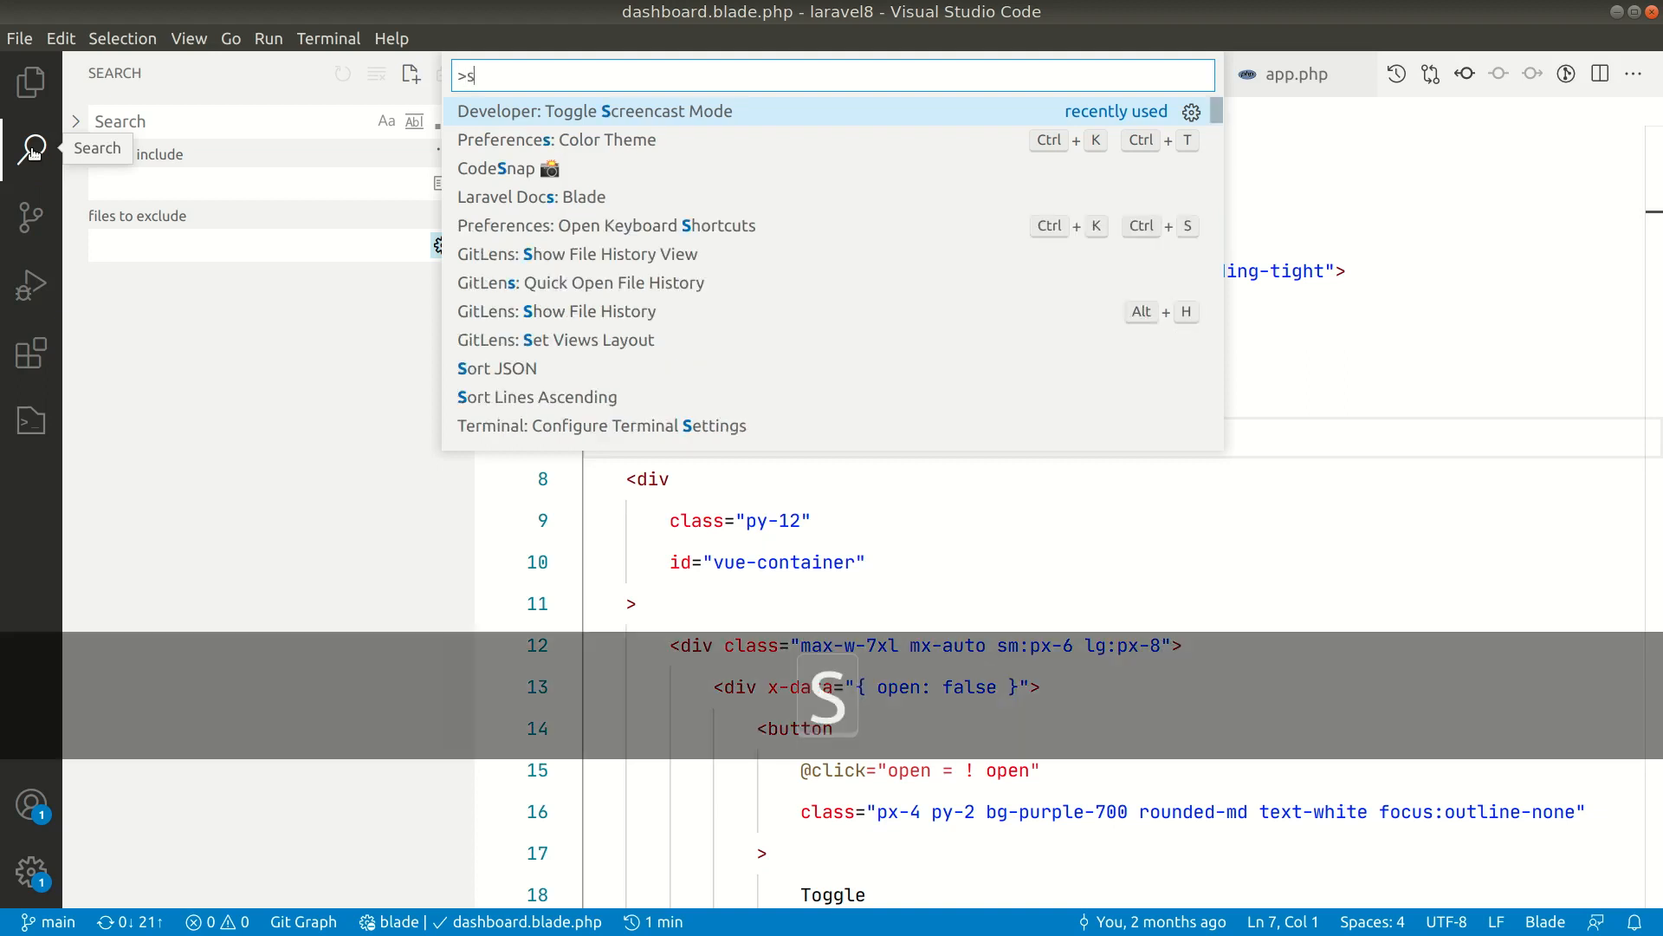
text(earch)
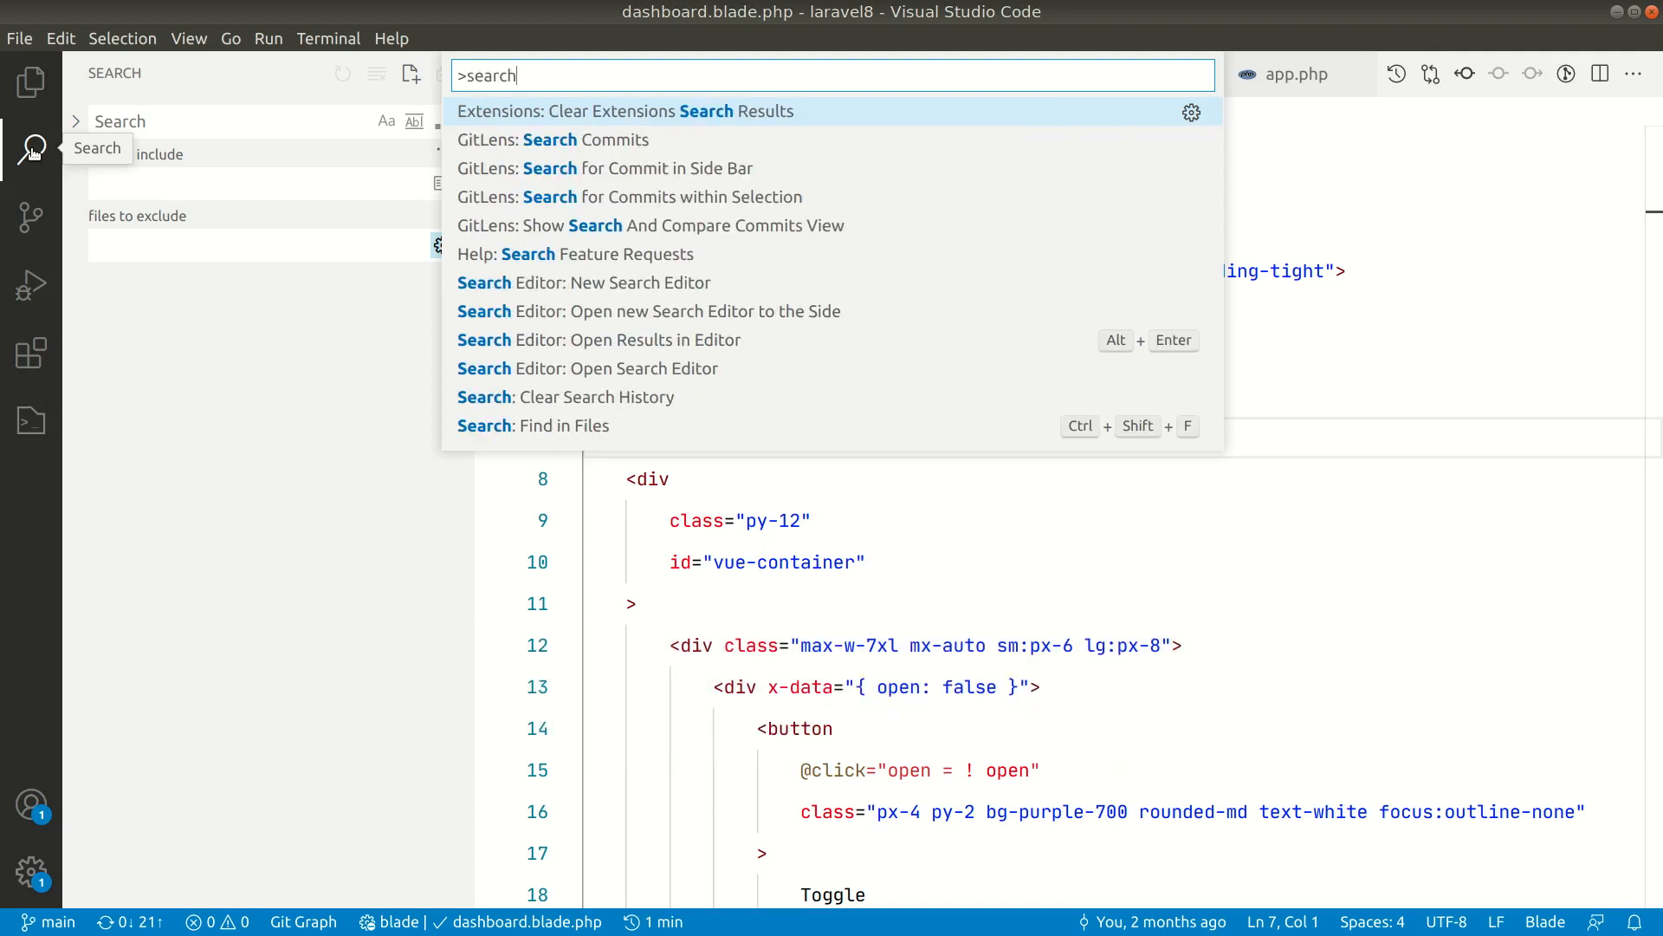
mouse_move(567, 444)
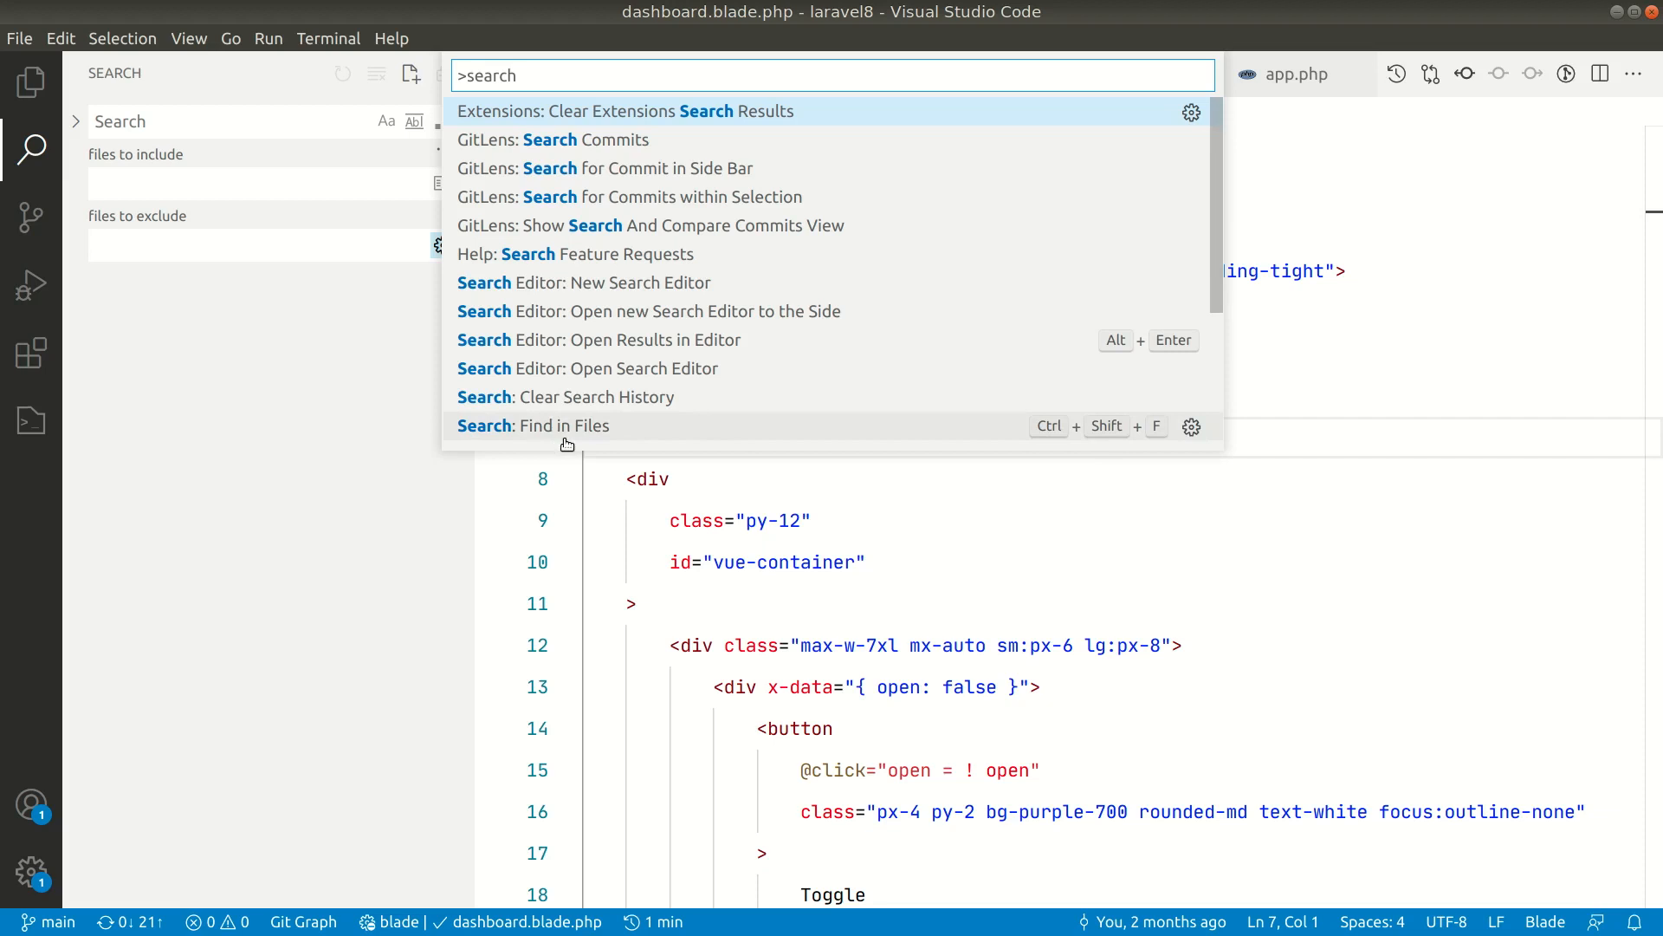
mouse_move(1062, 438)
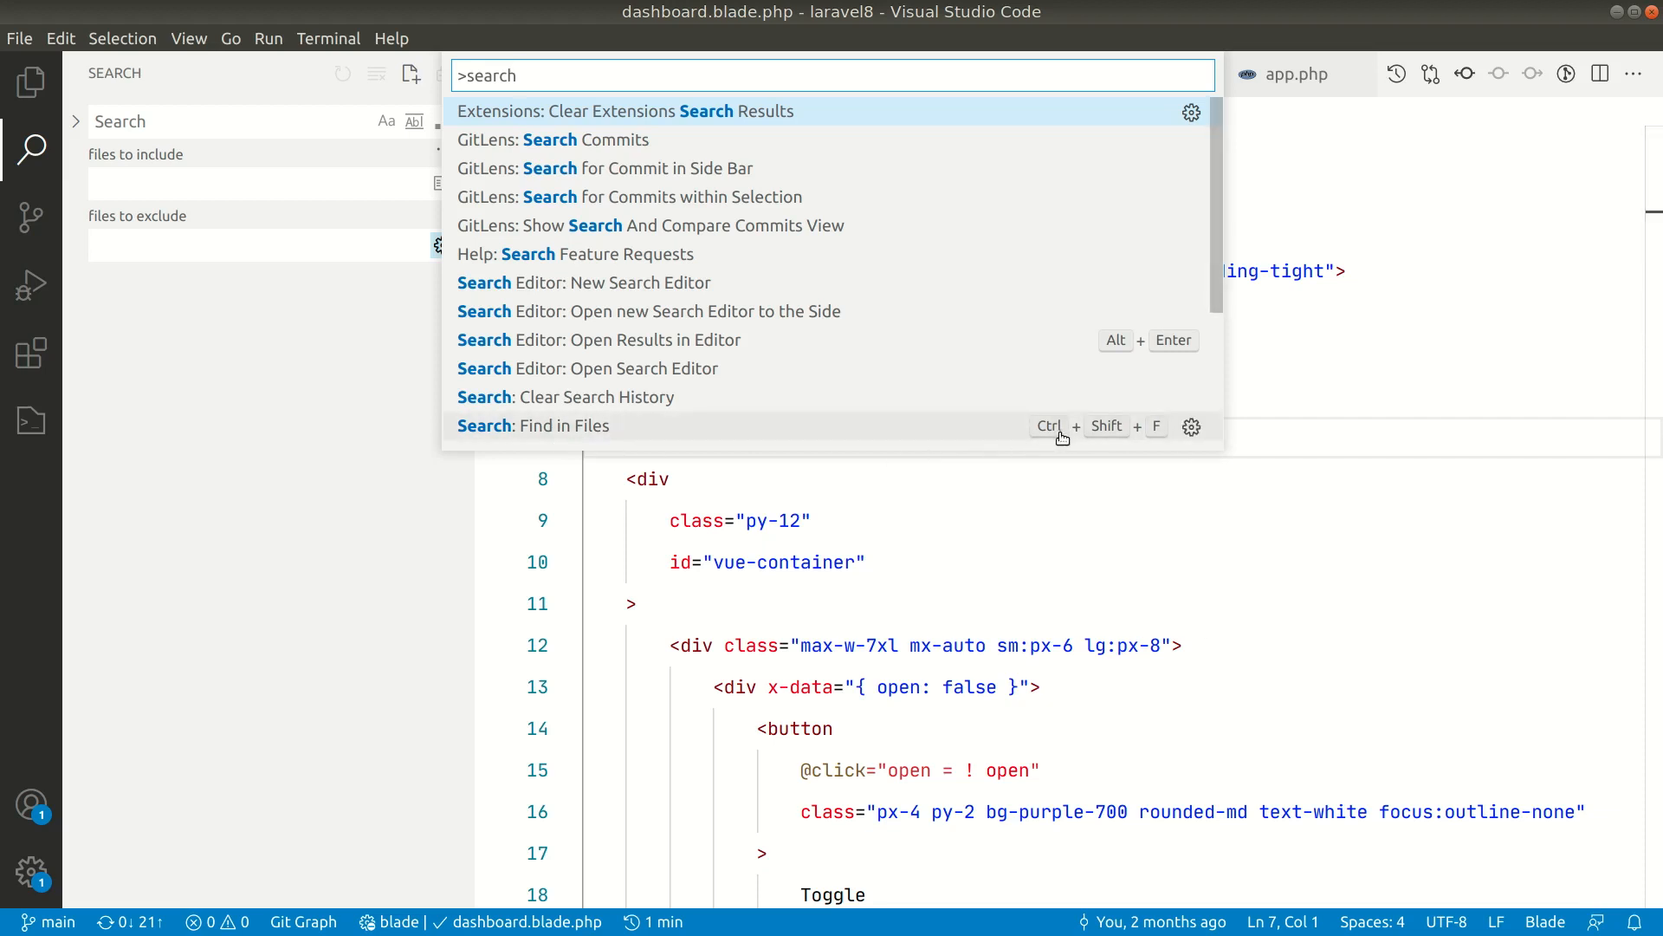
mouse_move(797, 430)
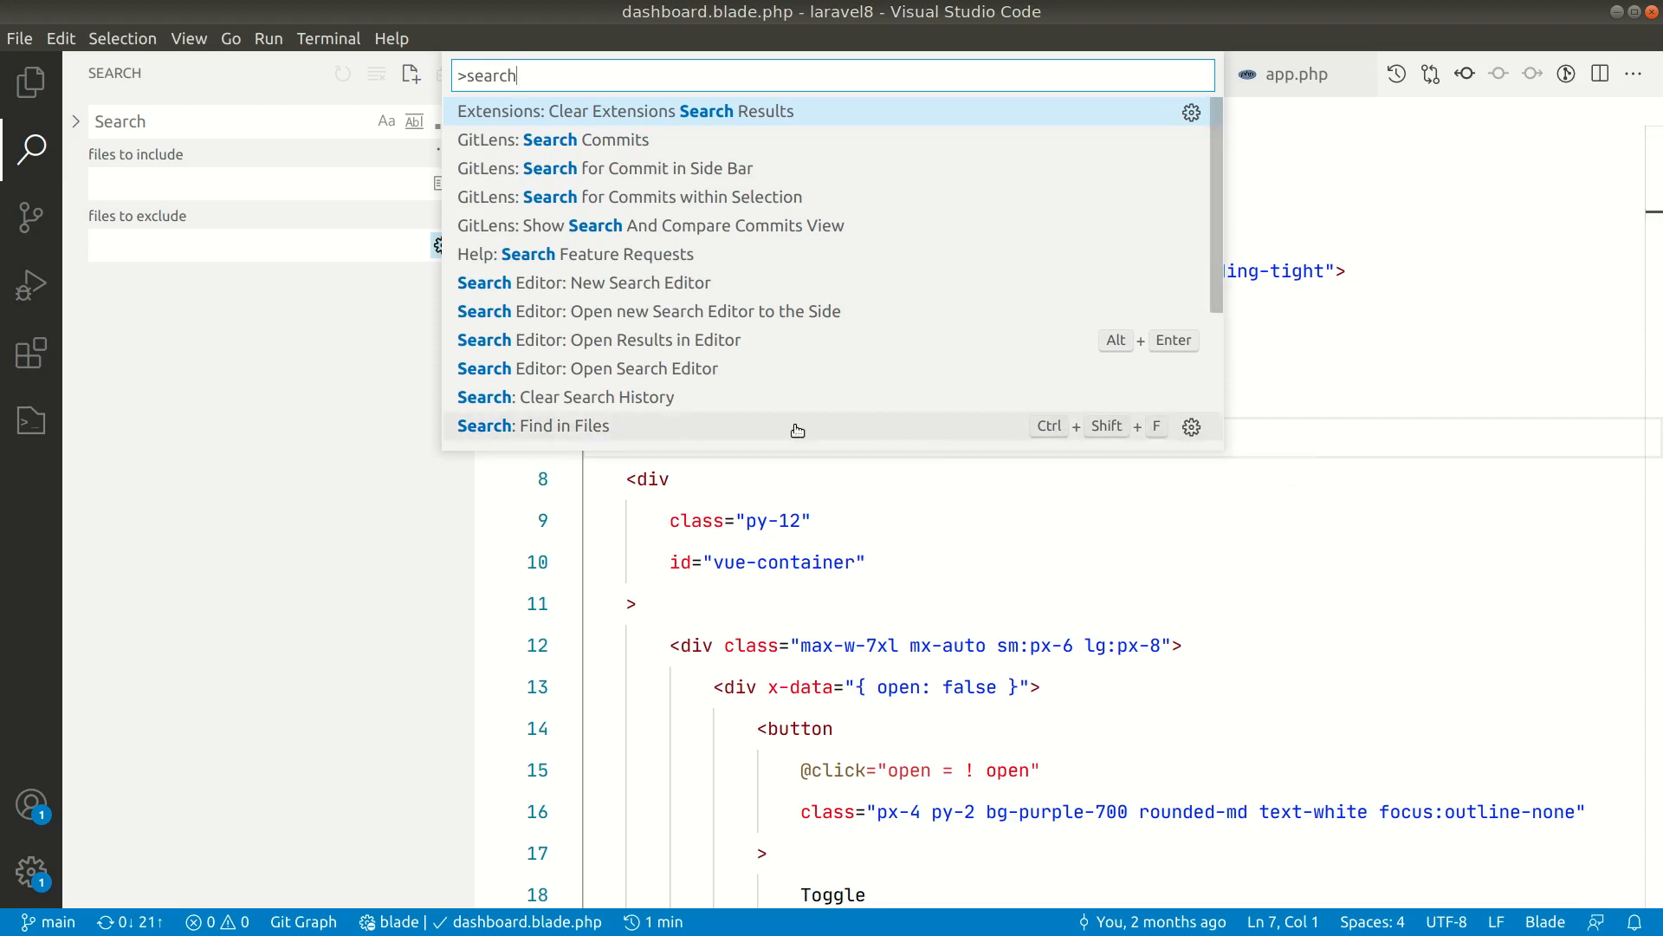
key(Escape)
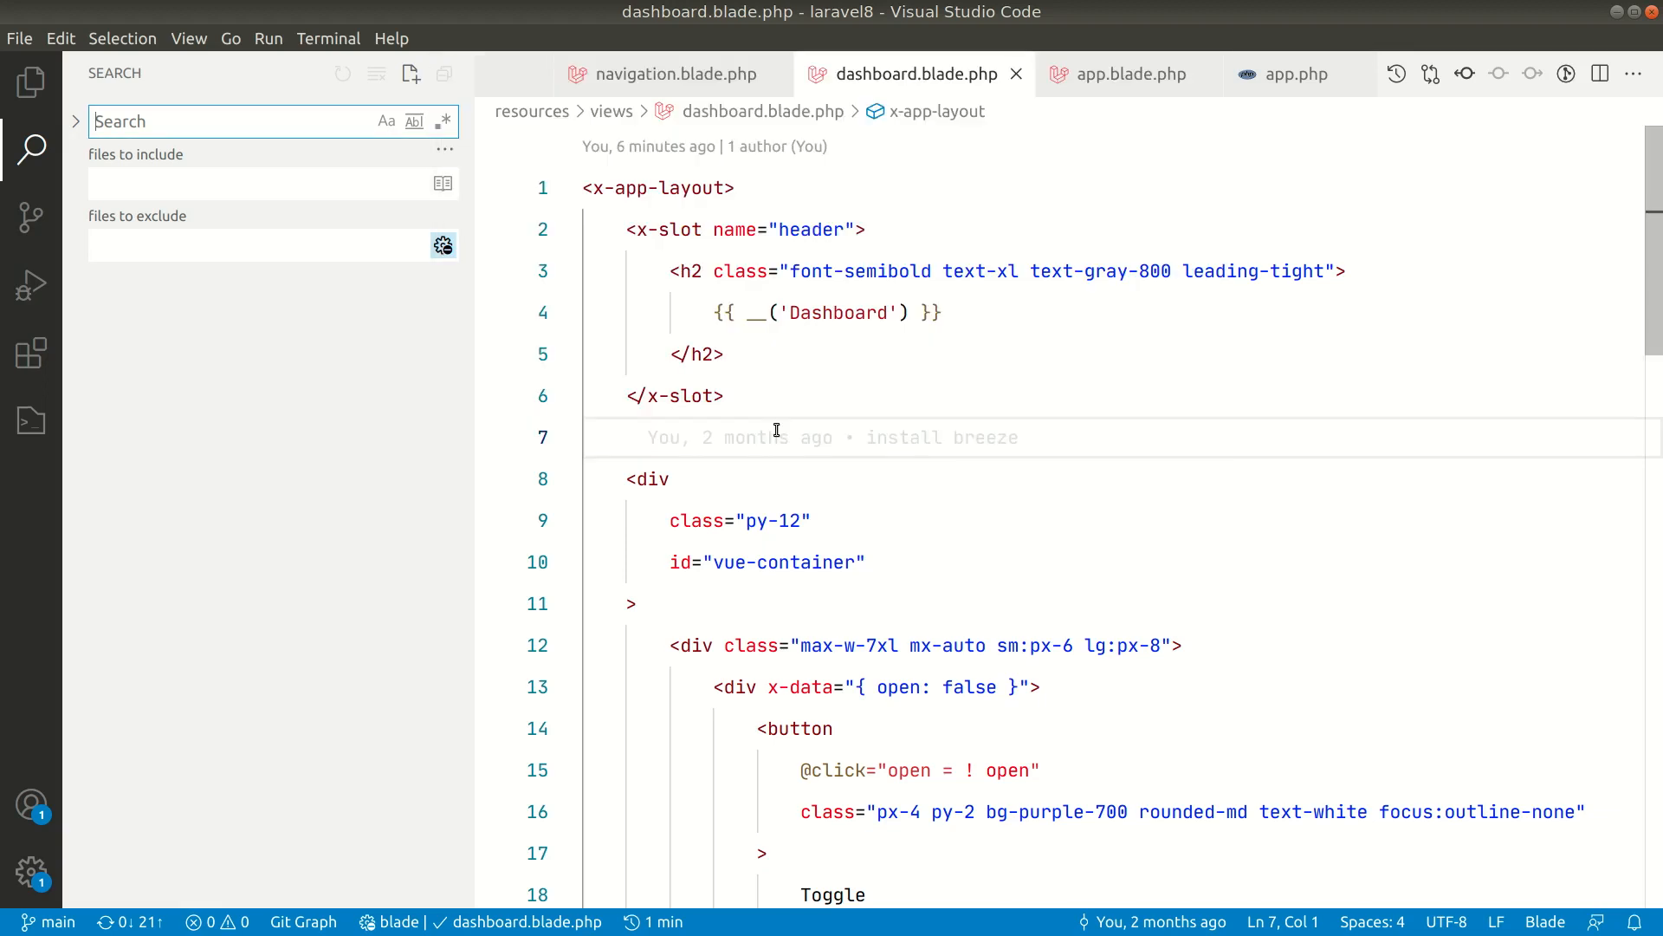
mouse_move(30, 81)
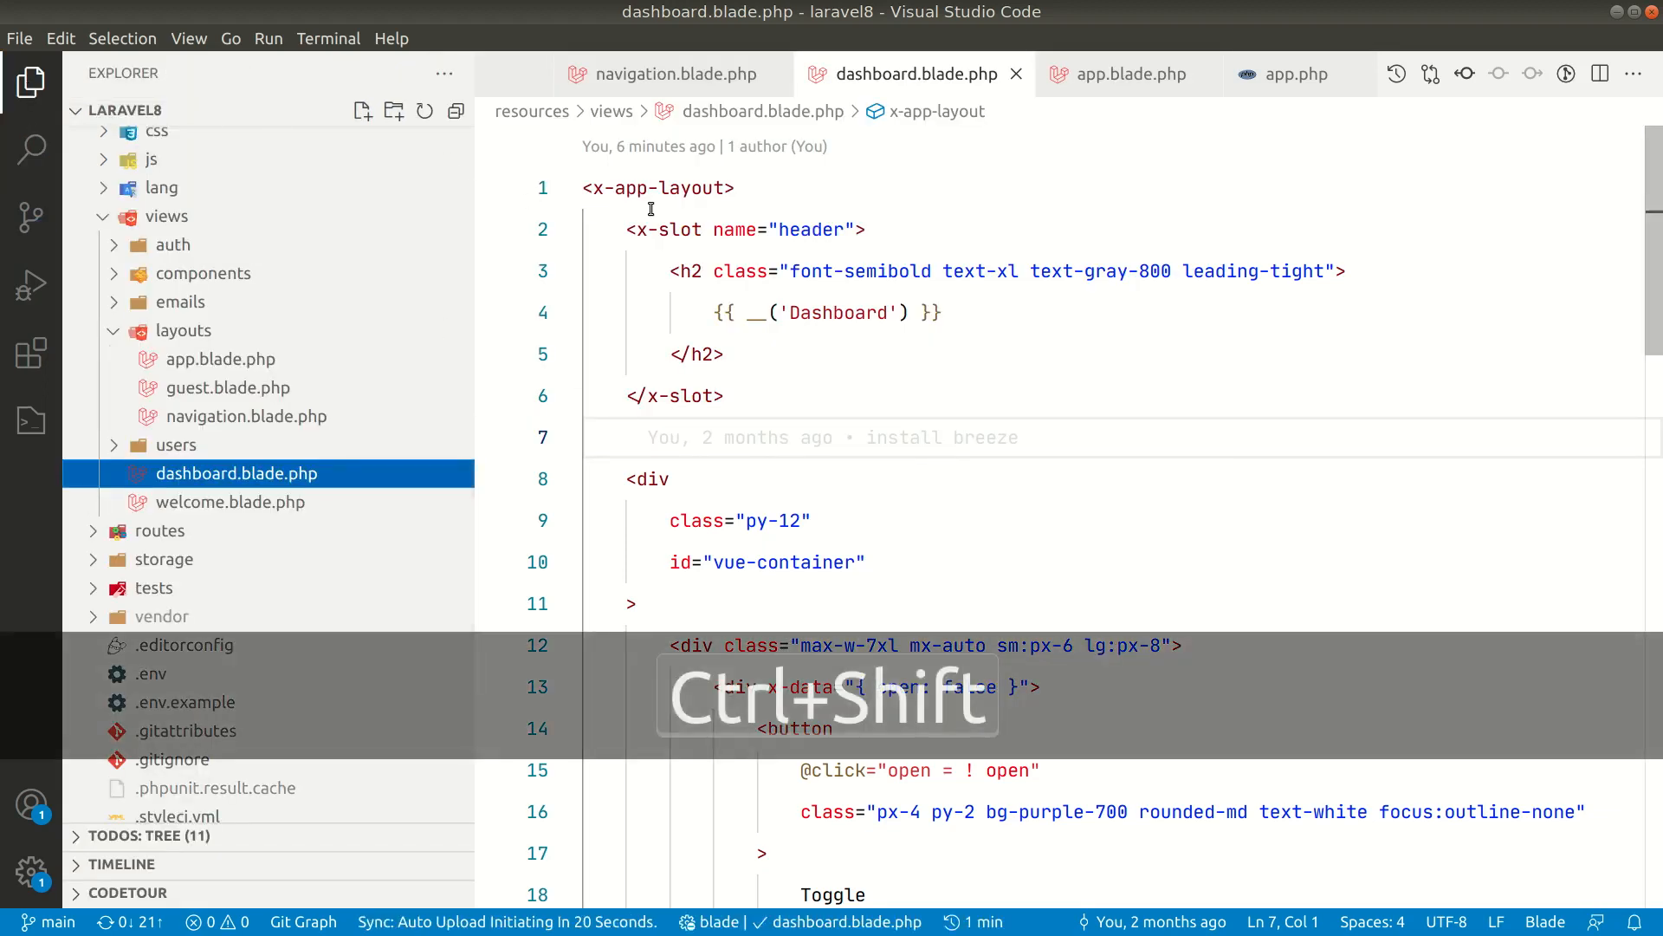
- Run Find in Files from the Command Palette, then show the Source Control view
key(Ctrl+Shift+P)
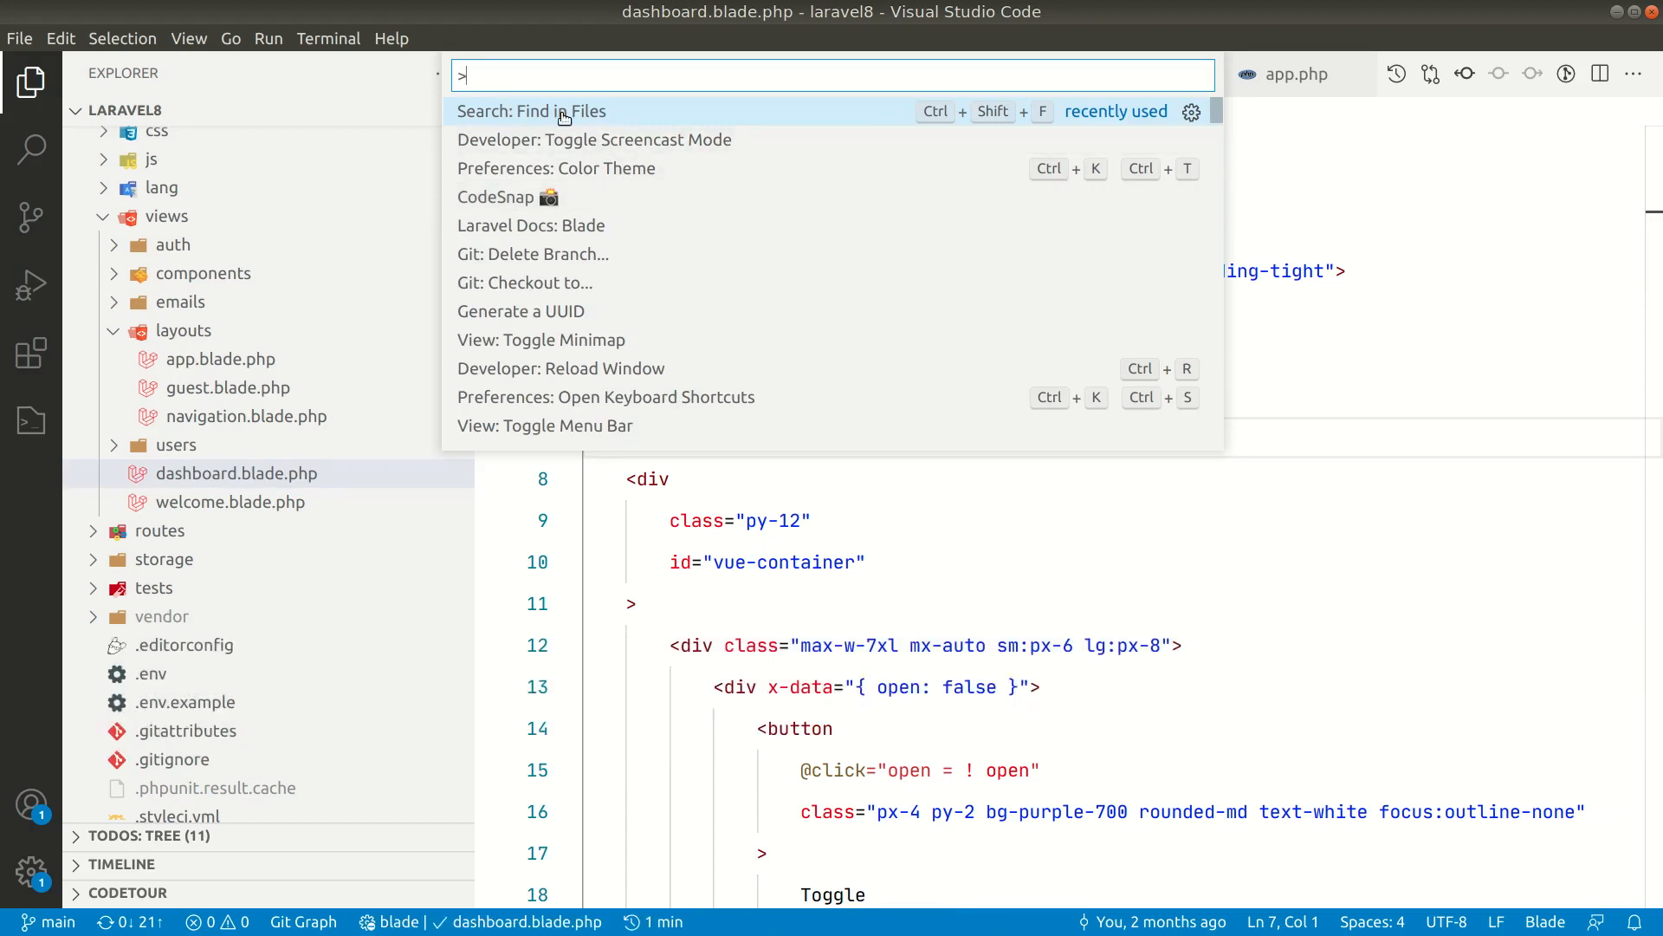
click(531, 110)
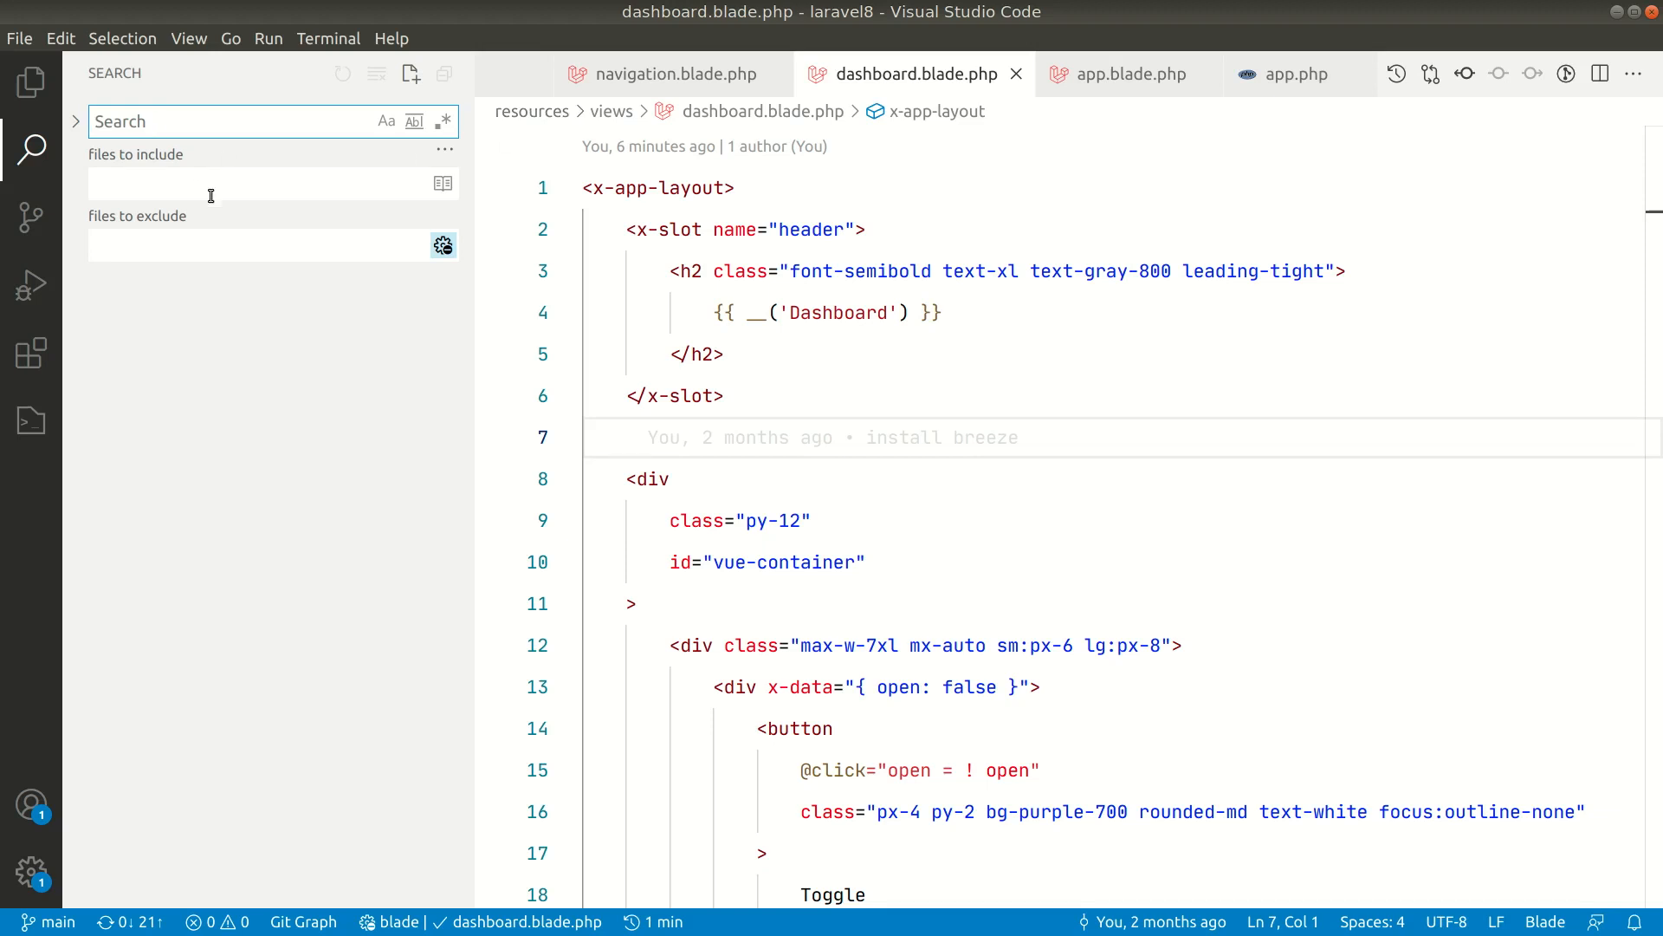
mouse_move(395, 292)
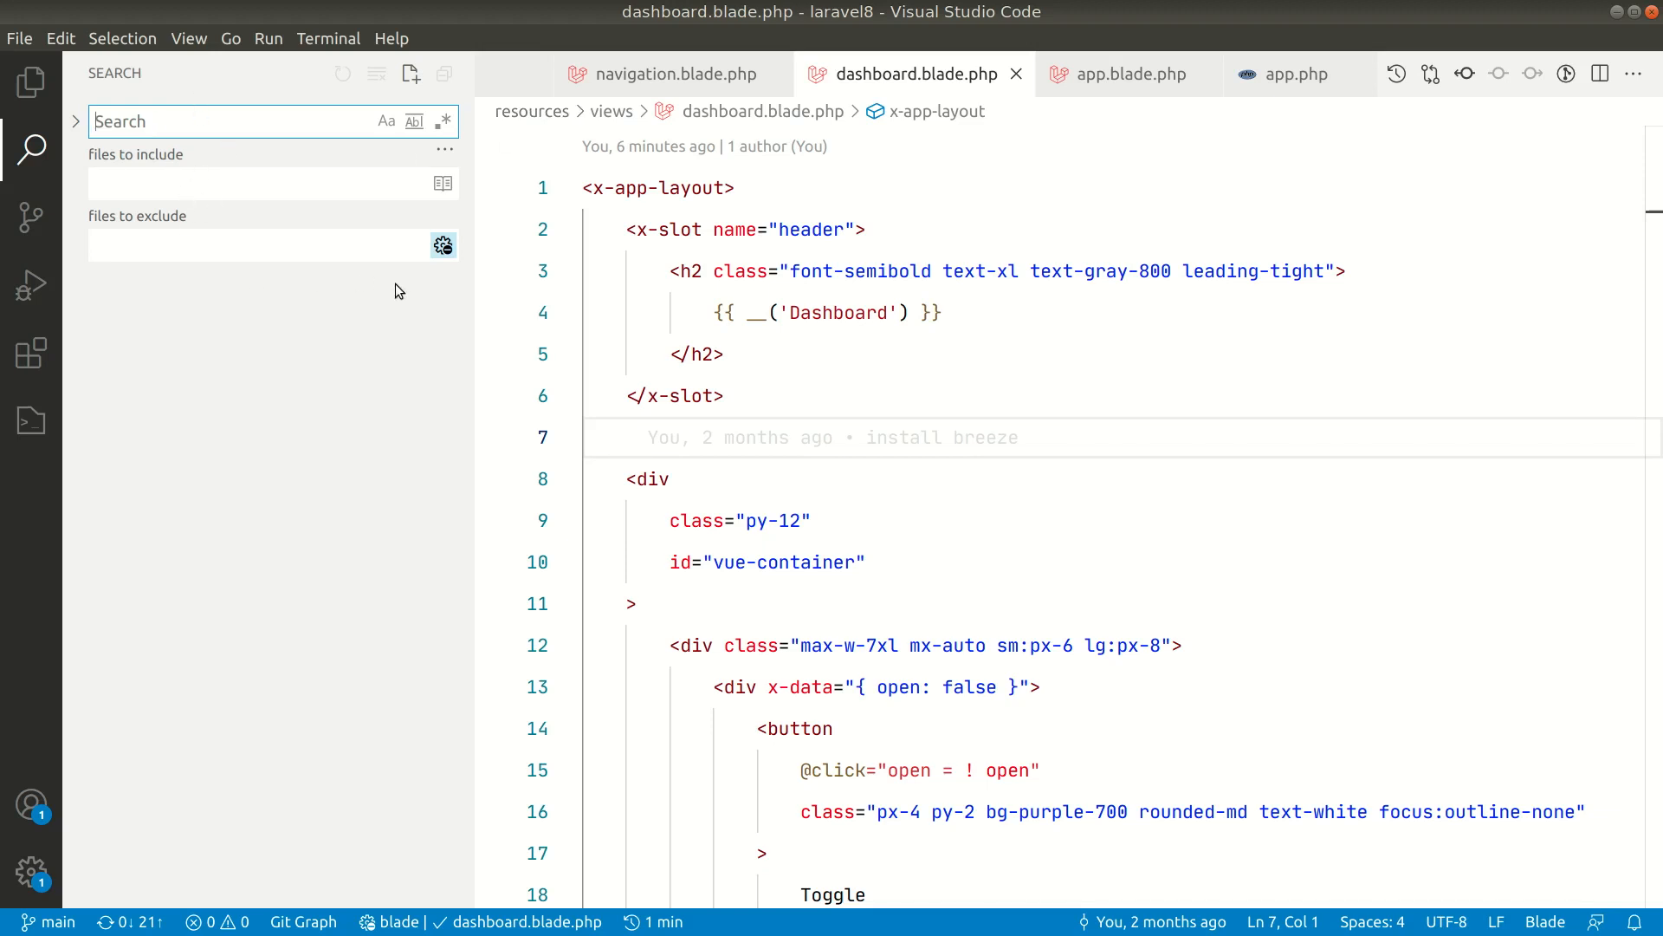
mouse_move(86, 266)
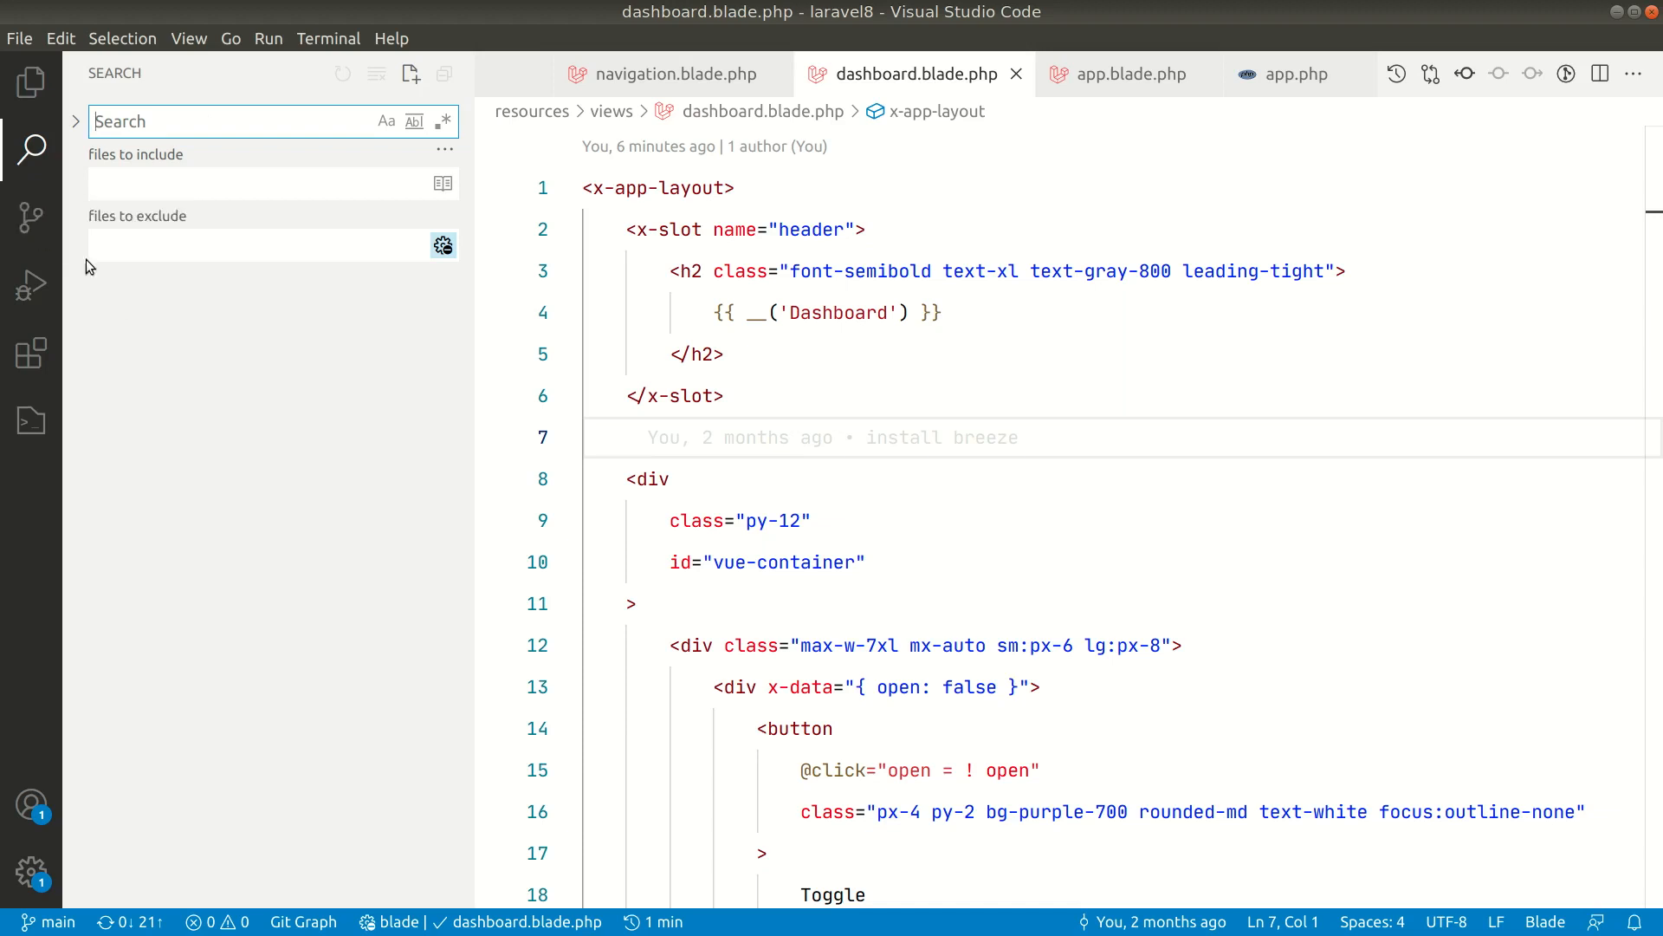
key(ctrl+shift)
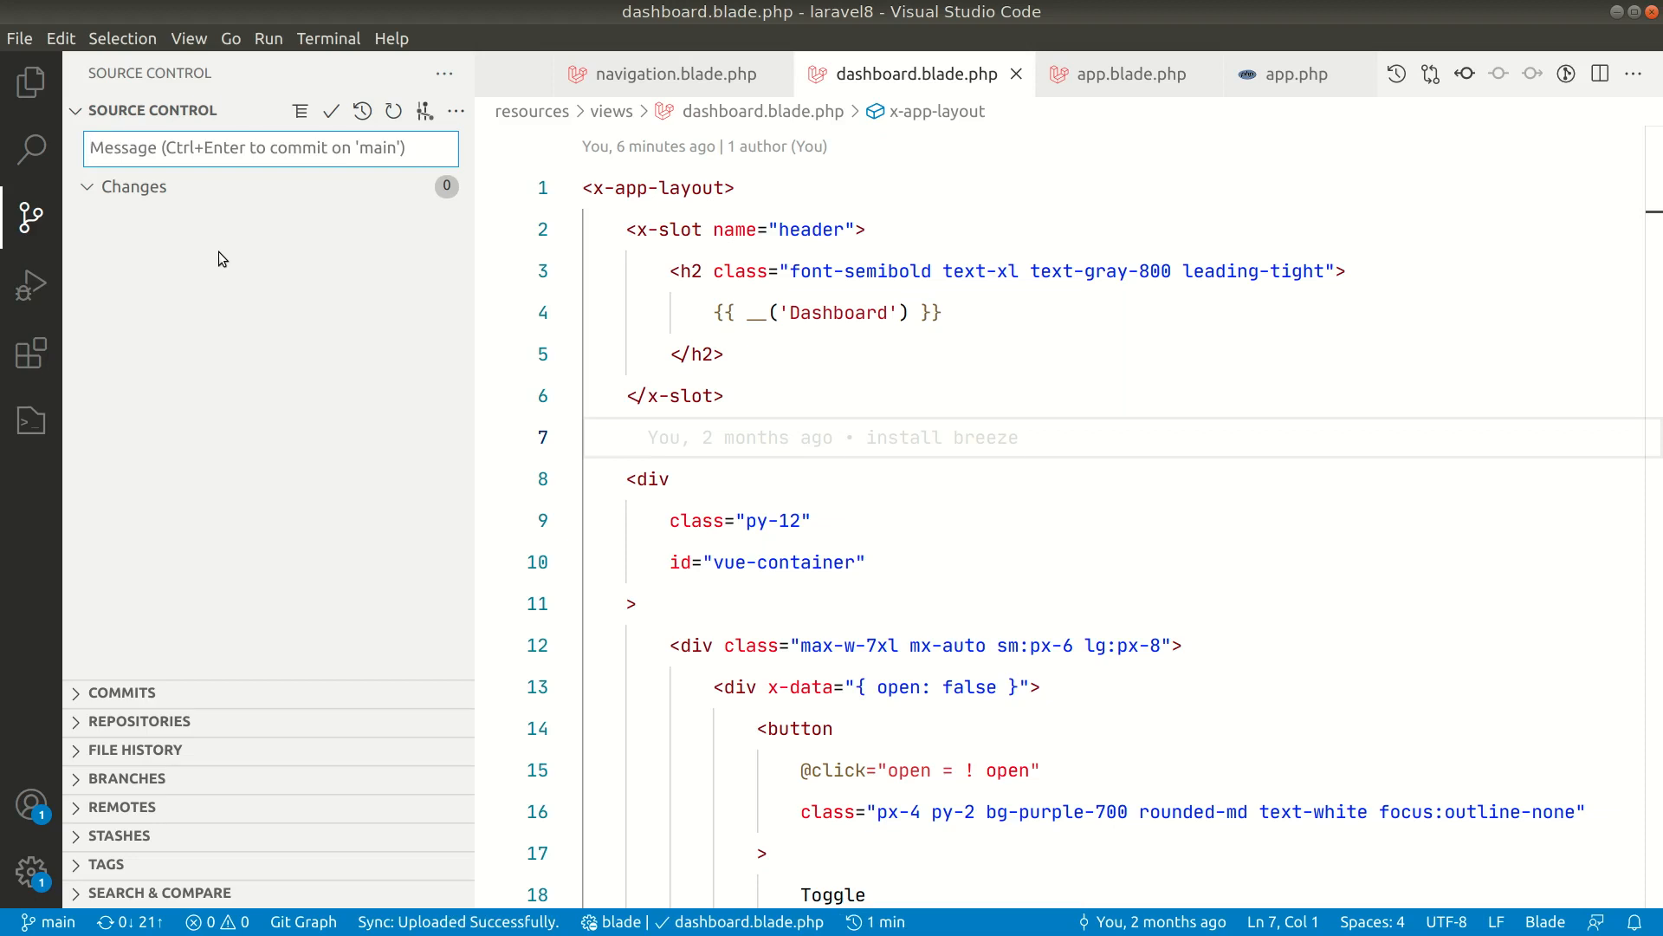
- Search the Command Palette for 'keyboard' and run Preferences: Open Keyboard Shortcuts
key(ctrl+shift)
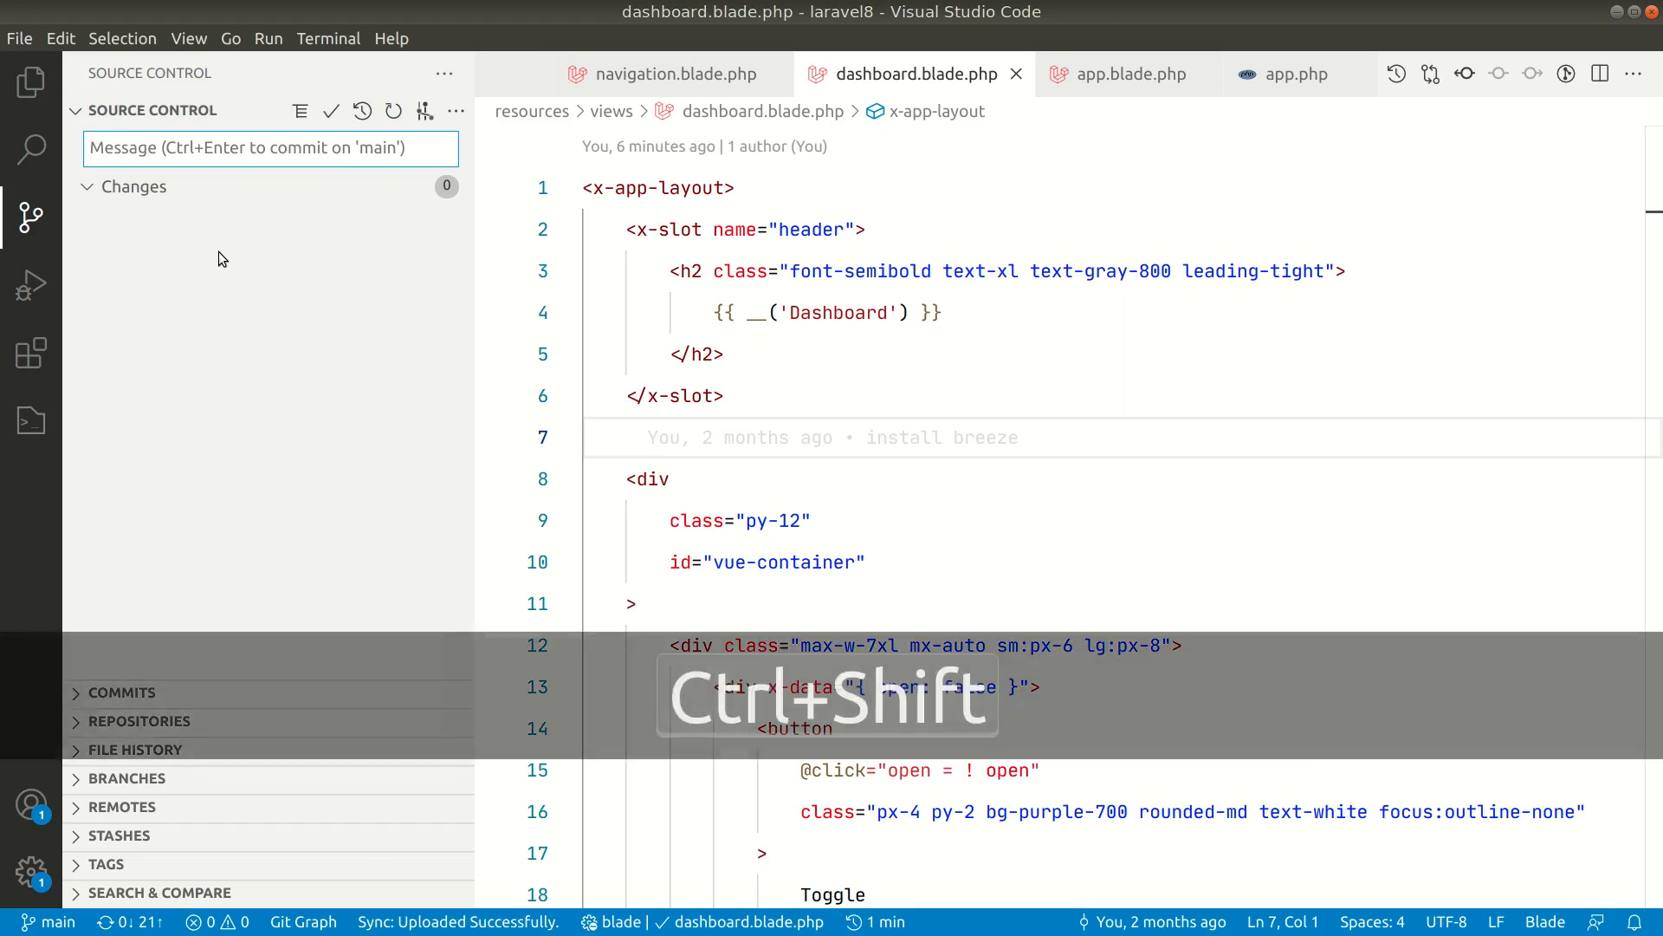
key(ctrl+shift+p)
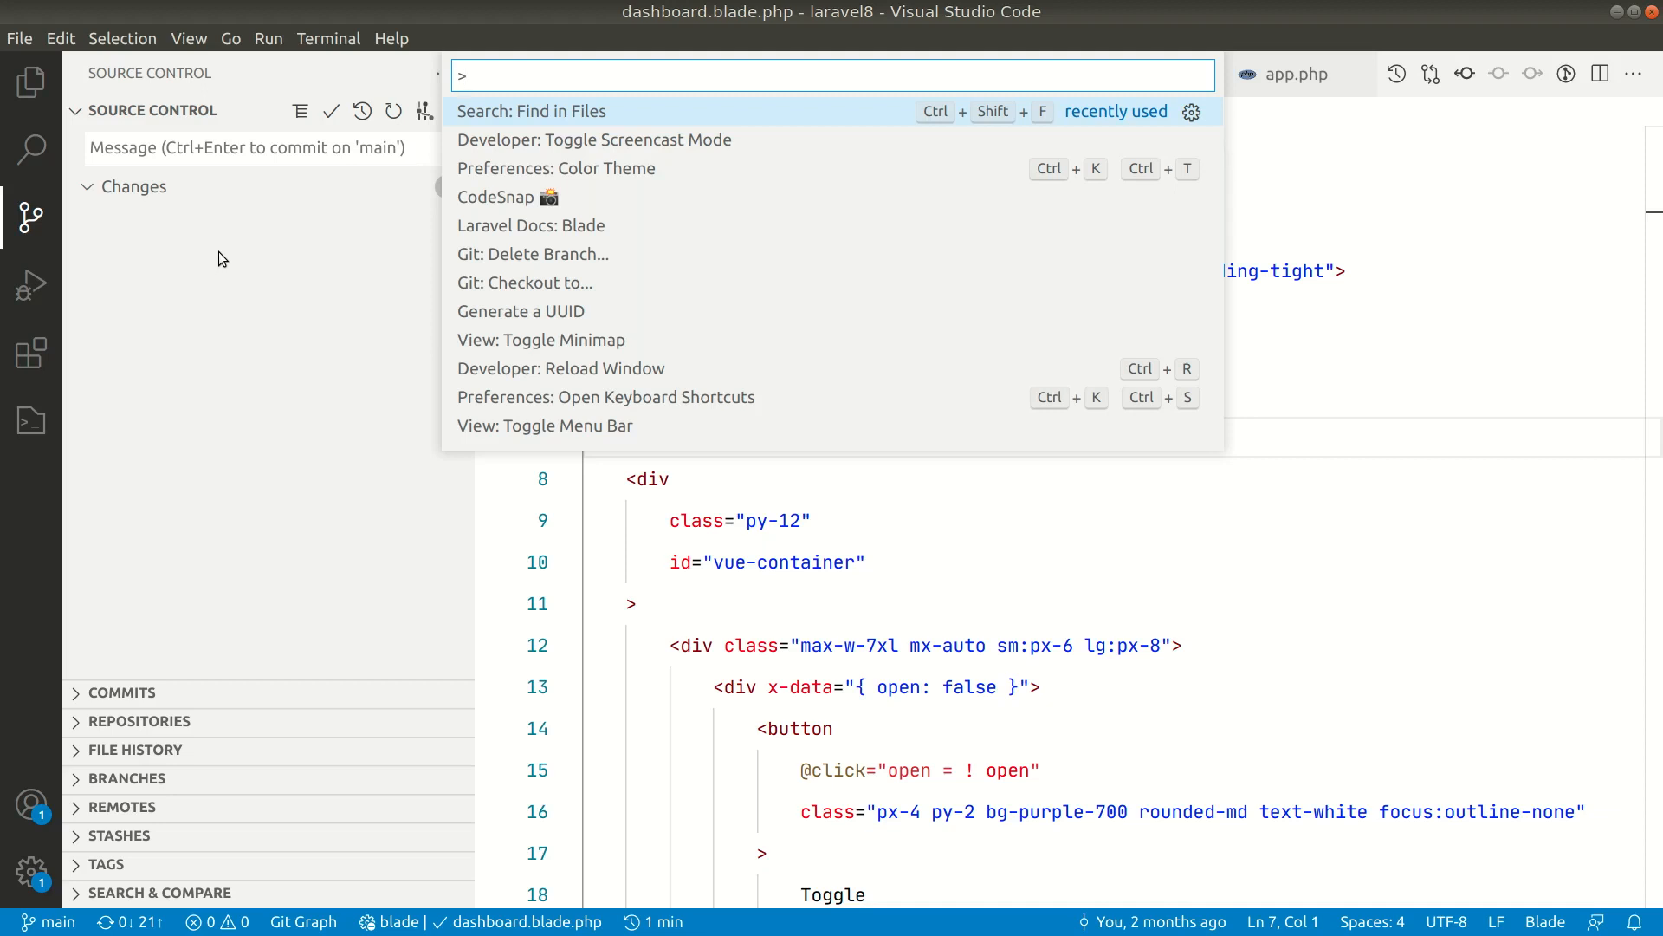
text(keyboard)
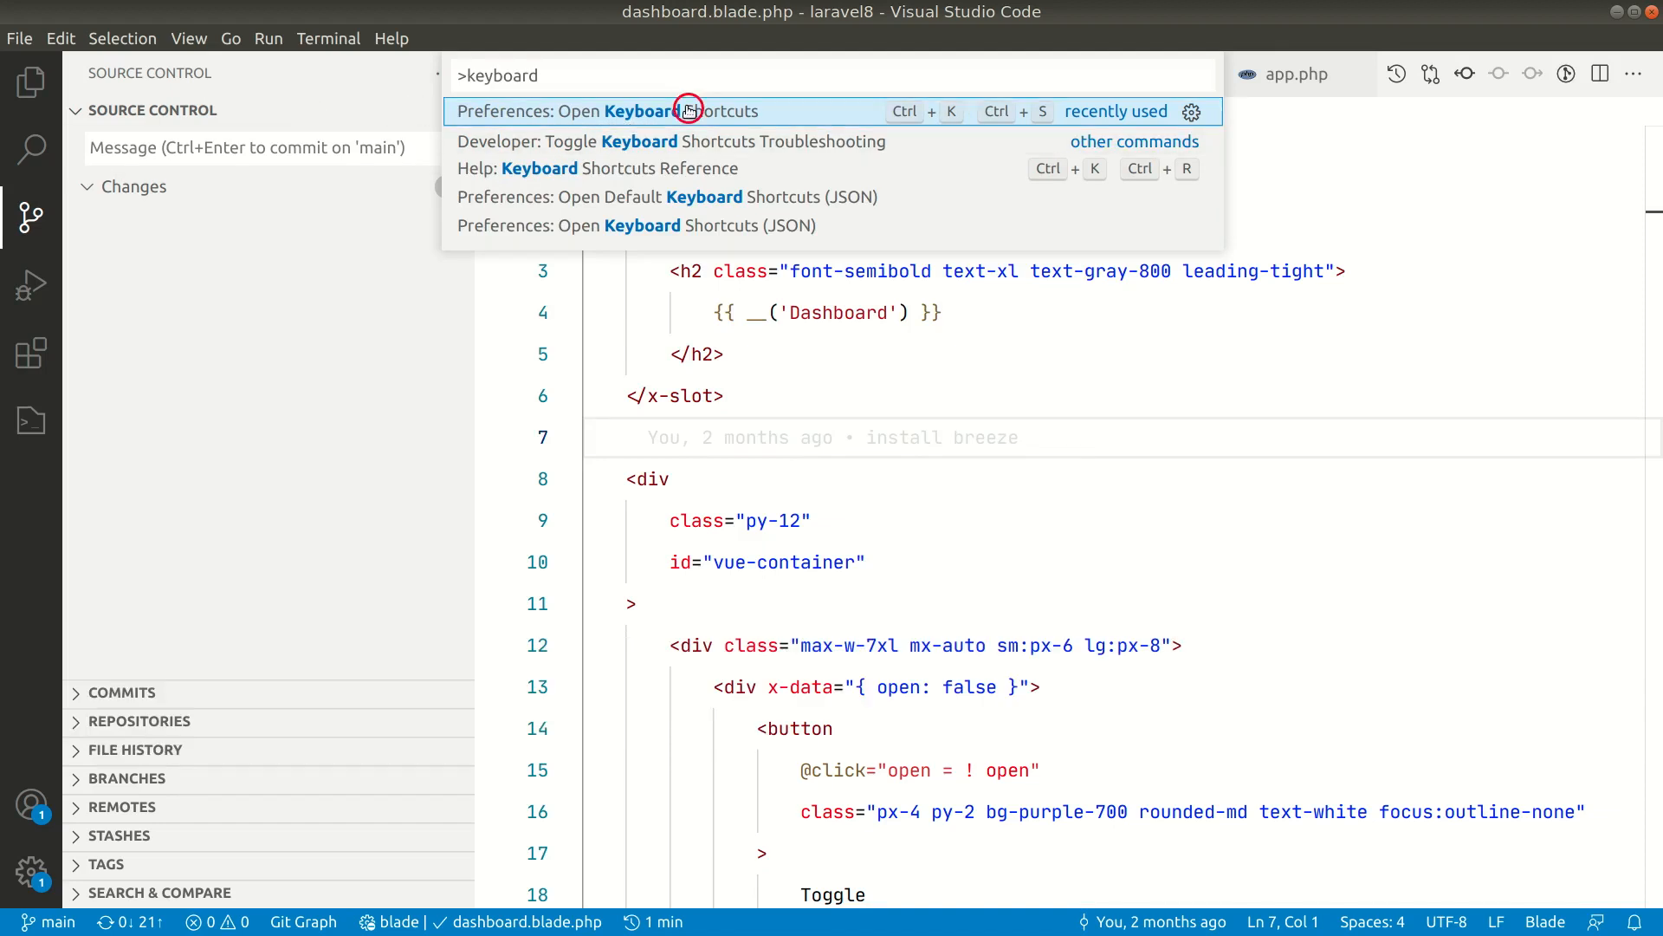
click(610, 110)
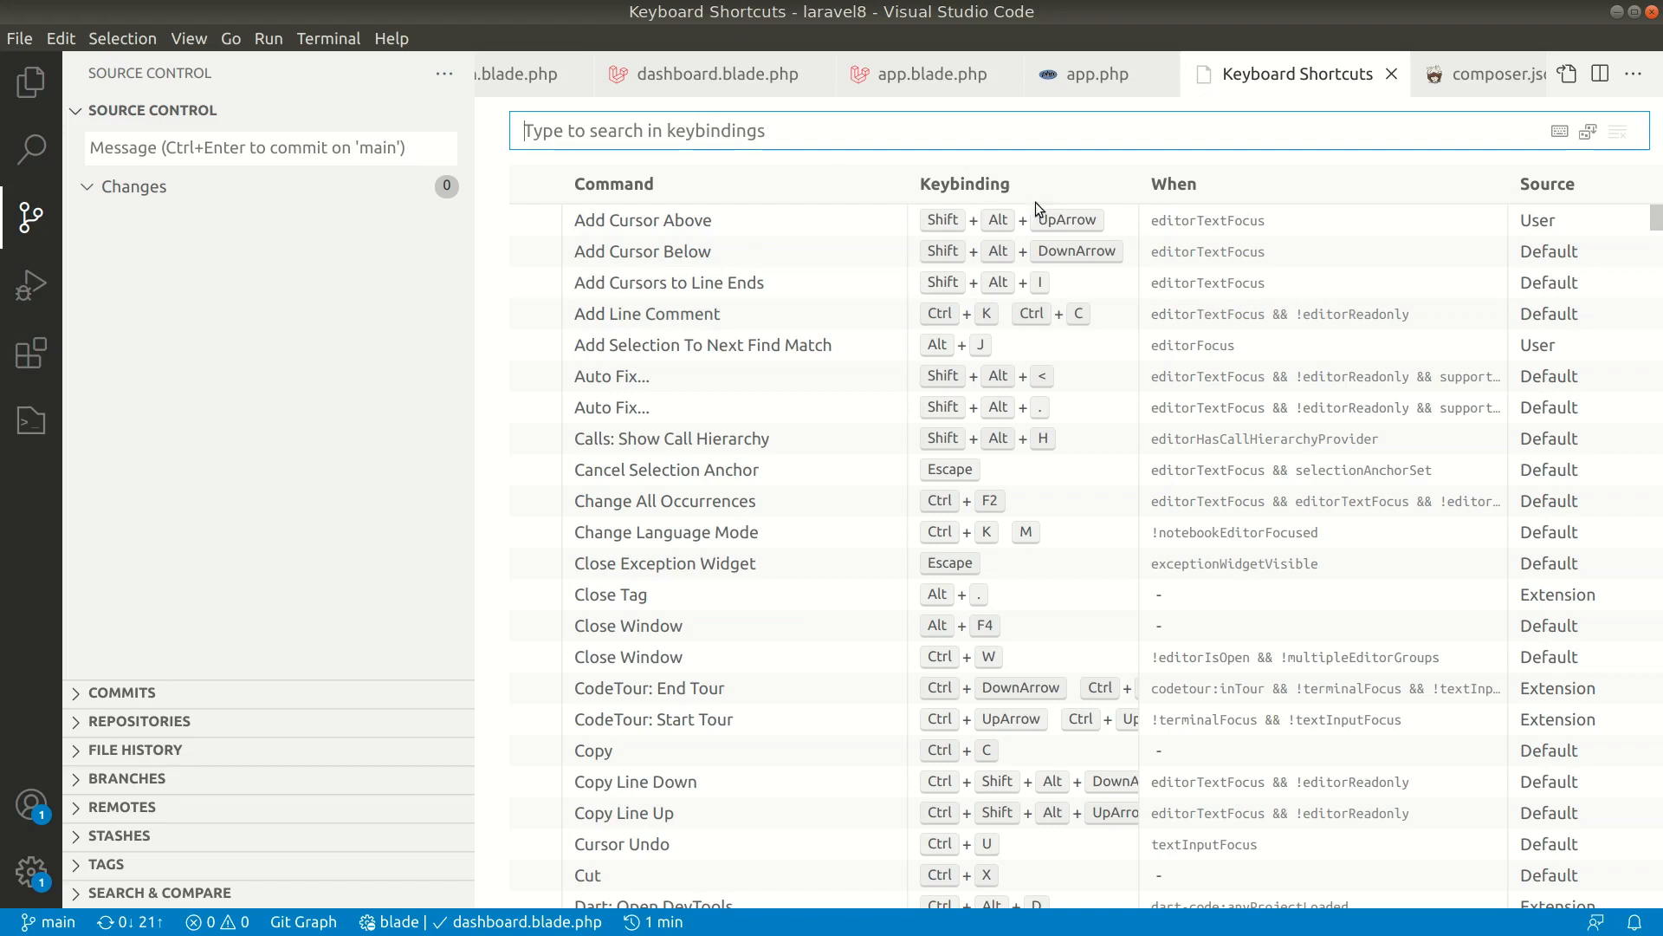
mouse_move(1048, 486)
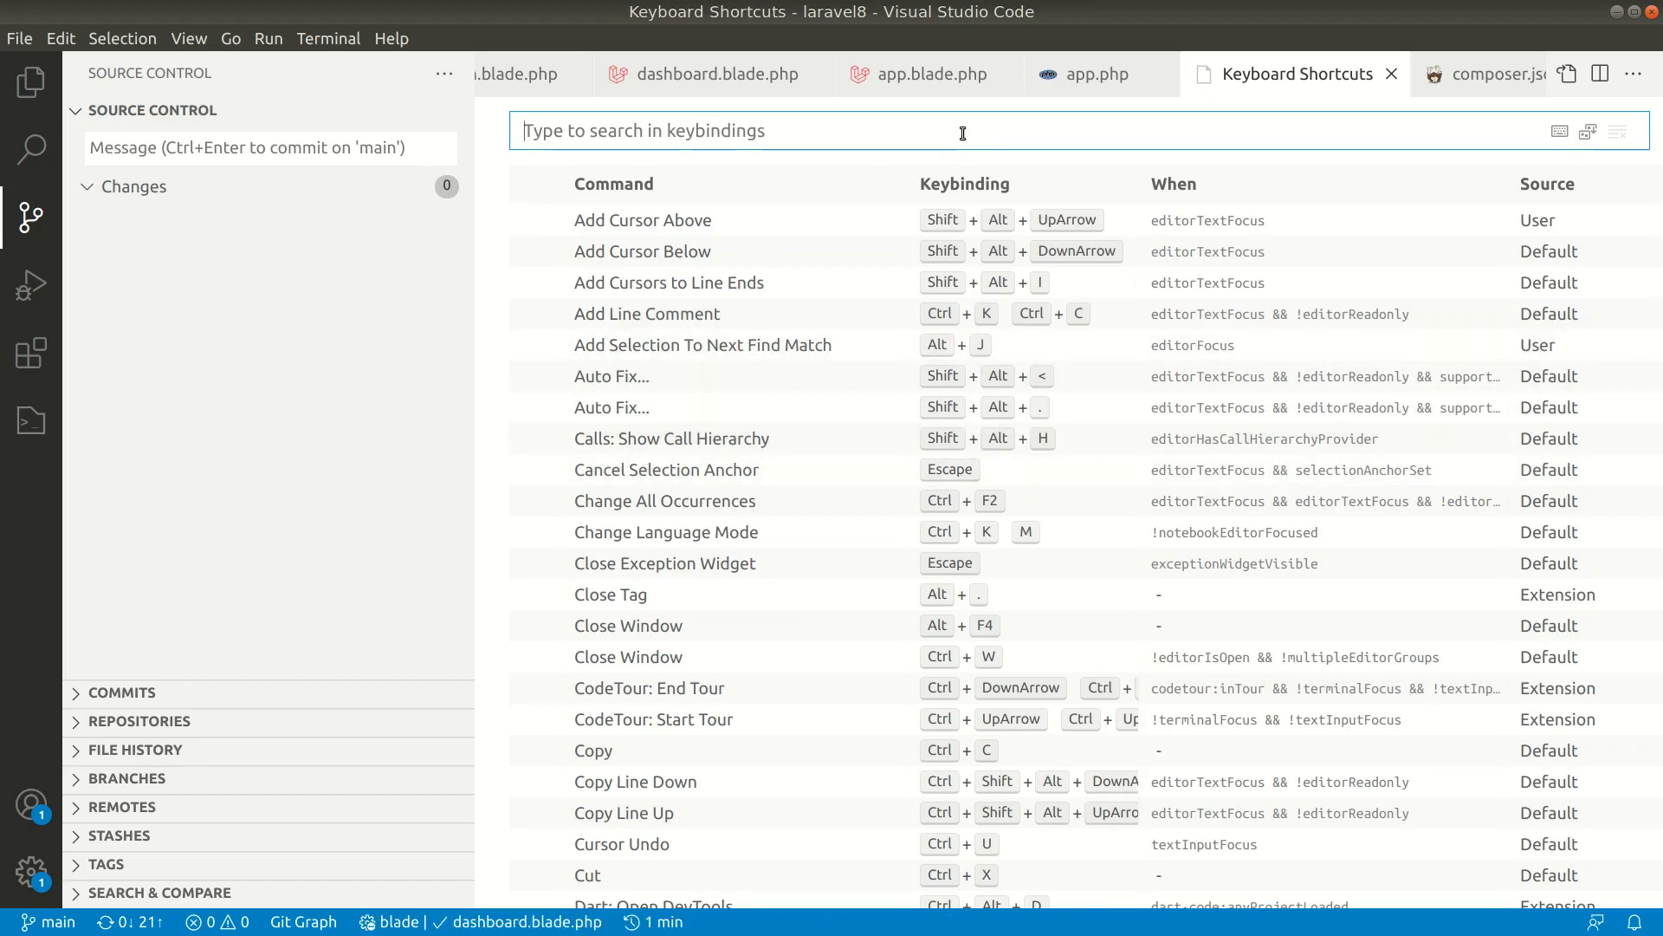
- Filter the Keyboard Shortcuts list with 'source control'
text(source)
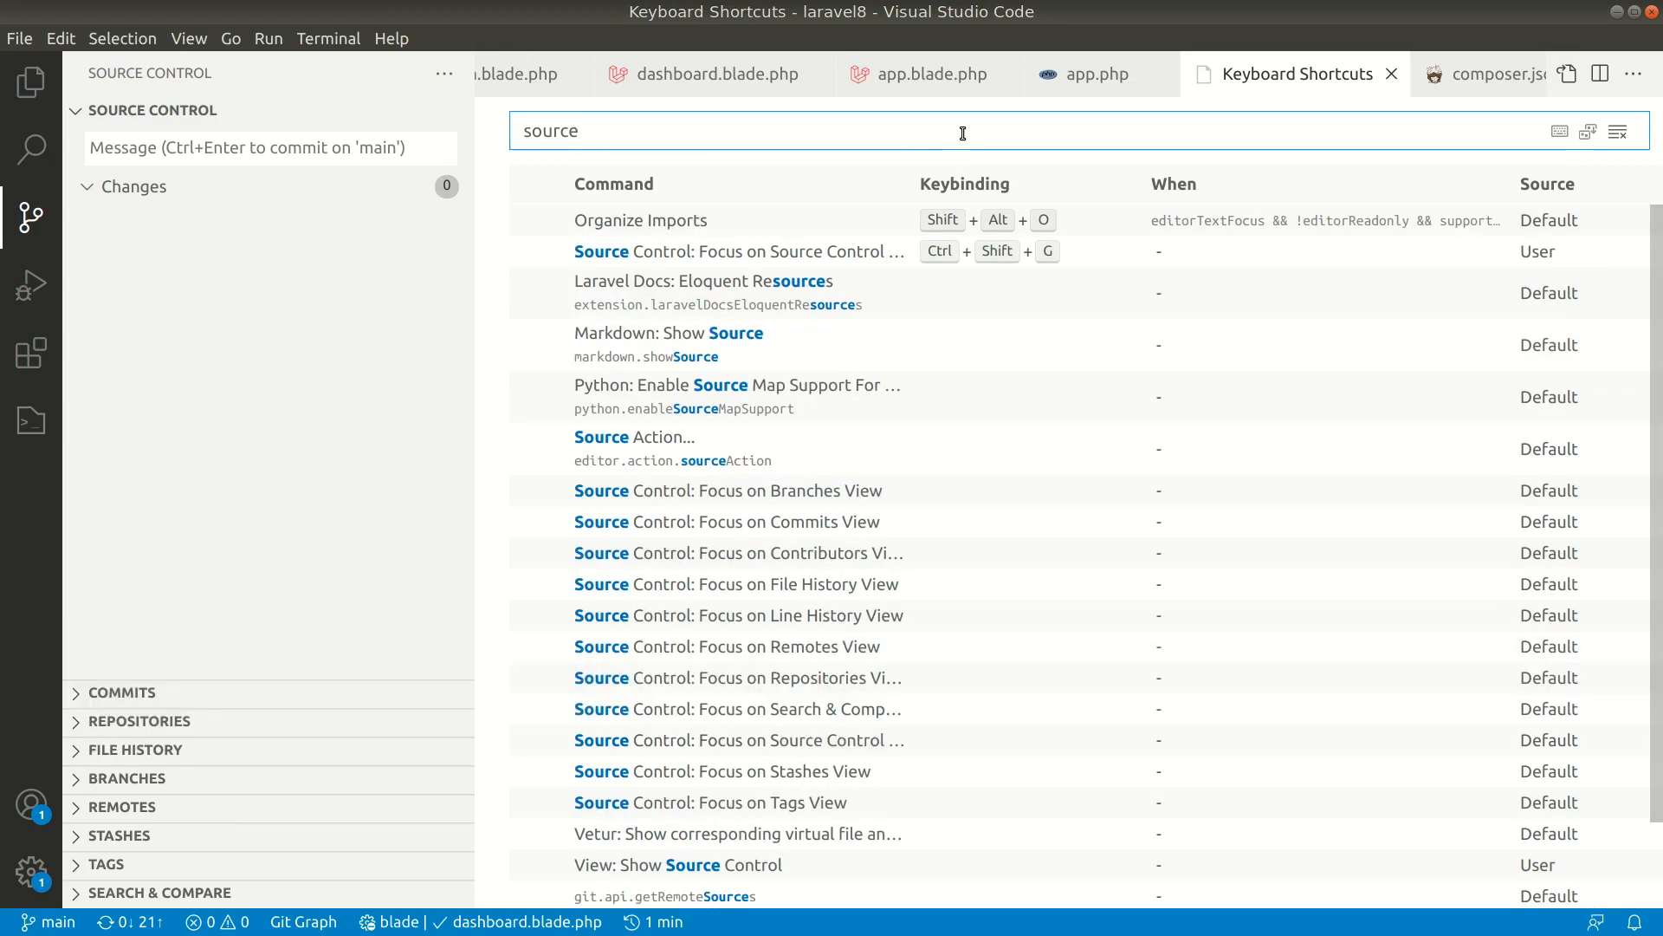
text(control)
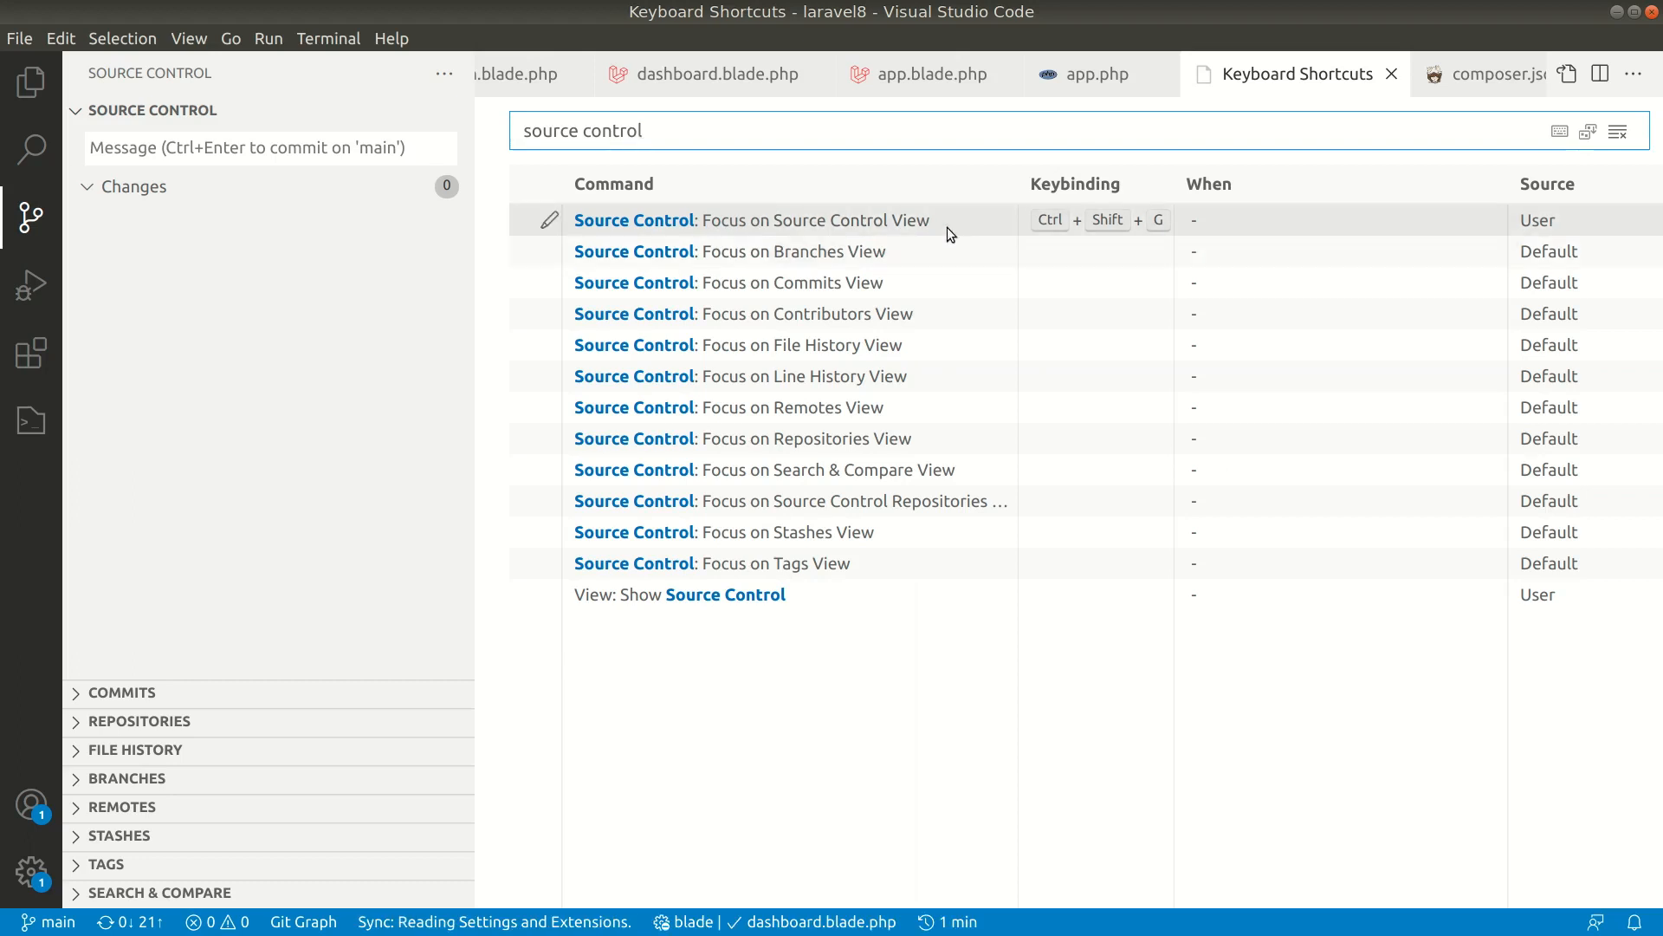
mouse_move(548, 221)
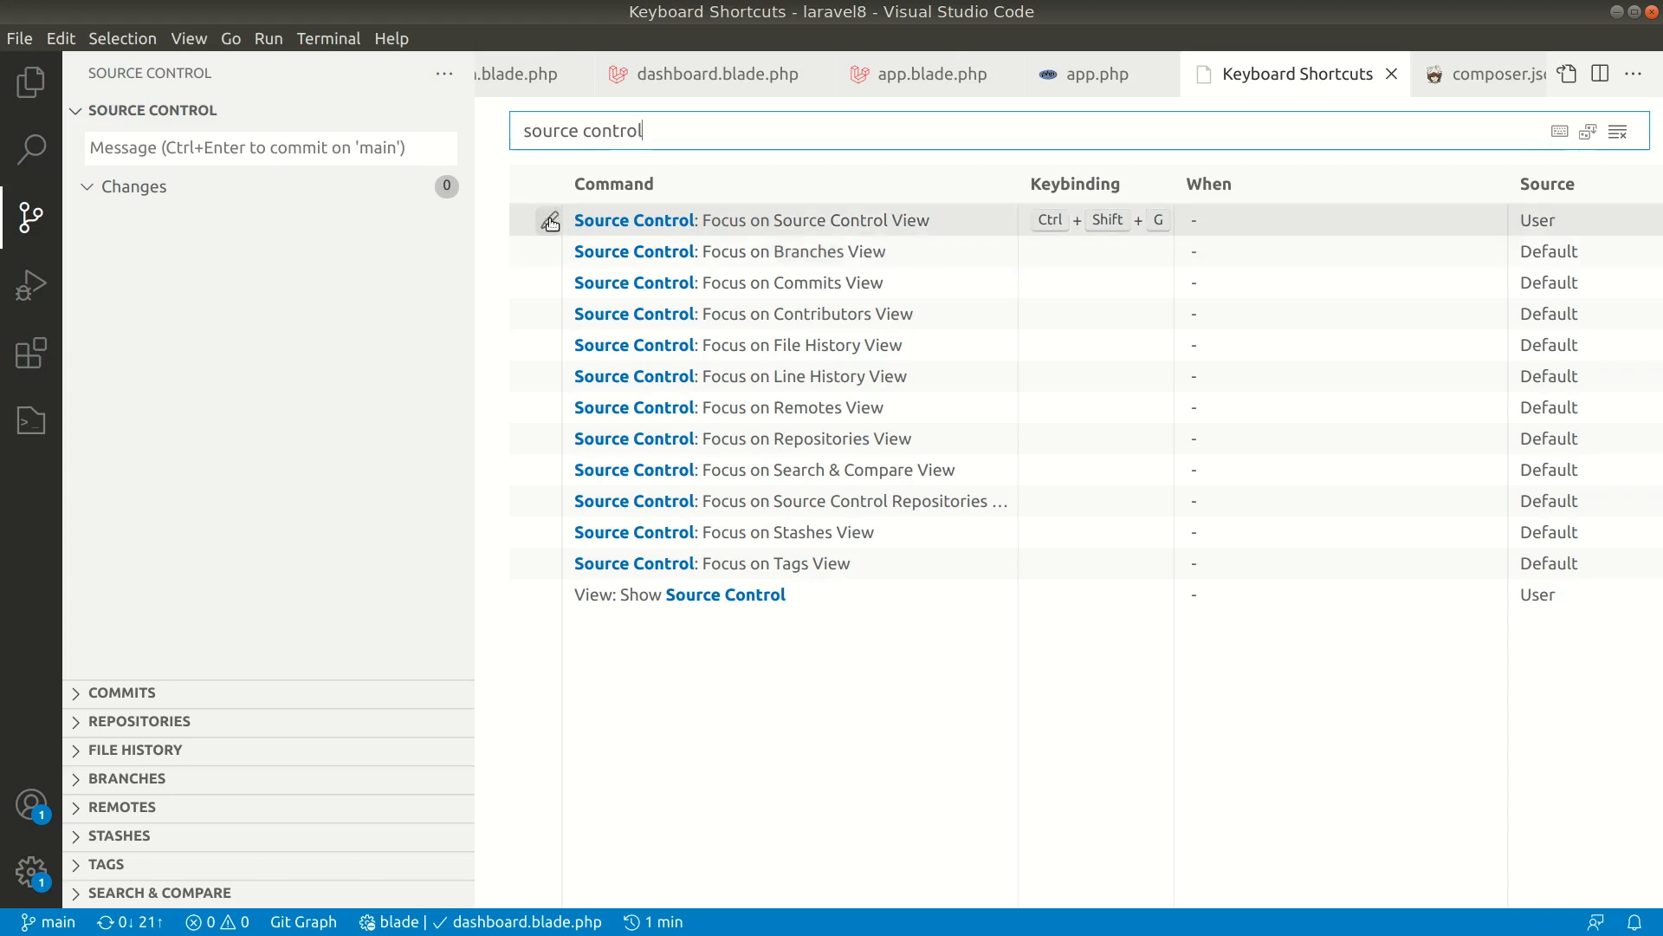
mouse_move(551, 219)
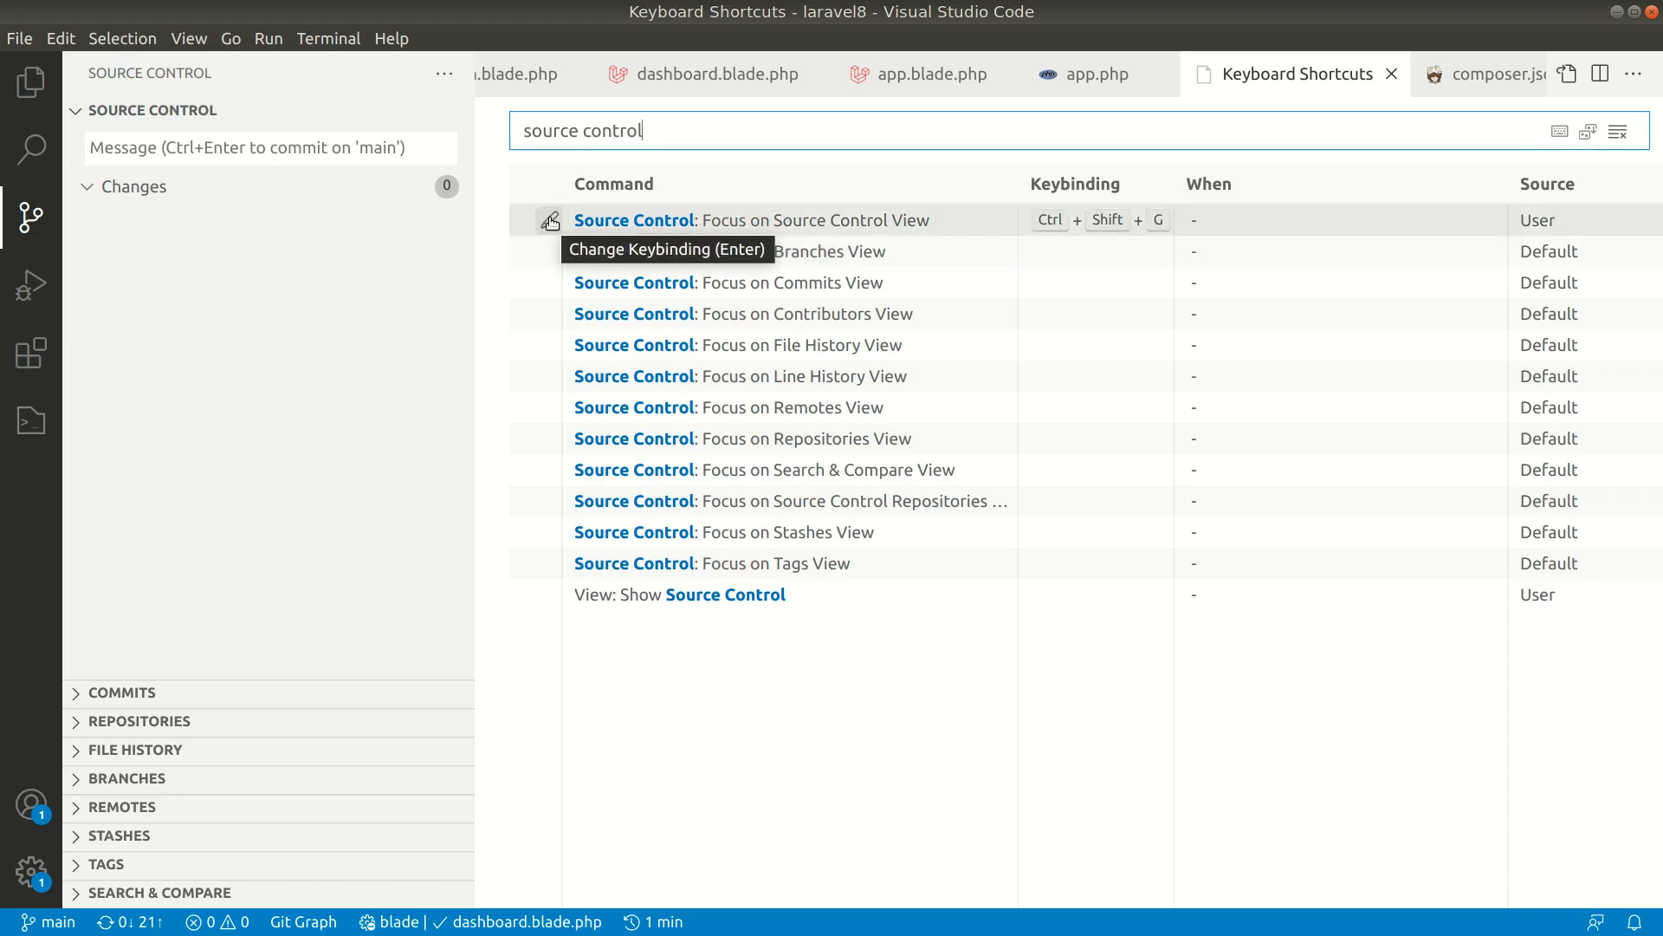
mouse_move(551, 251)
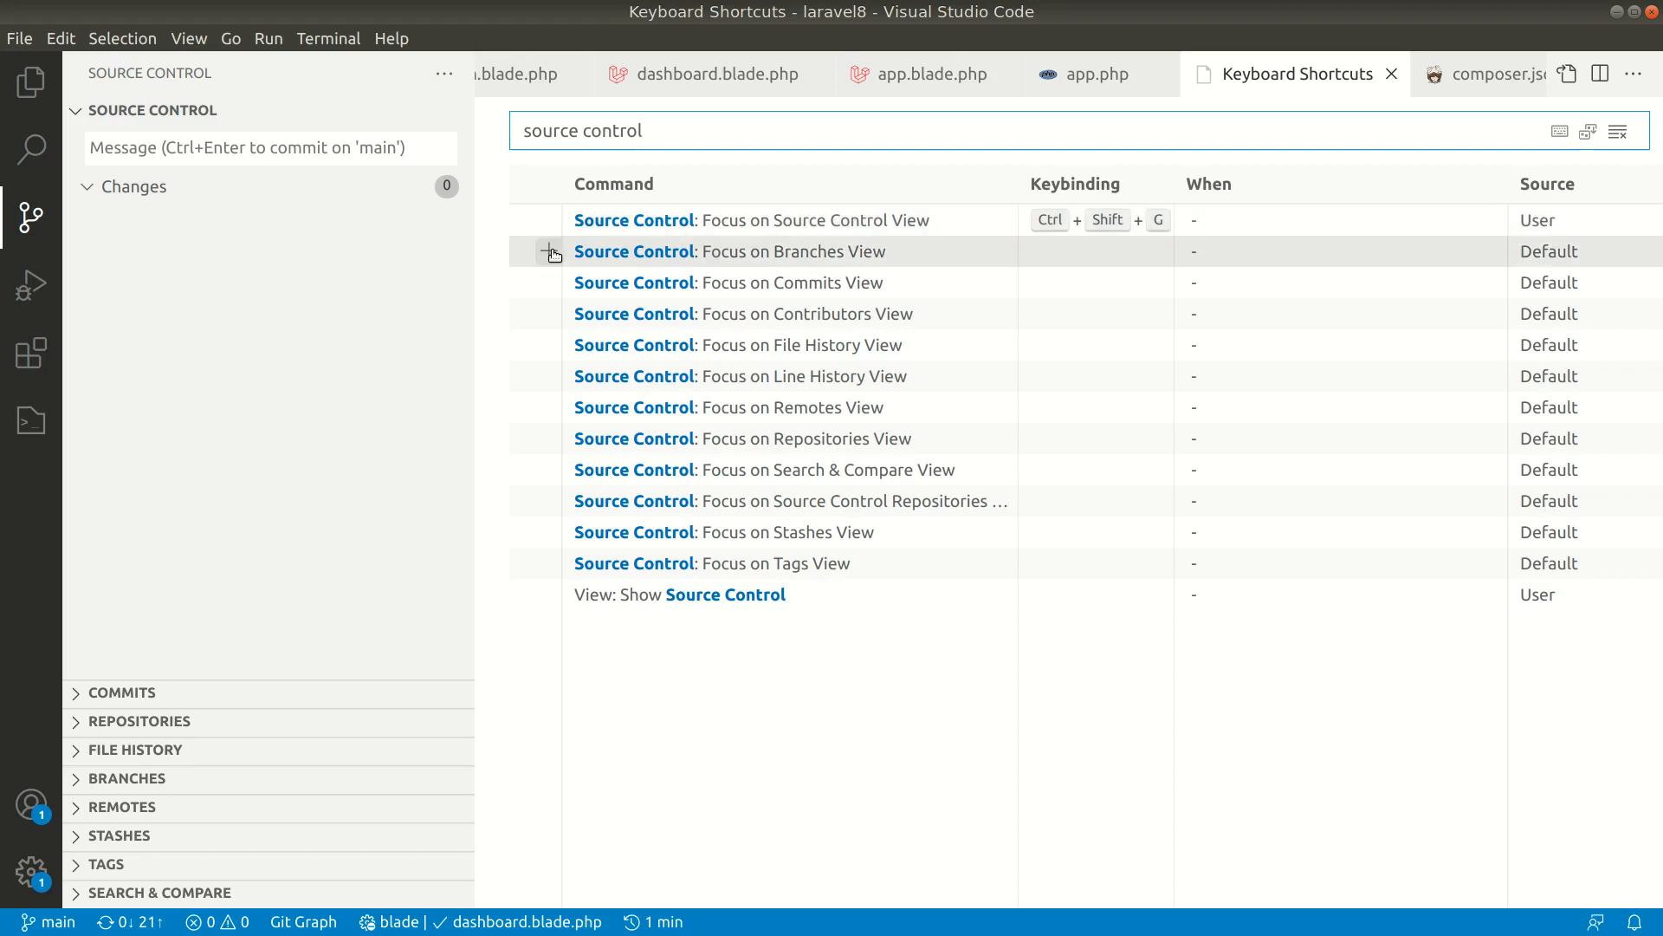
click(548, 252)
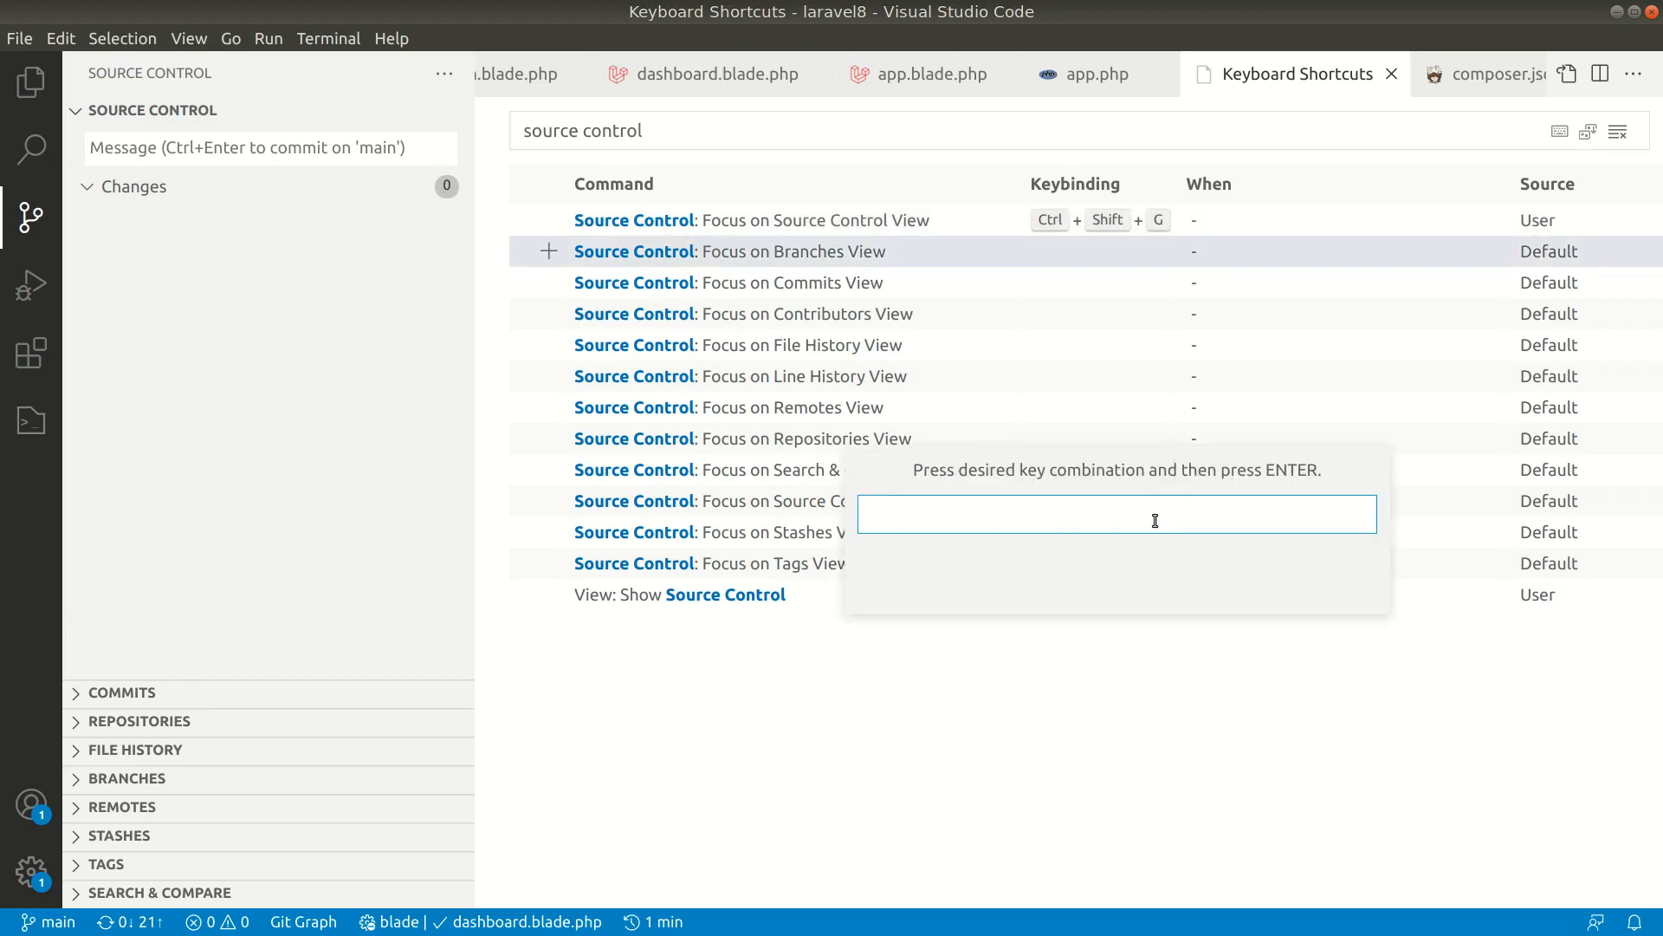
key(ctrl+shift+alt+s)
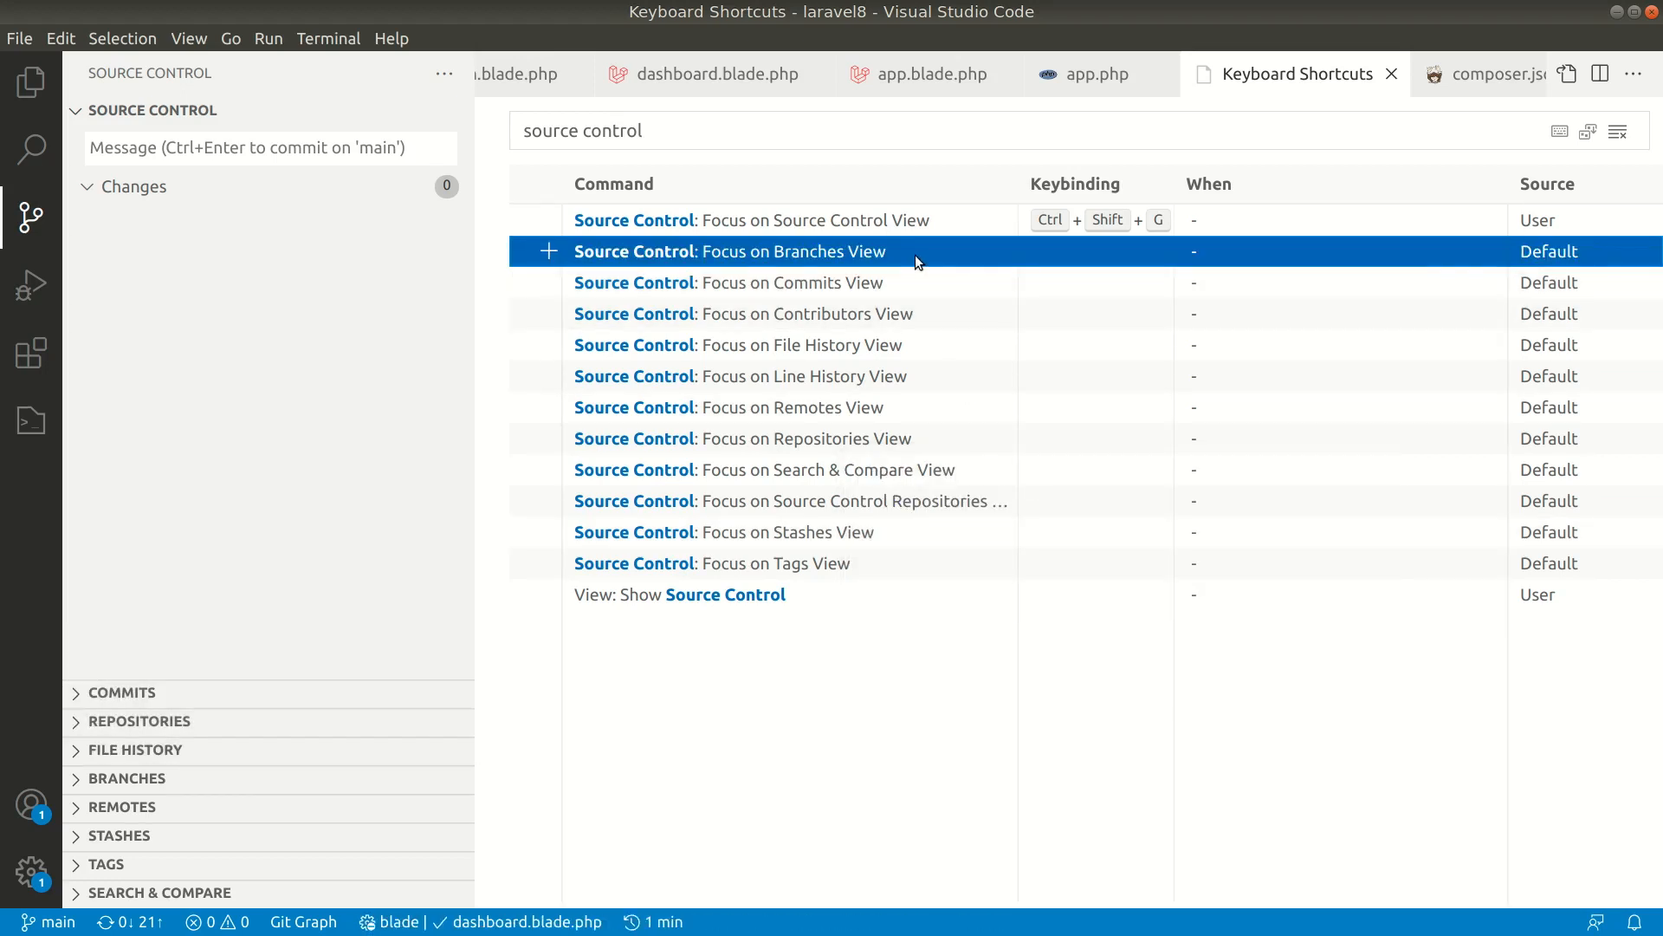
mouse_move(1058, 223)
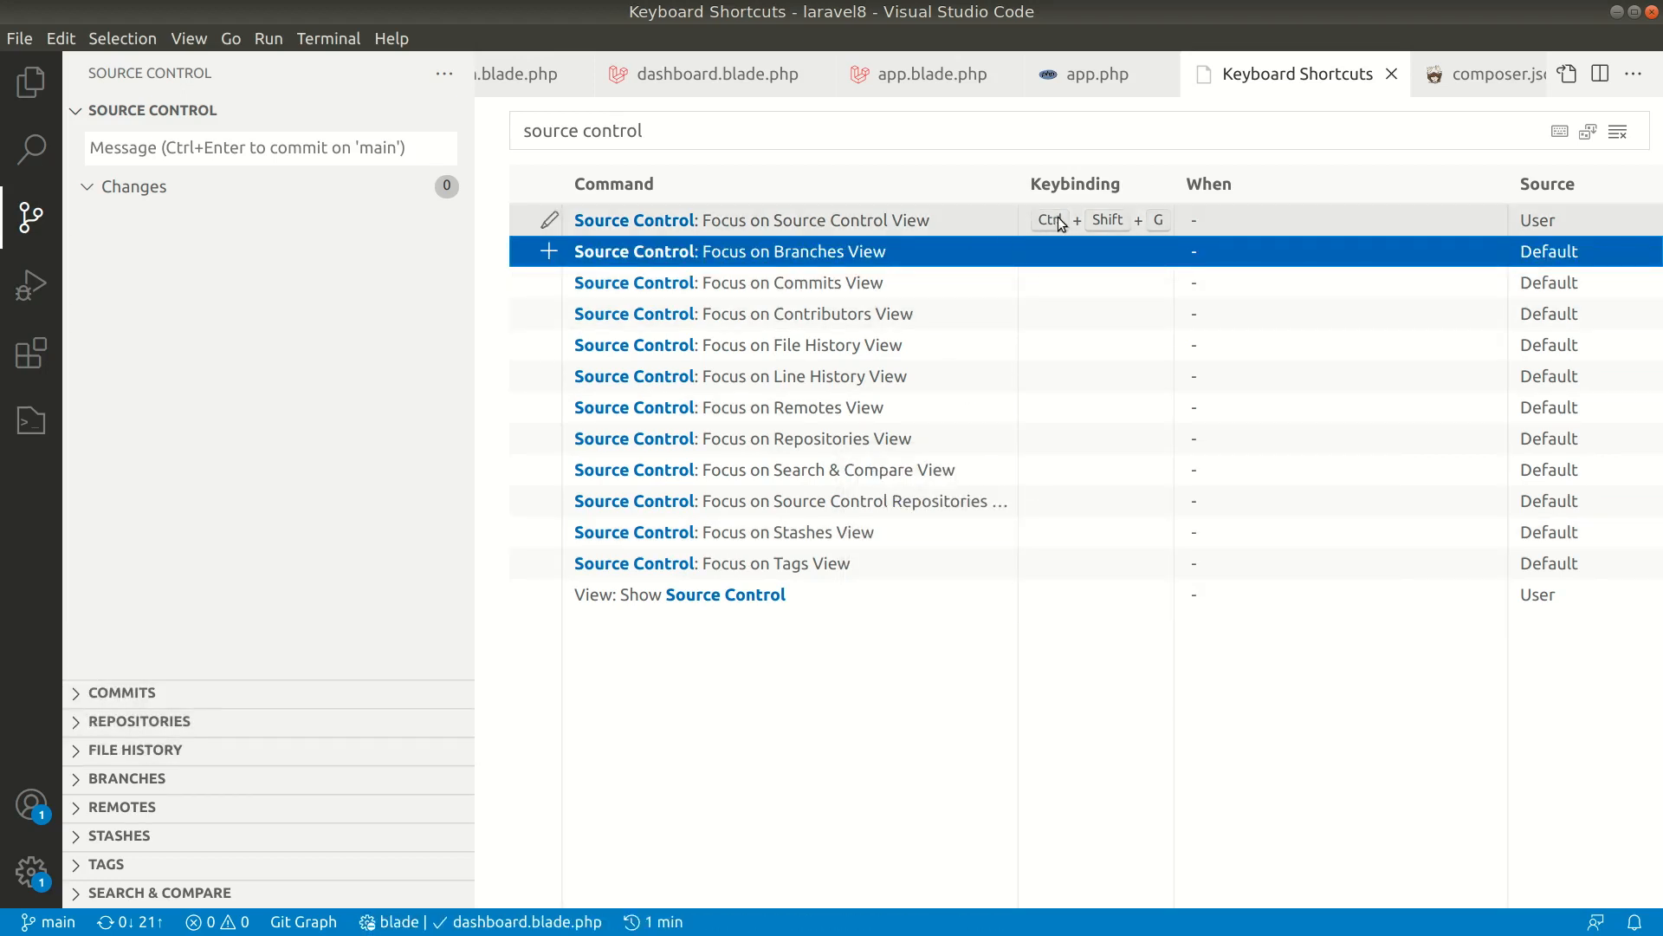
mouse_move(31, 81)
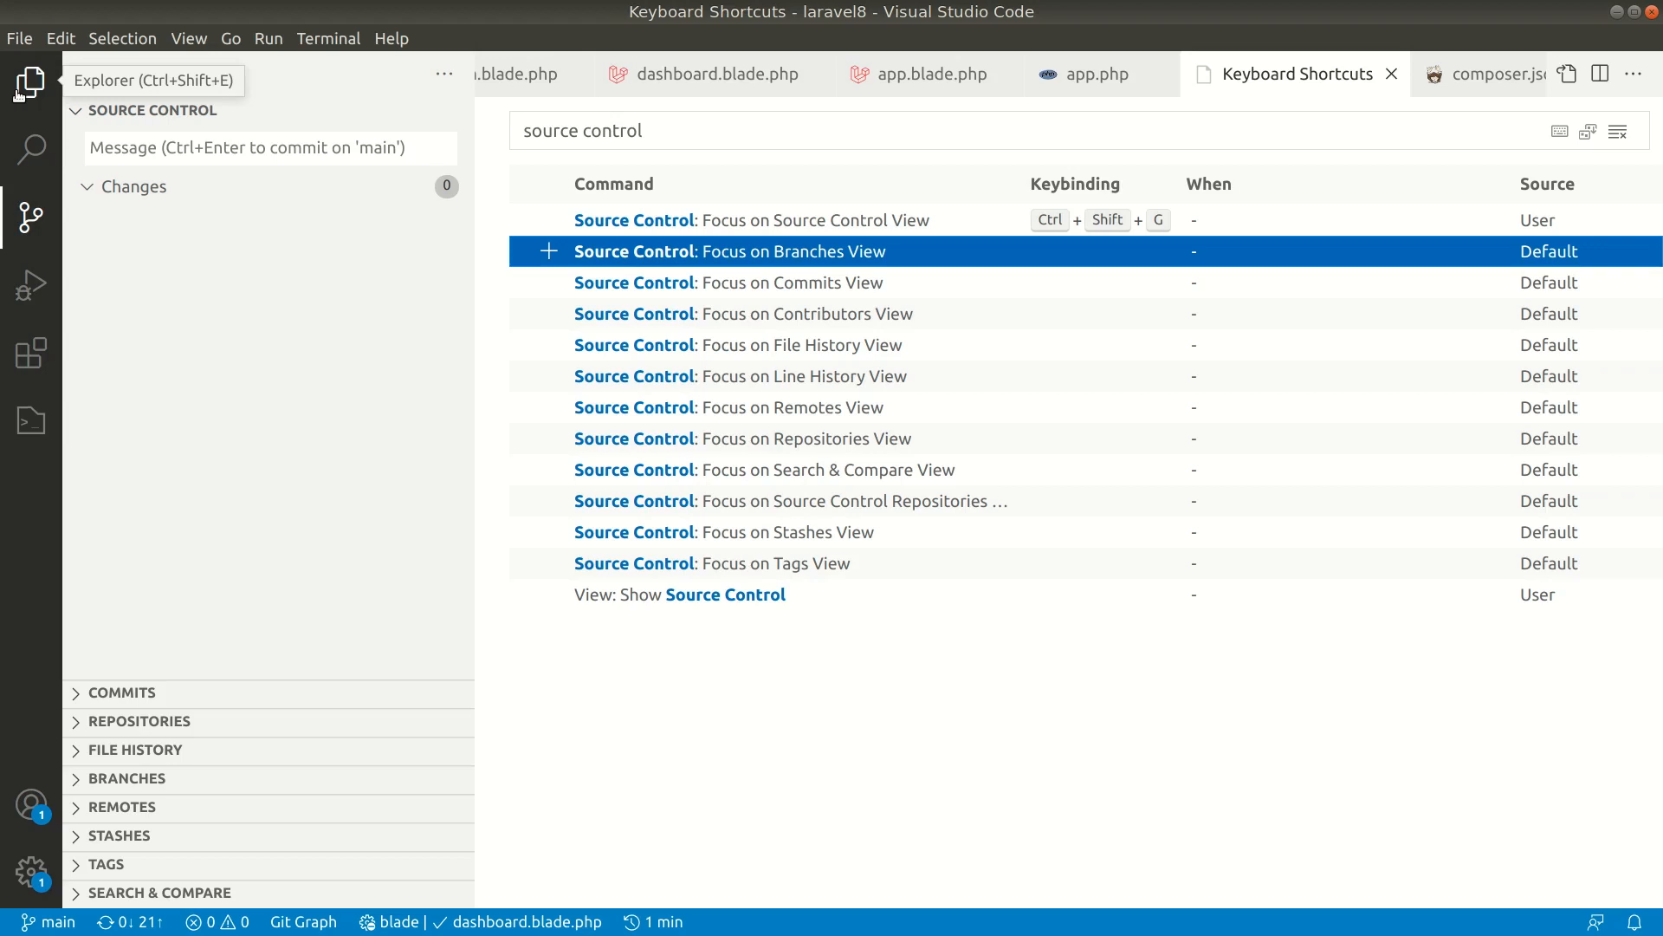
mouse_move(31, 283)
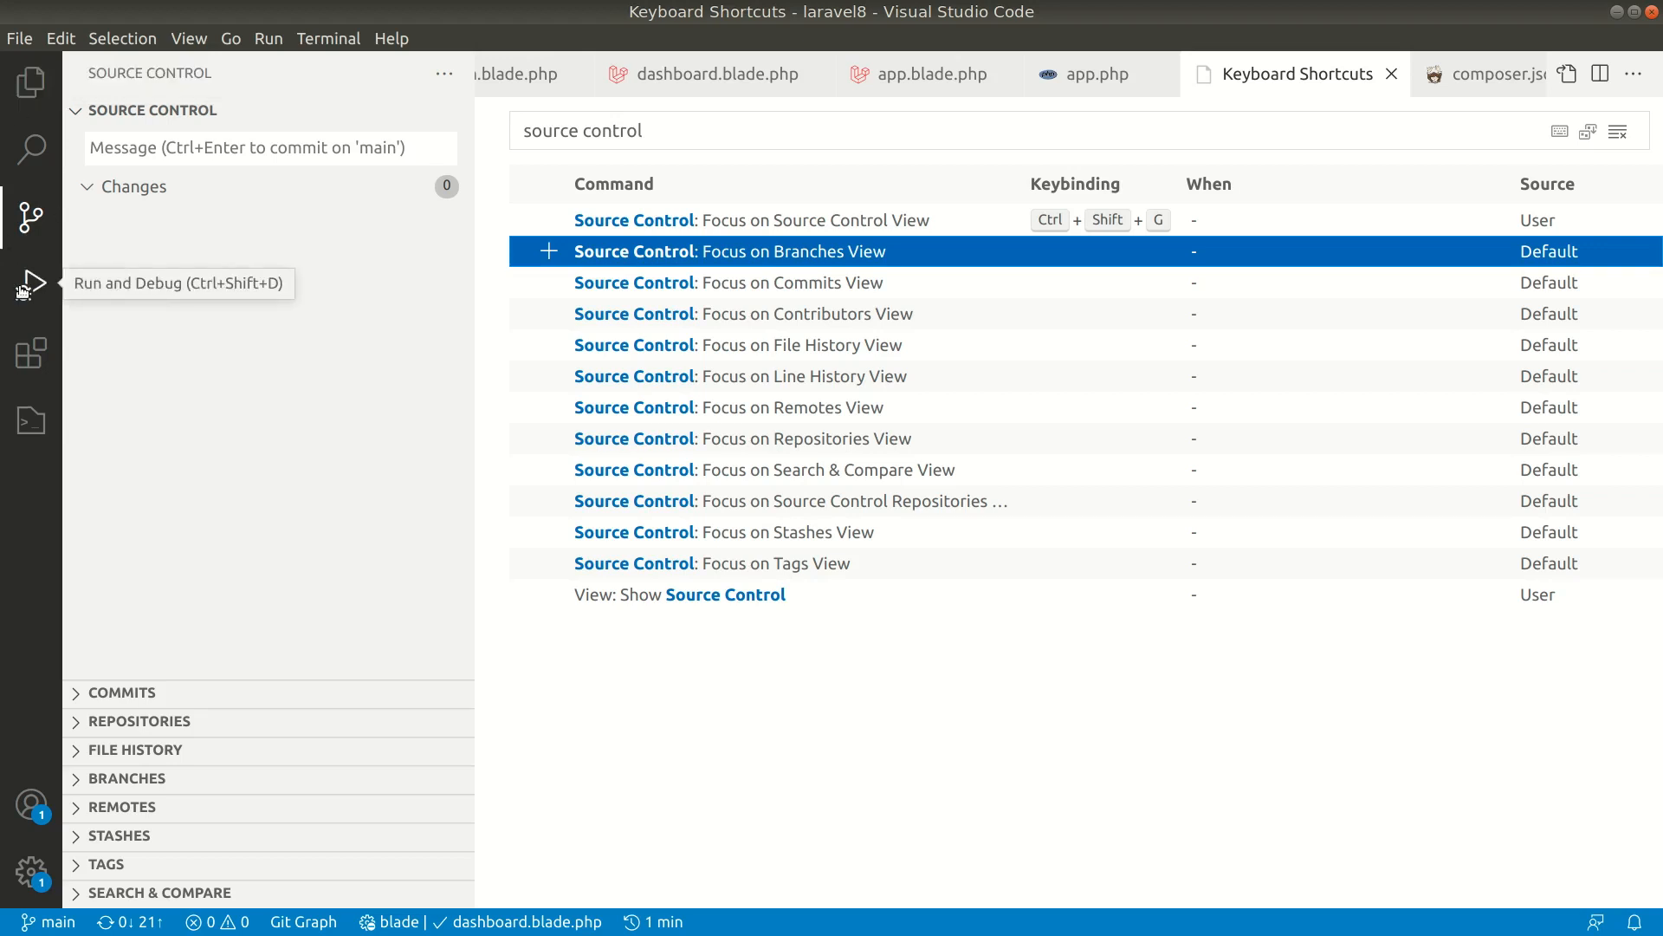
mouse_move(31, 354)
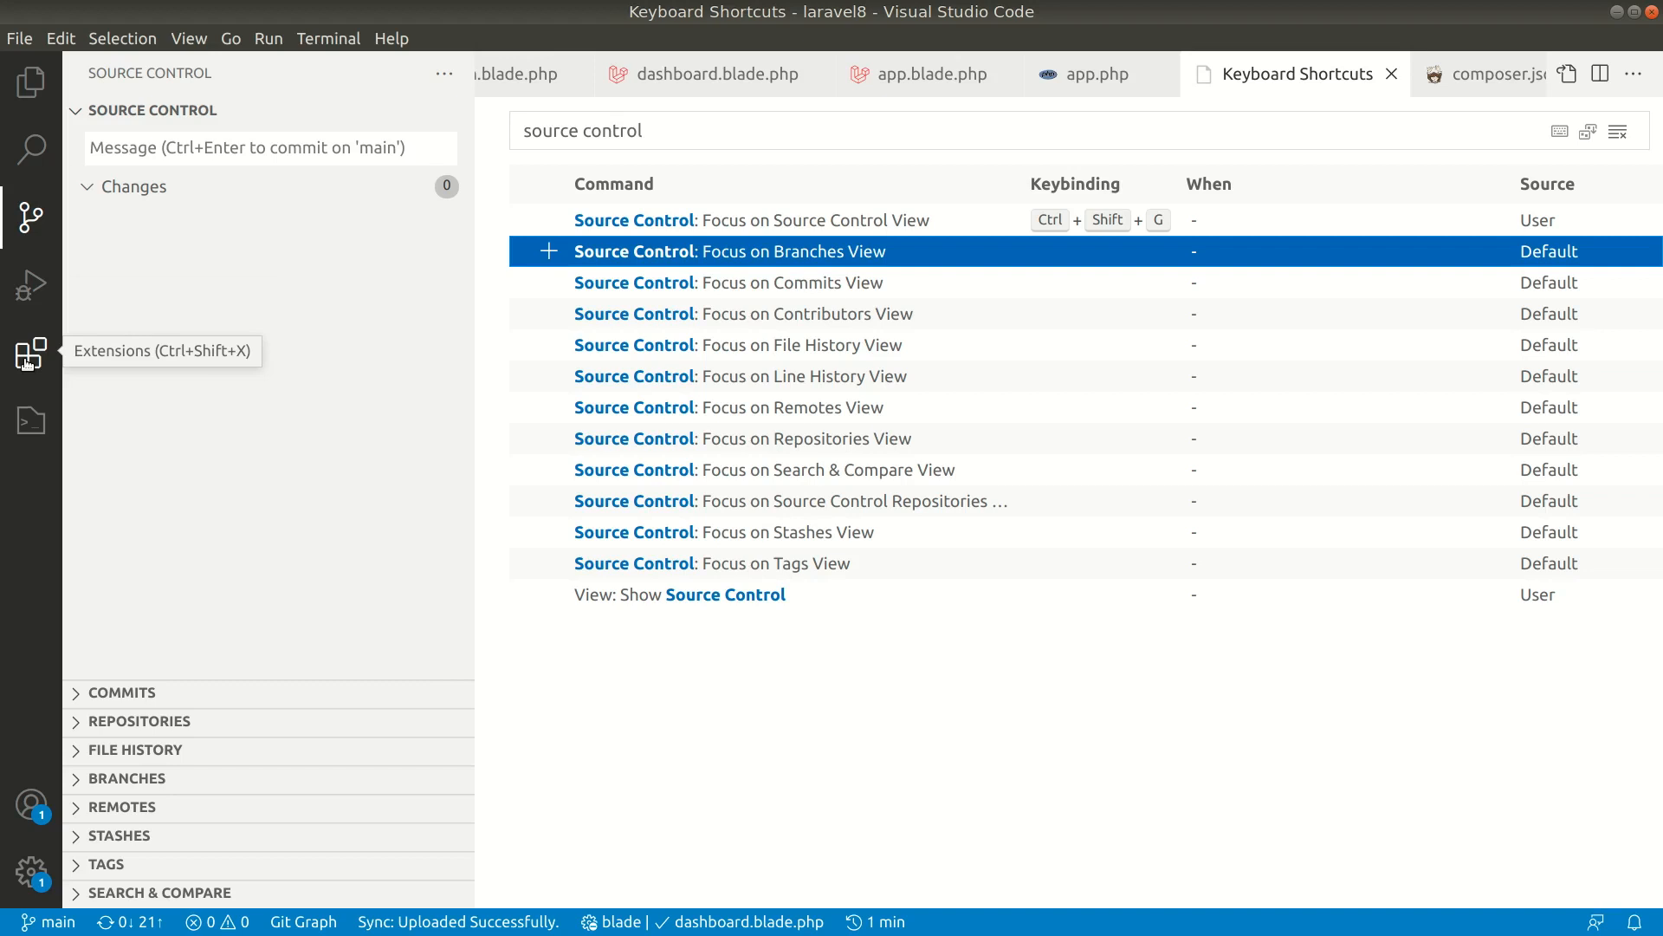
- Open the Settings editor from the customisation menu and clear its search to show Commonly Used
click(31, 874)
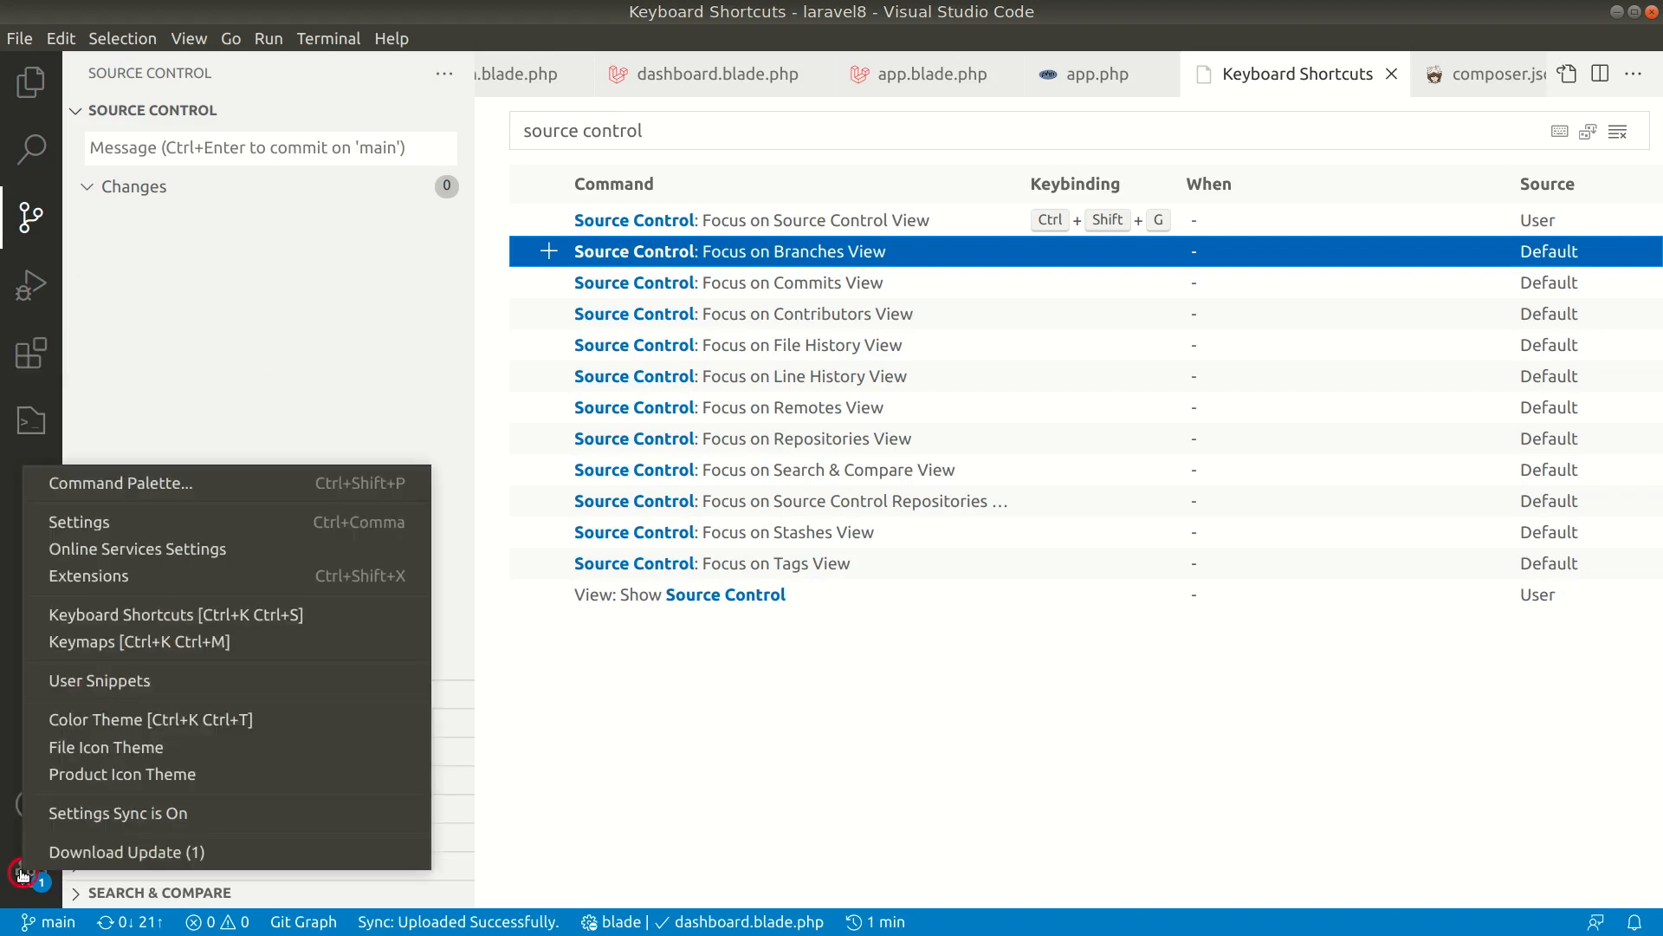
mouse_move(114, 533)
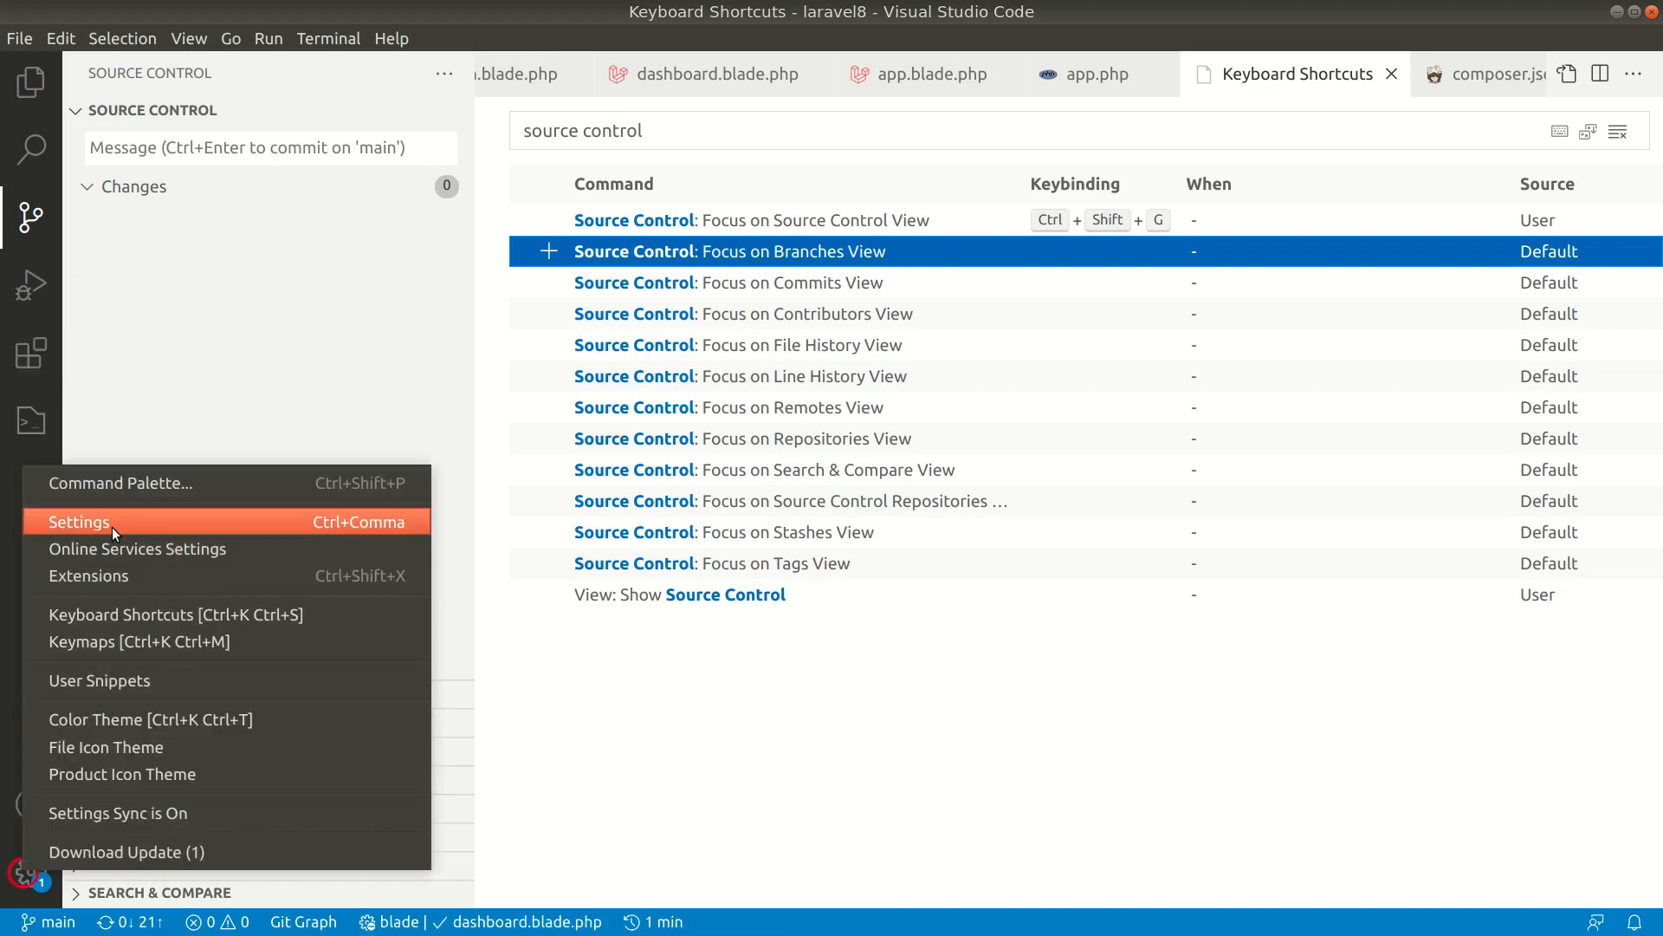
click(77, 520)
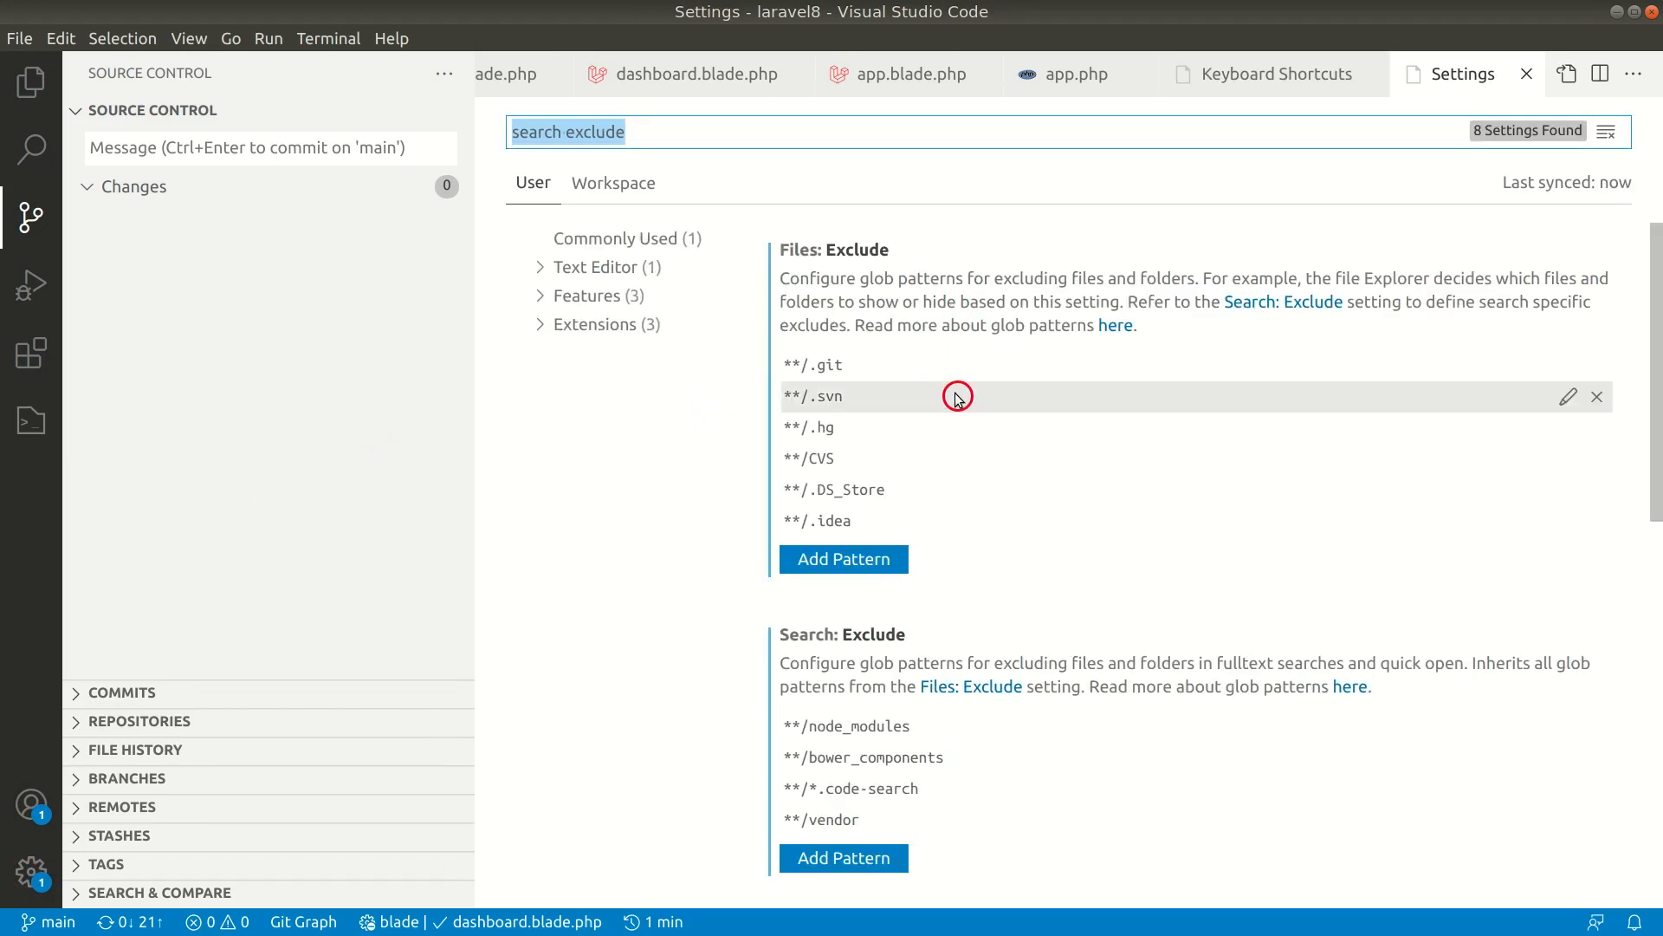
mouse_move(59, 863)
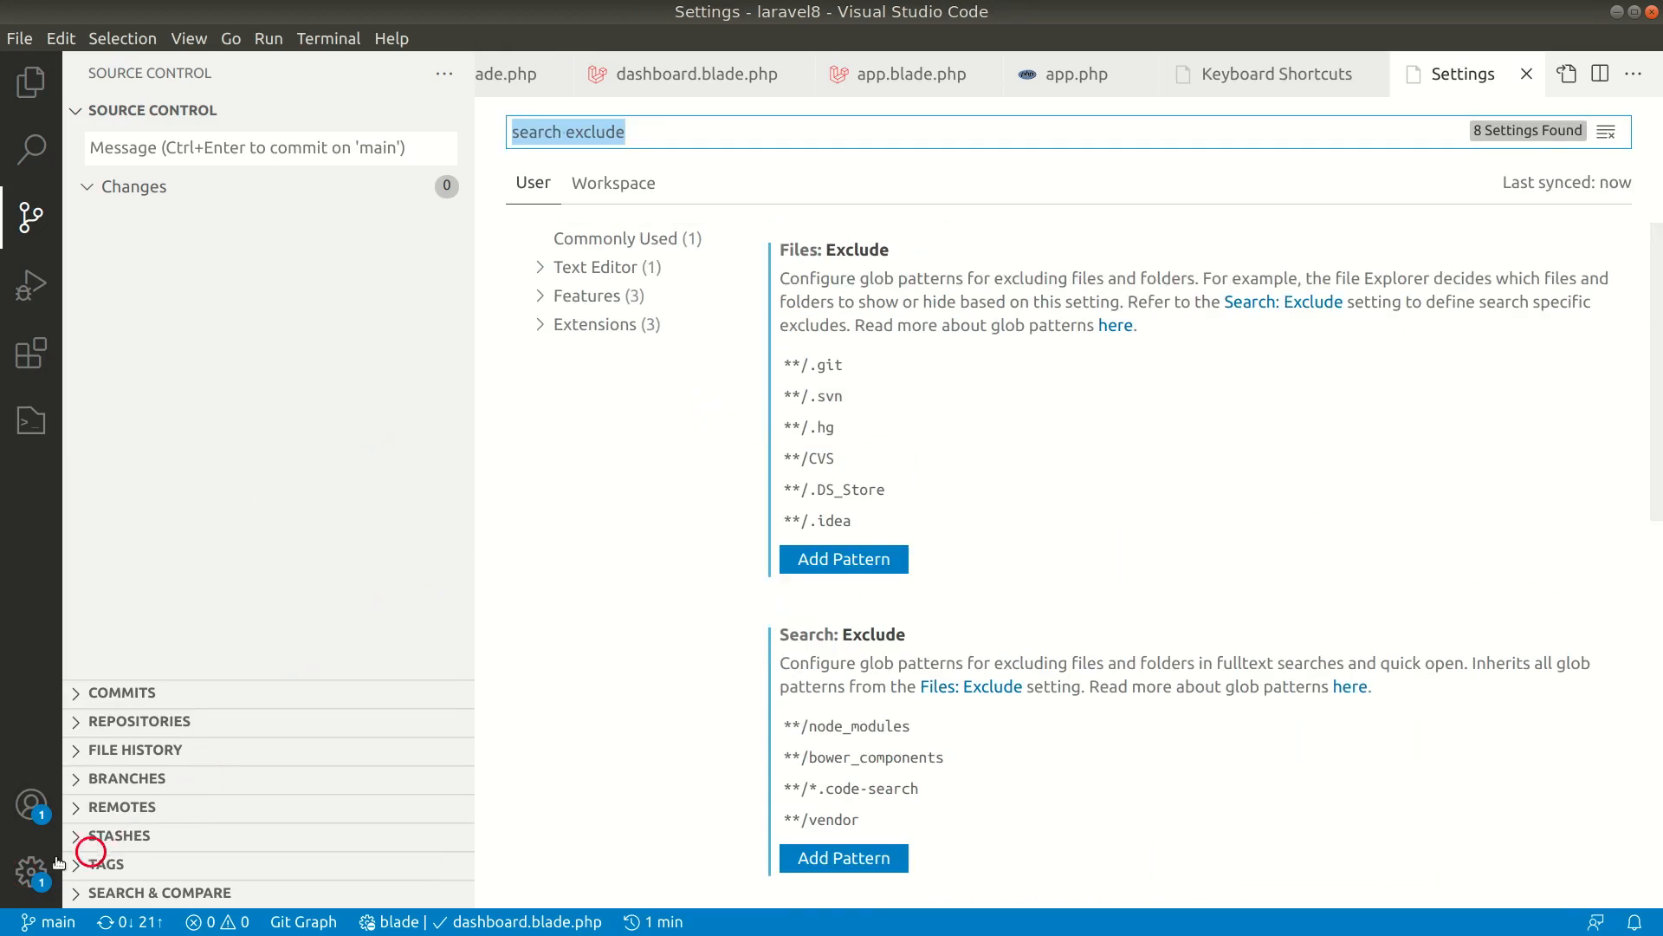
click(31, 869)
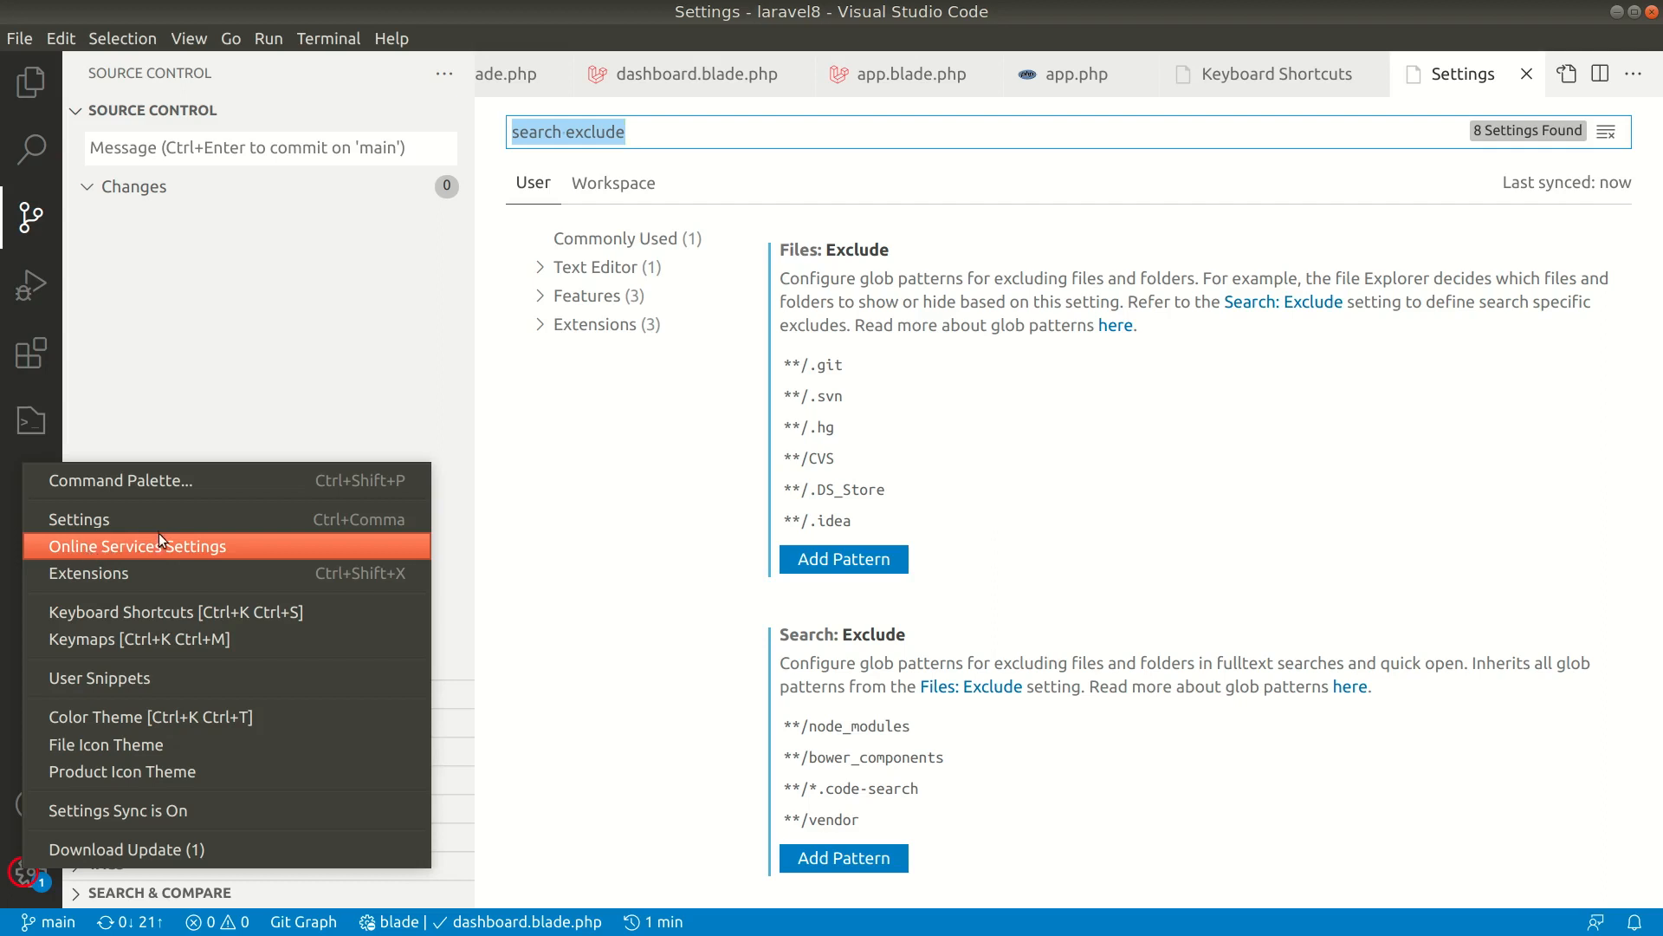
click(515, 467)
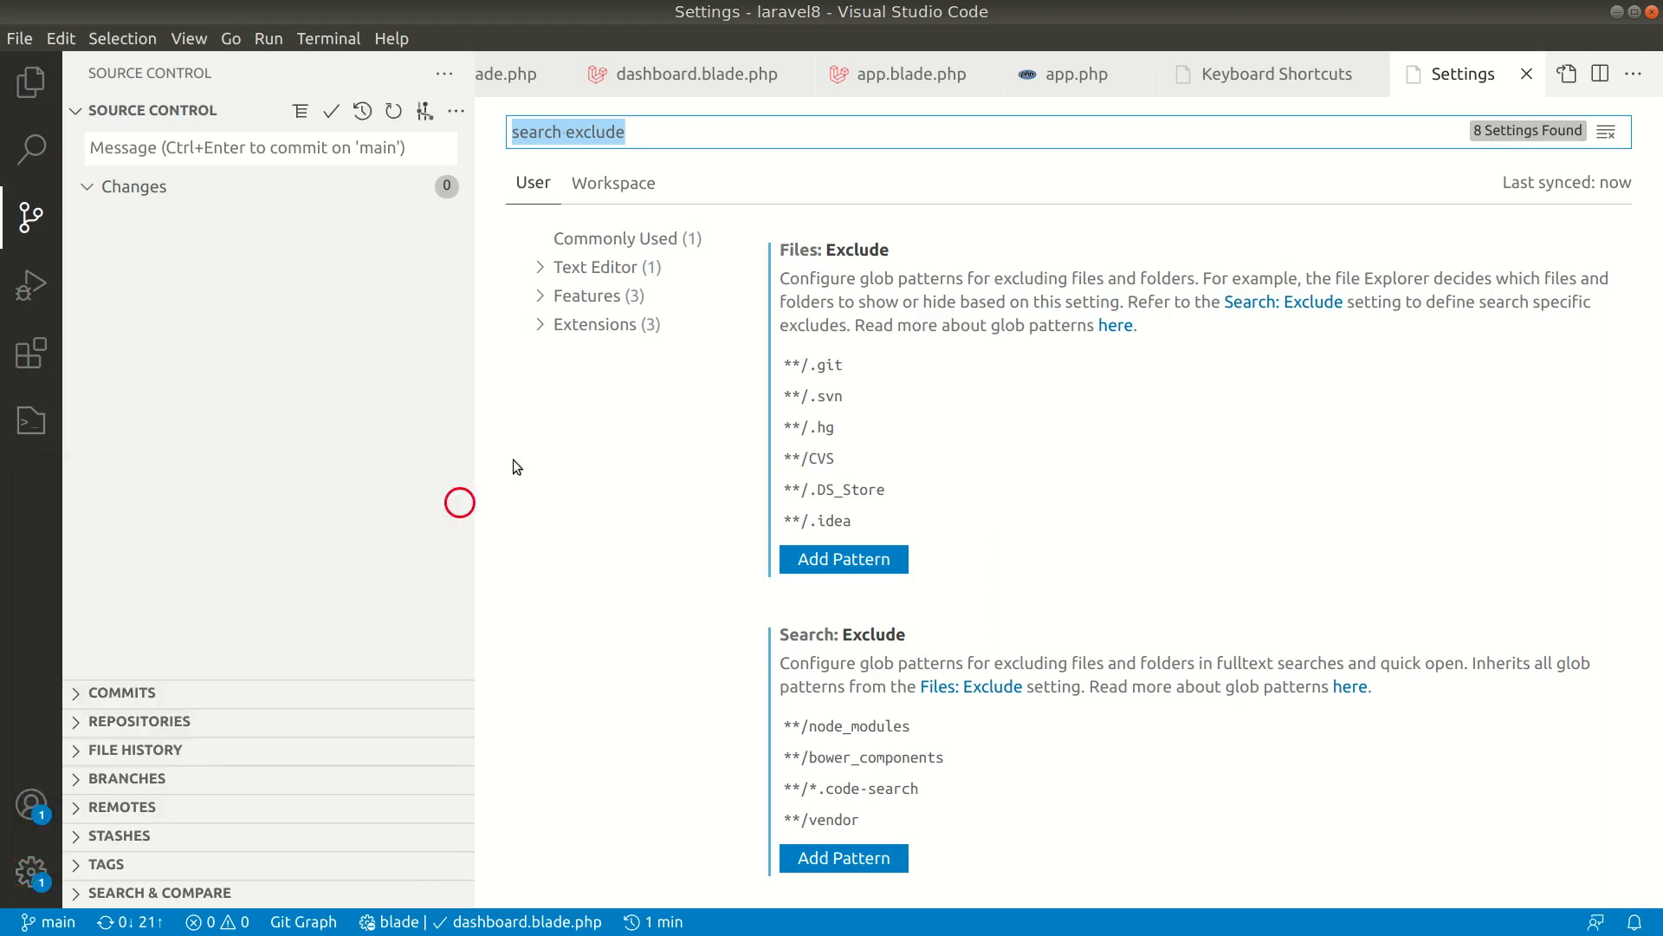
click(1265, 75)
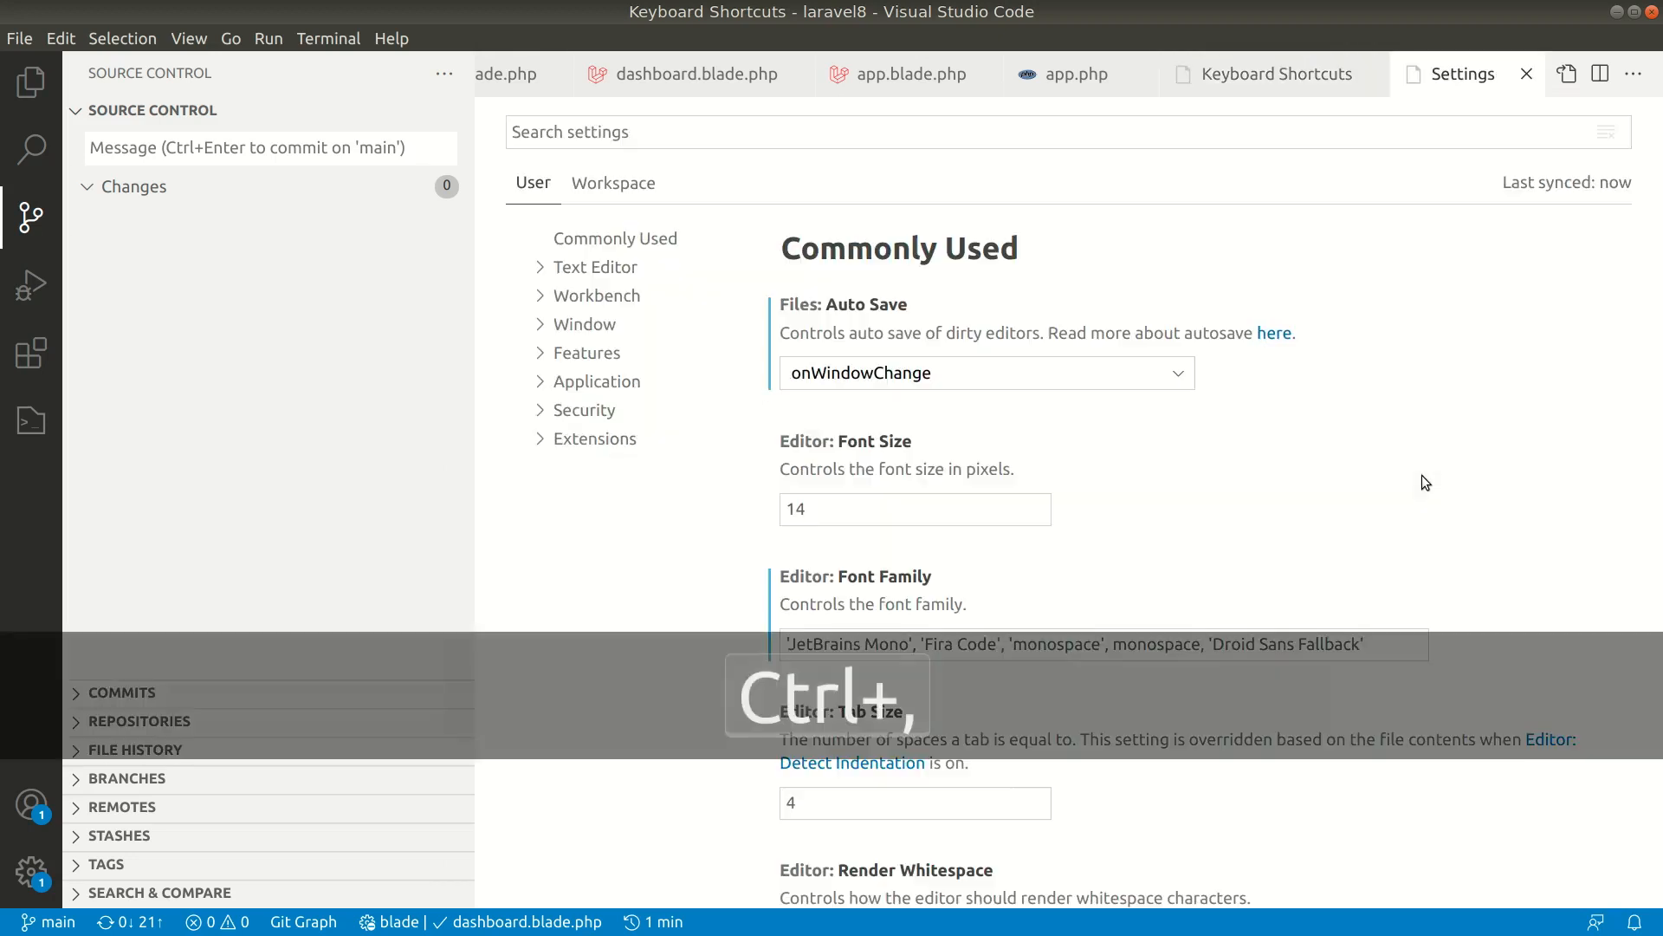
scroll(down, 3)
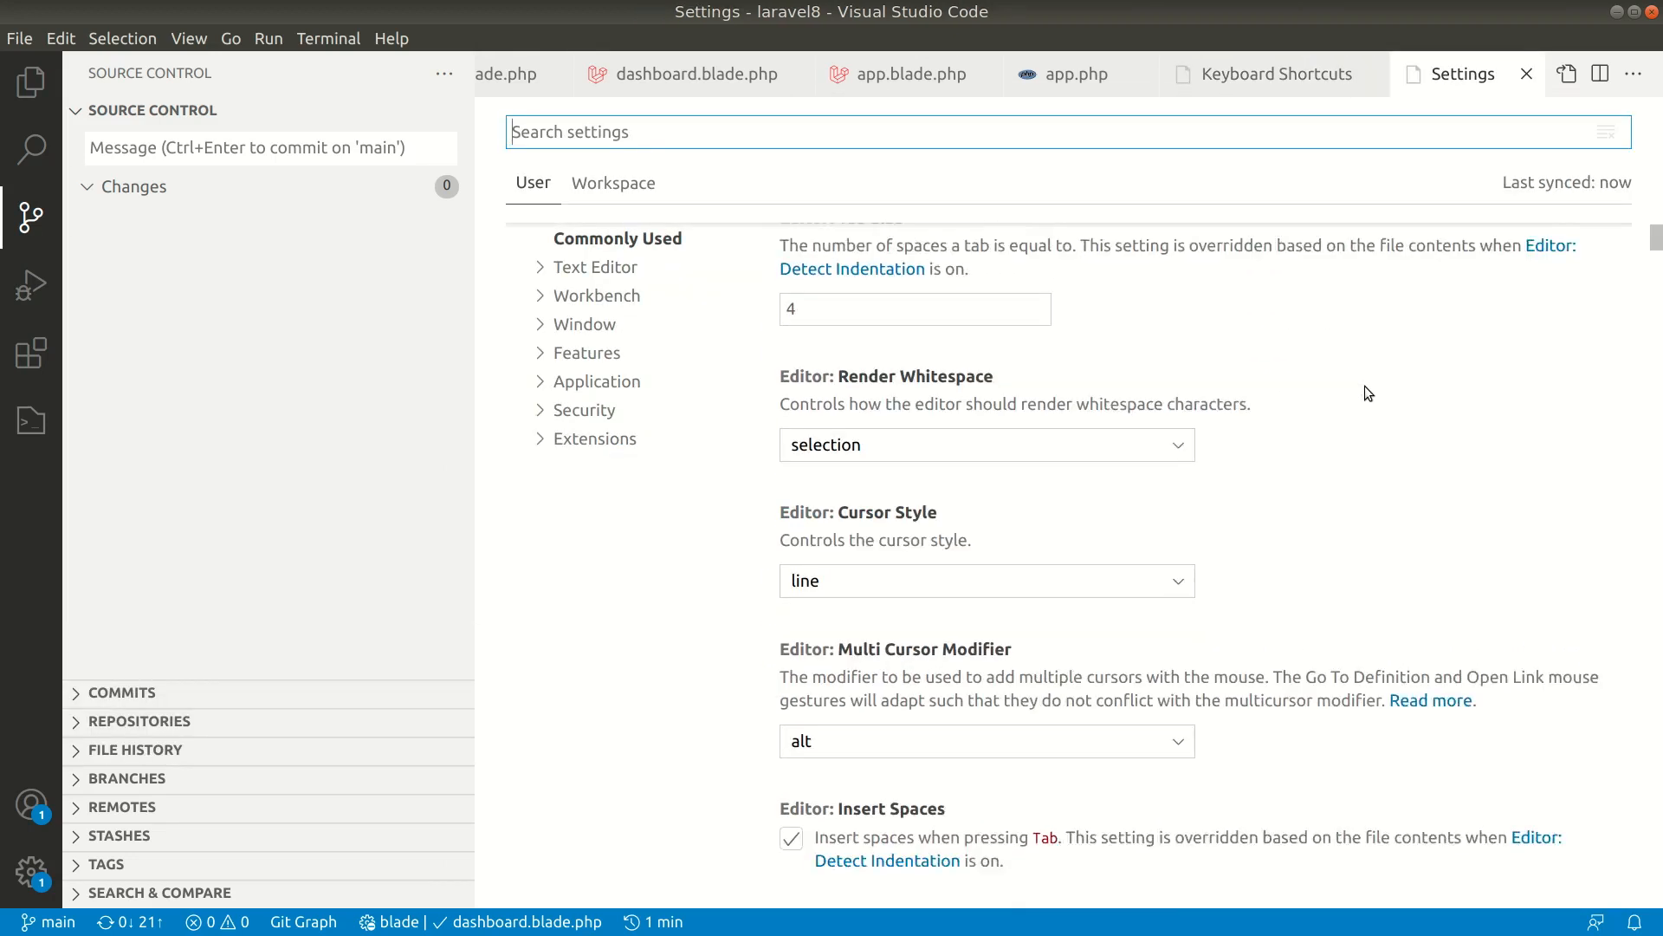
scroll(up, 3)
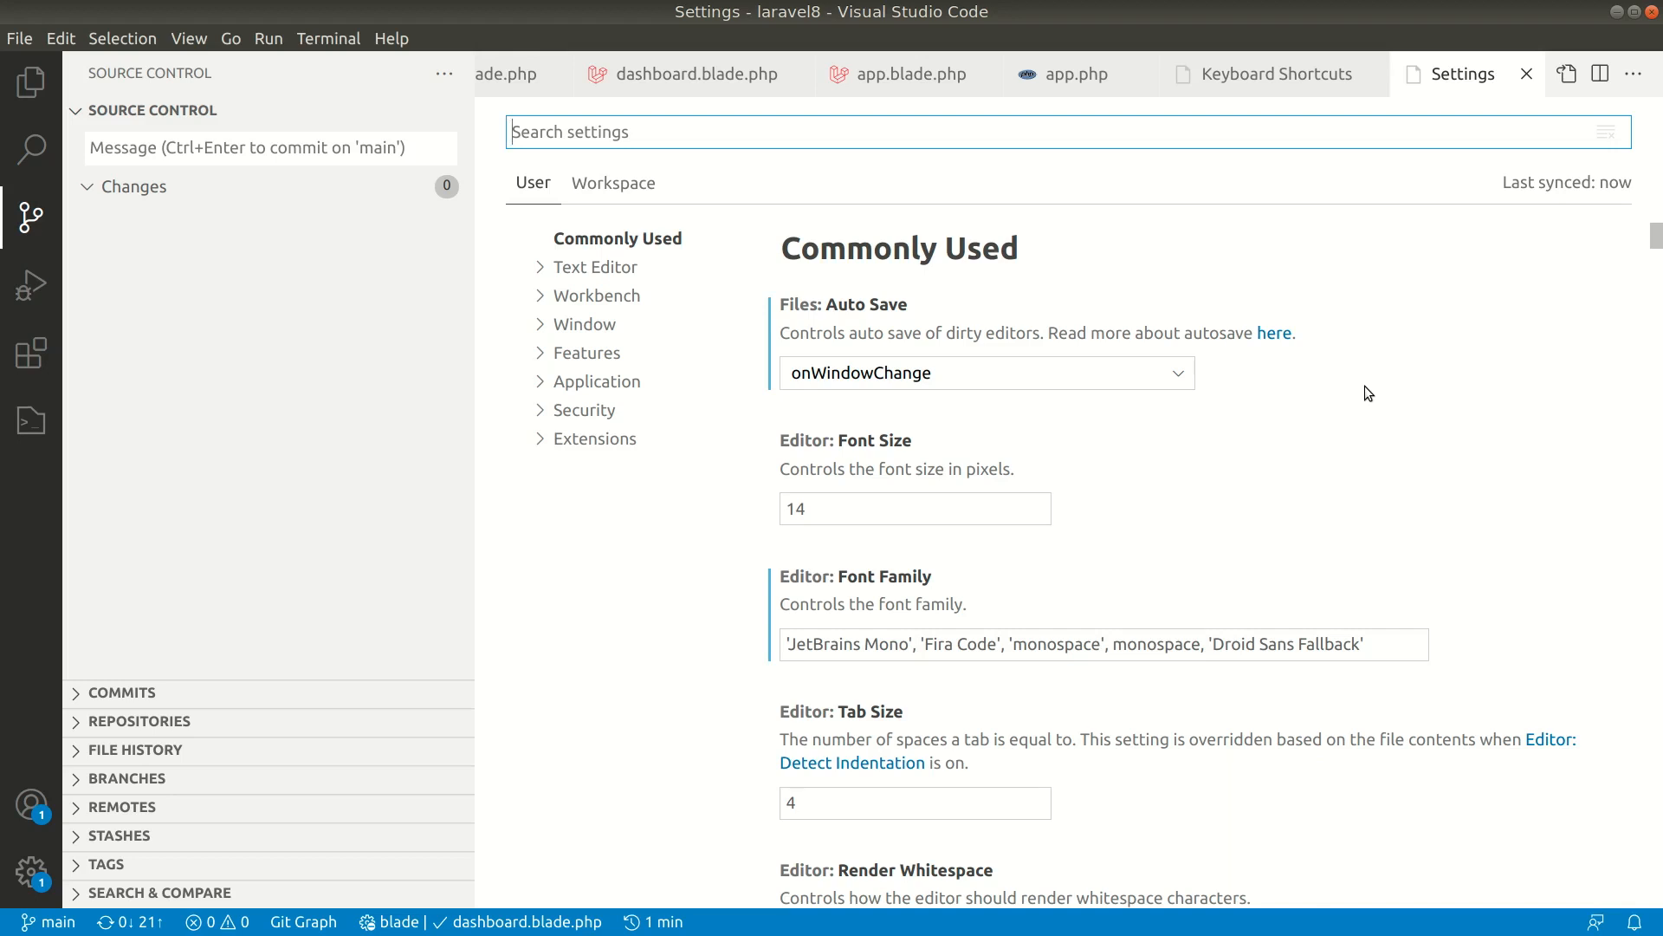
mouse_move(5, 566)
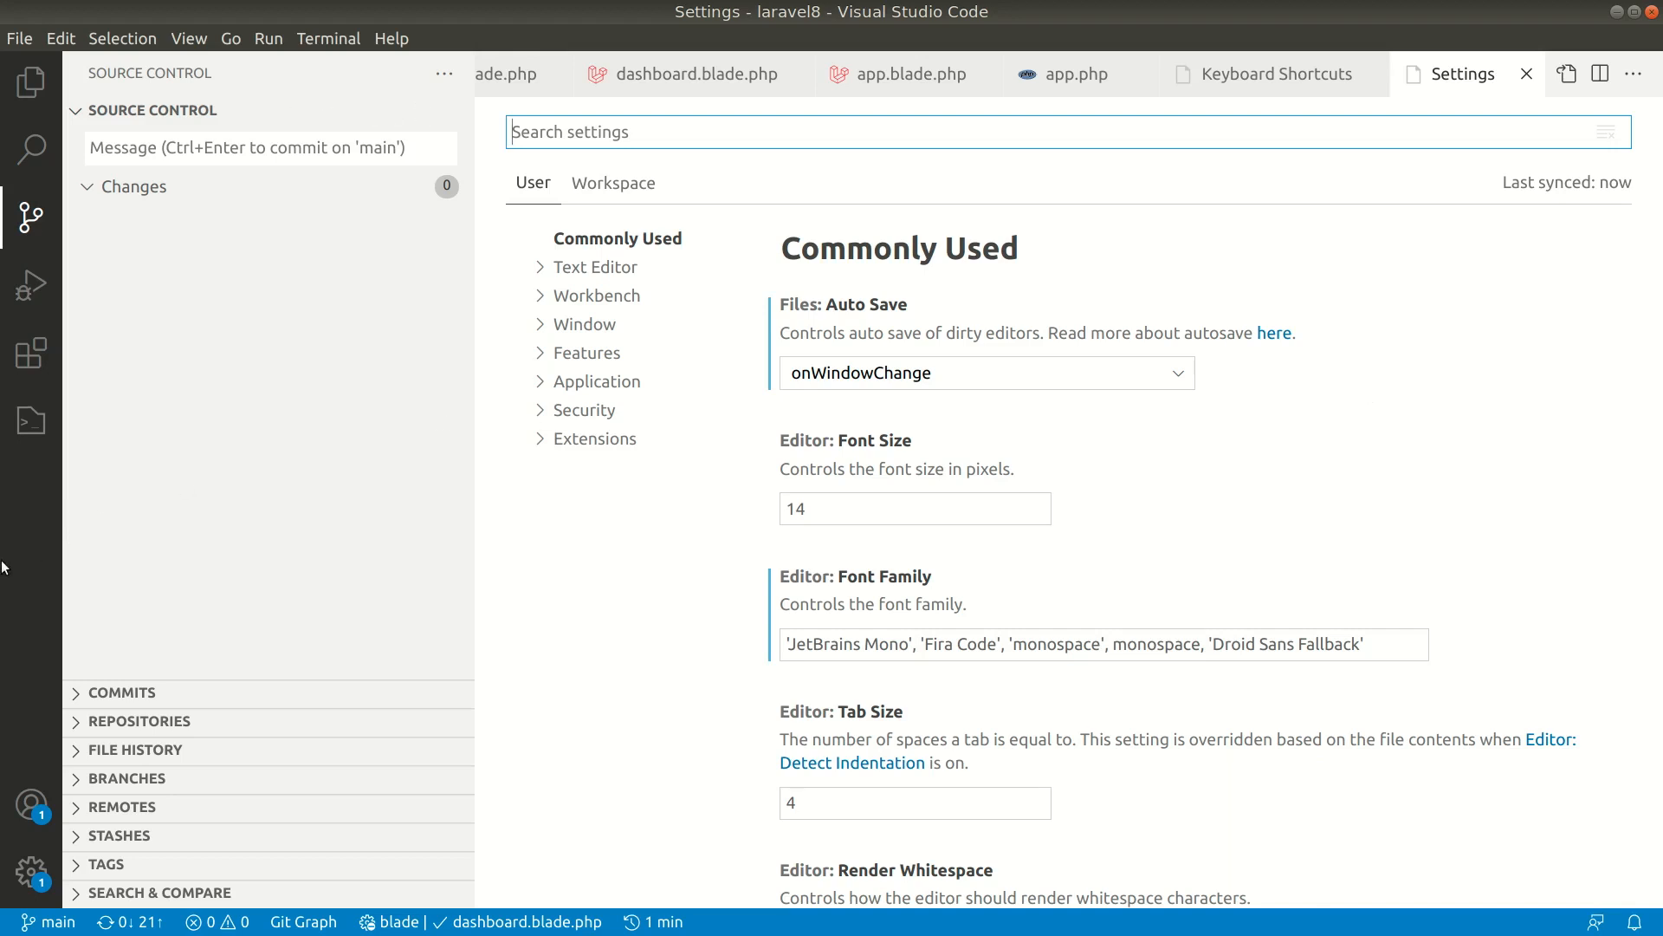
- Uncheck Show Activity Bar under View > Appearance
click(188, 38)
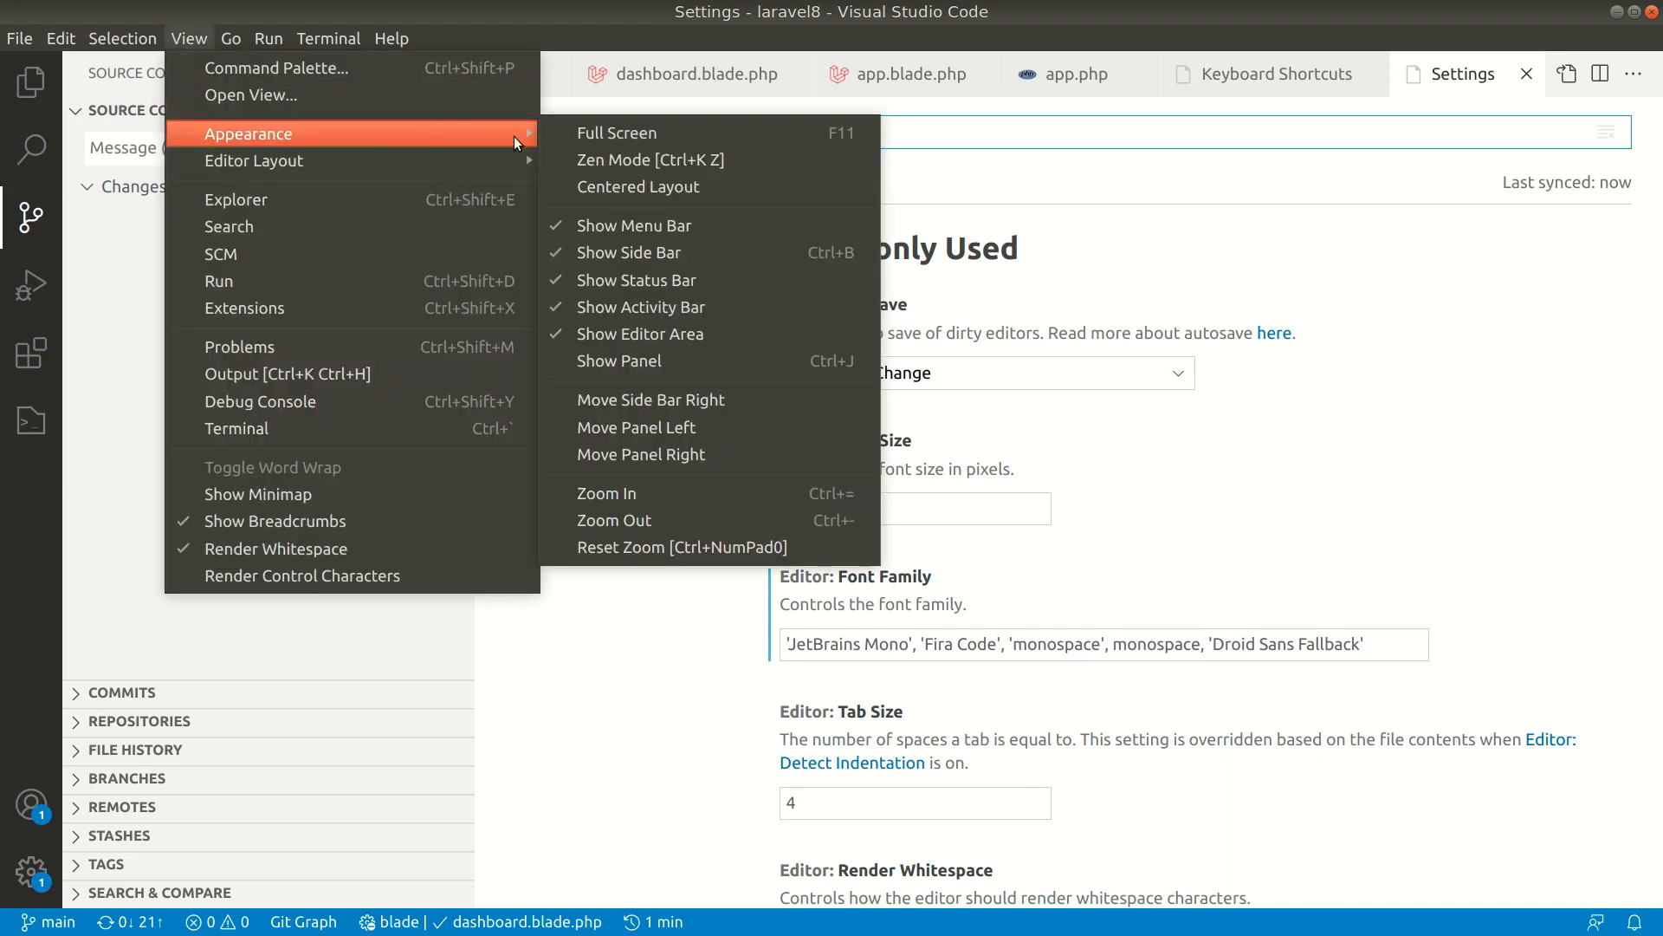
mouse_move(641, 307)
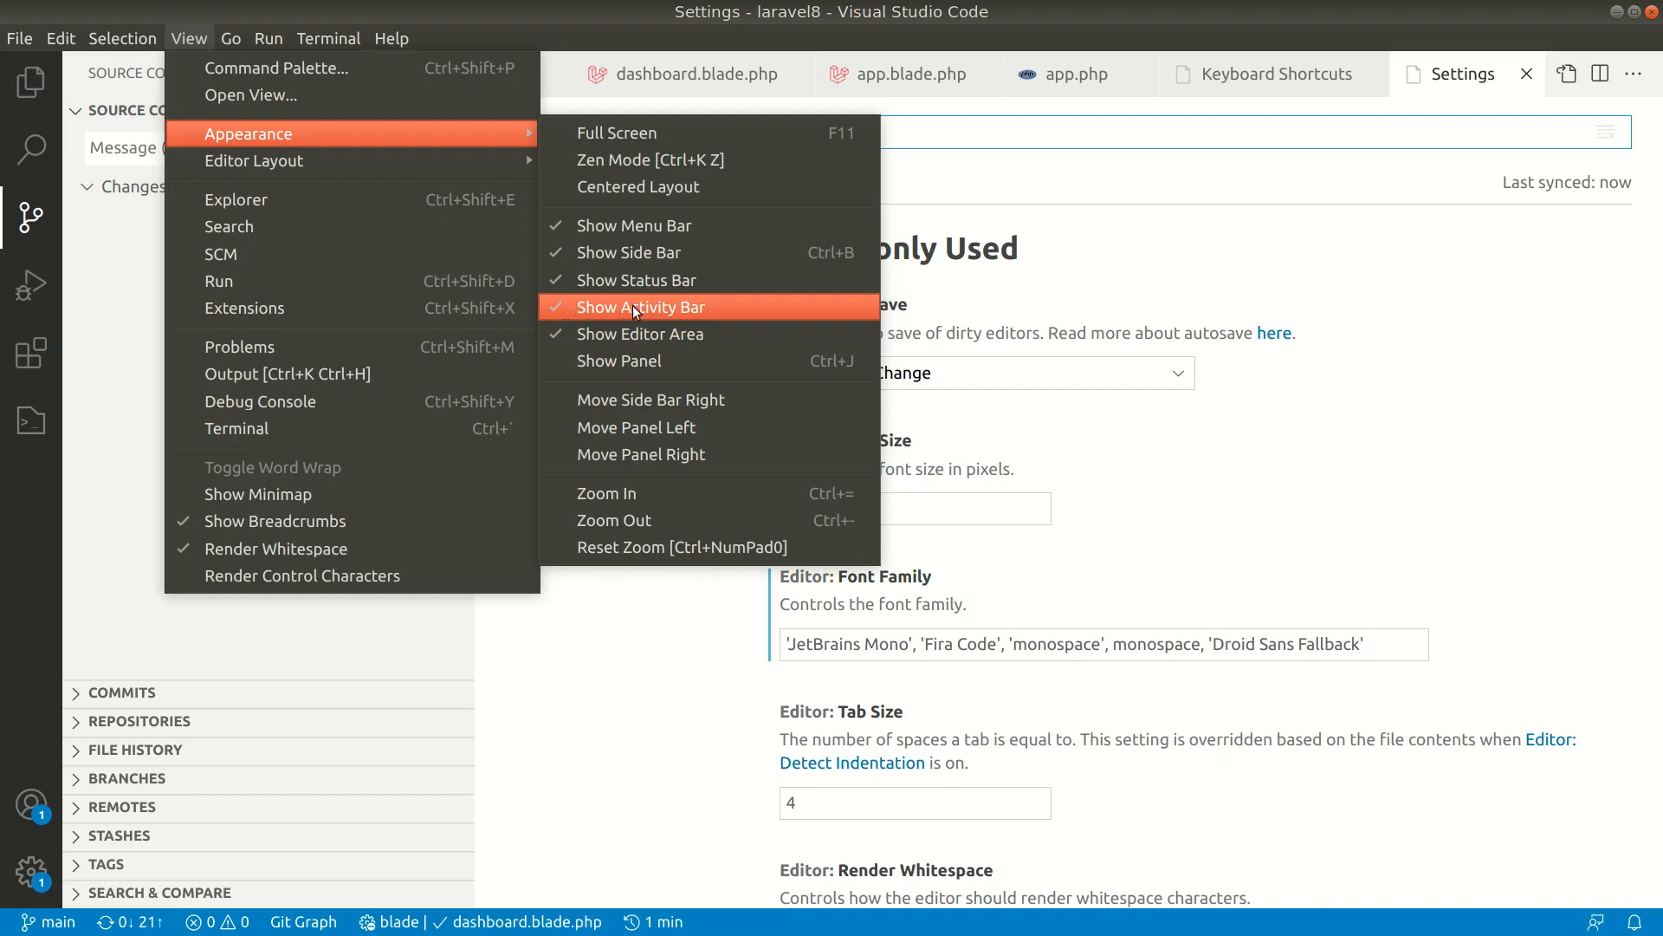
click(639, 306)
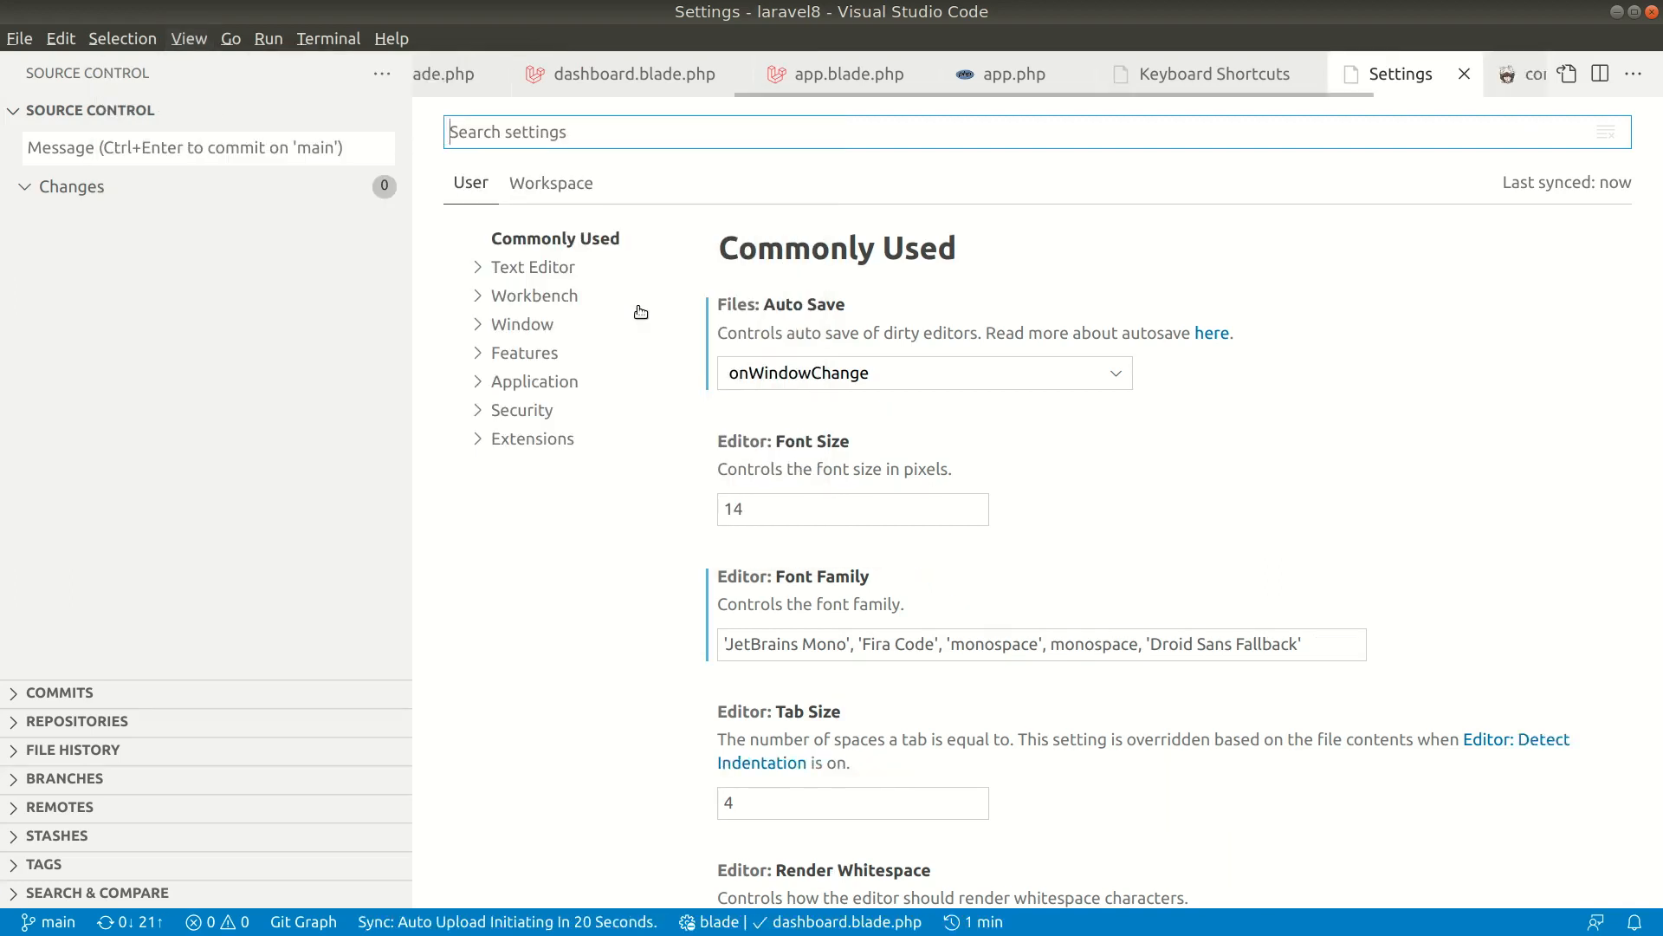
mouse_move(667, 418)
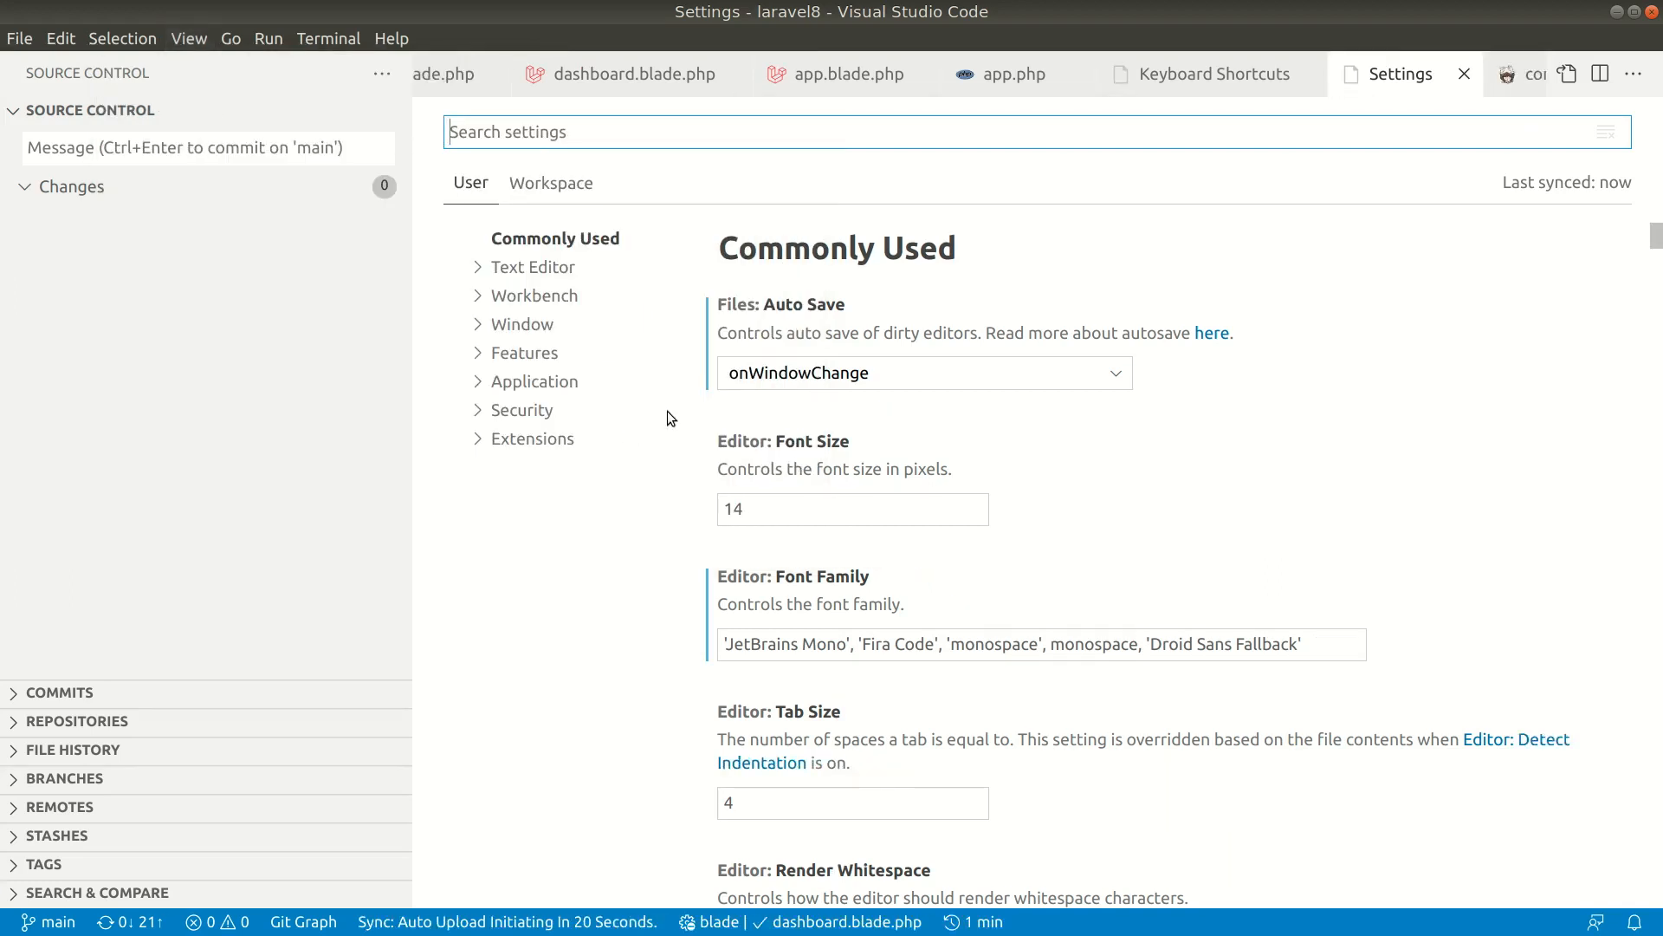
mouse_move(337, 397)
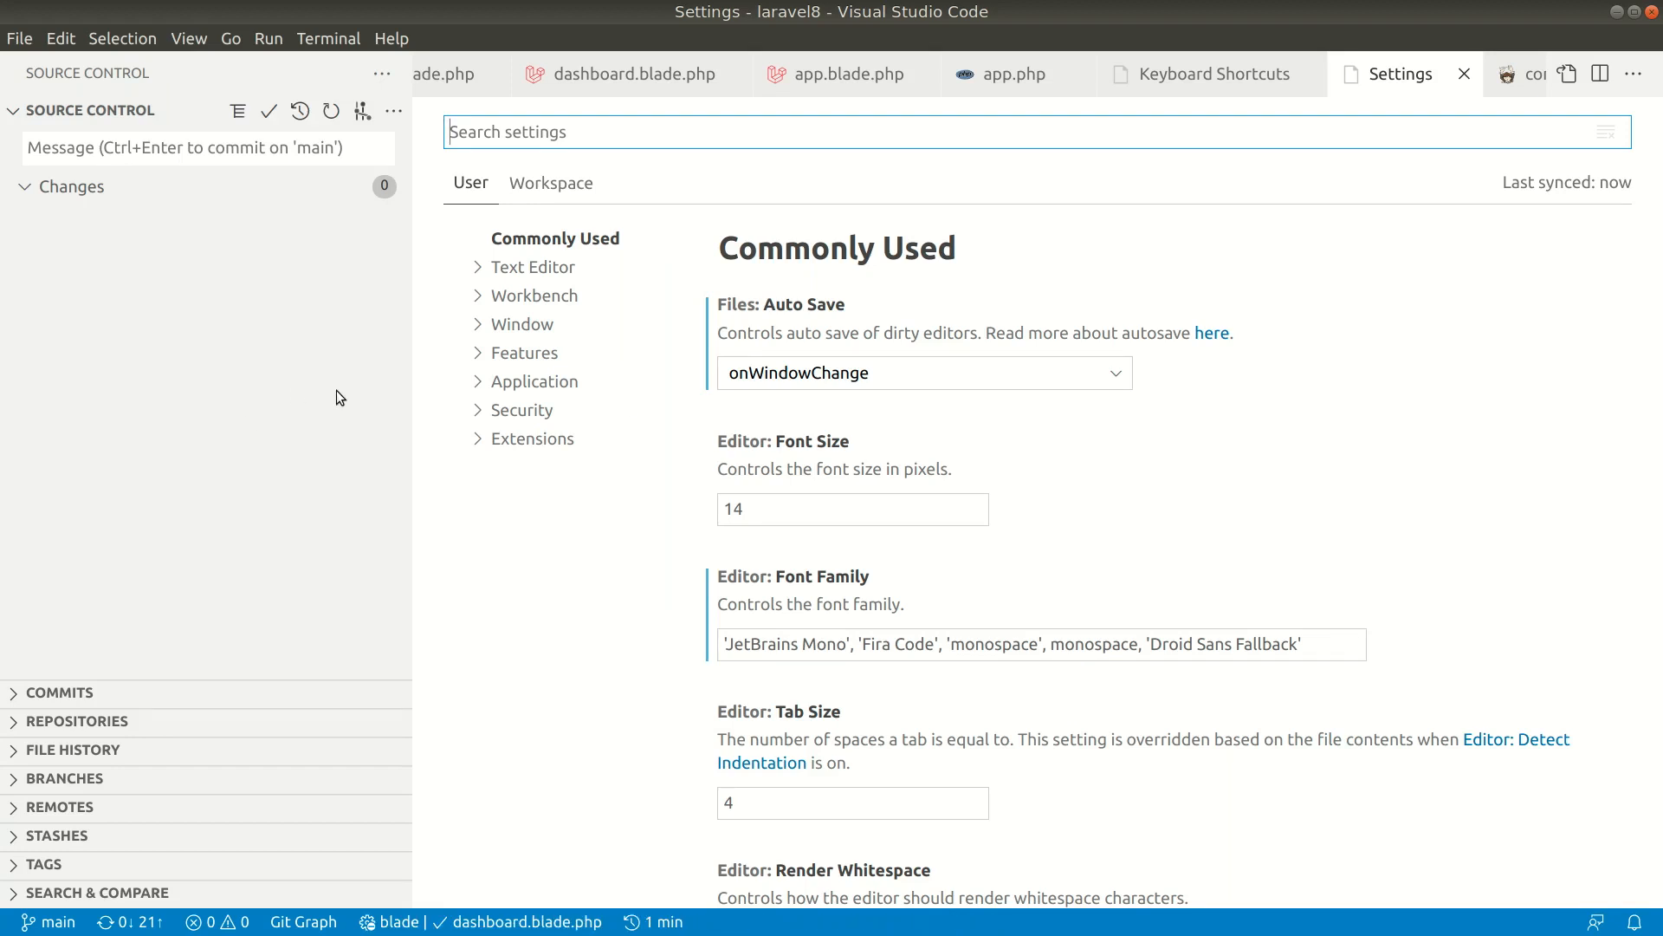
- Cycle the side bar through Explorer, Search and Extensions, then hide it with Ctrl+B
key(ctrl+shift)
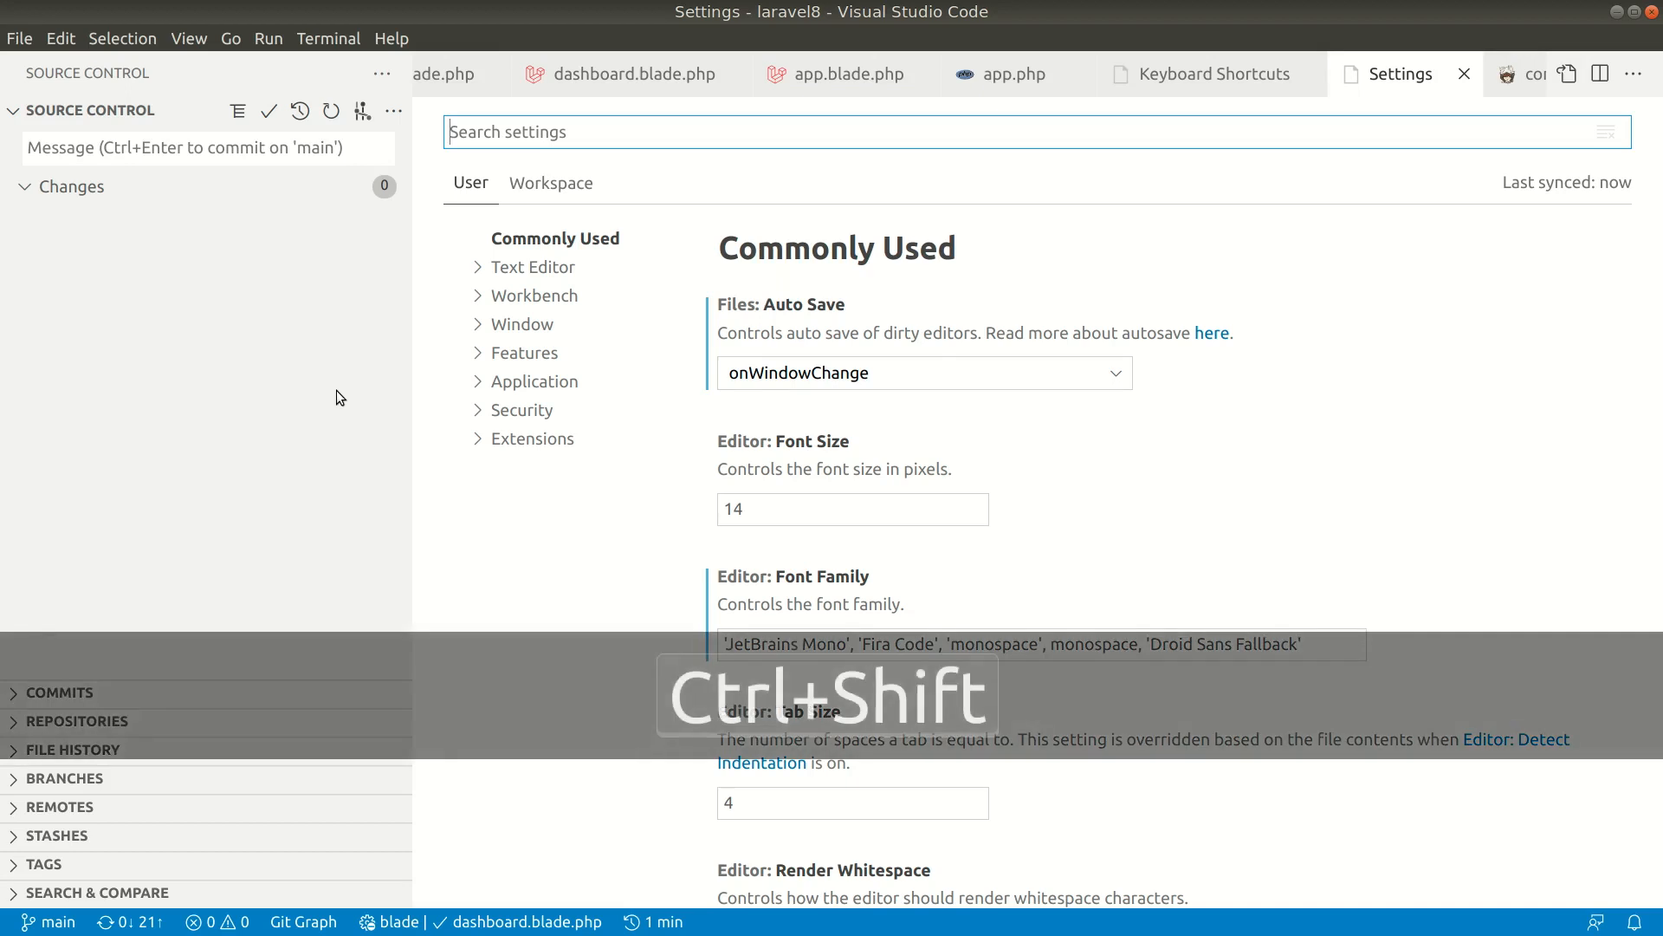
key(ctrl+shift+e)
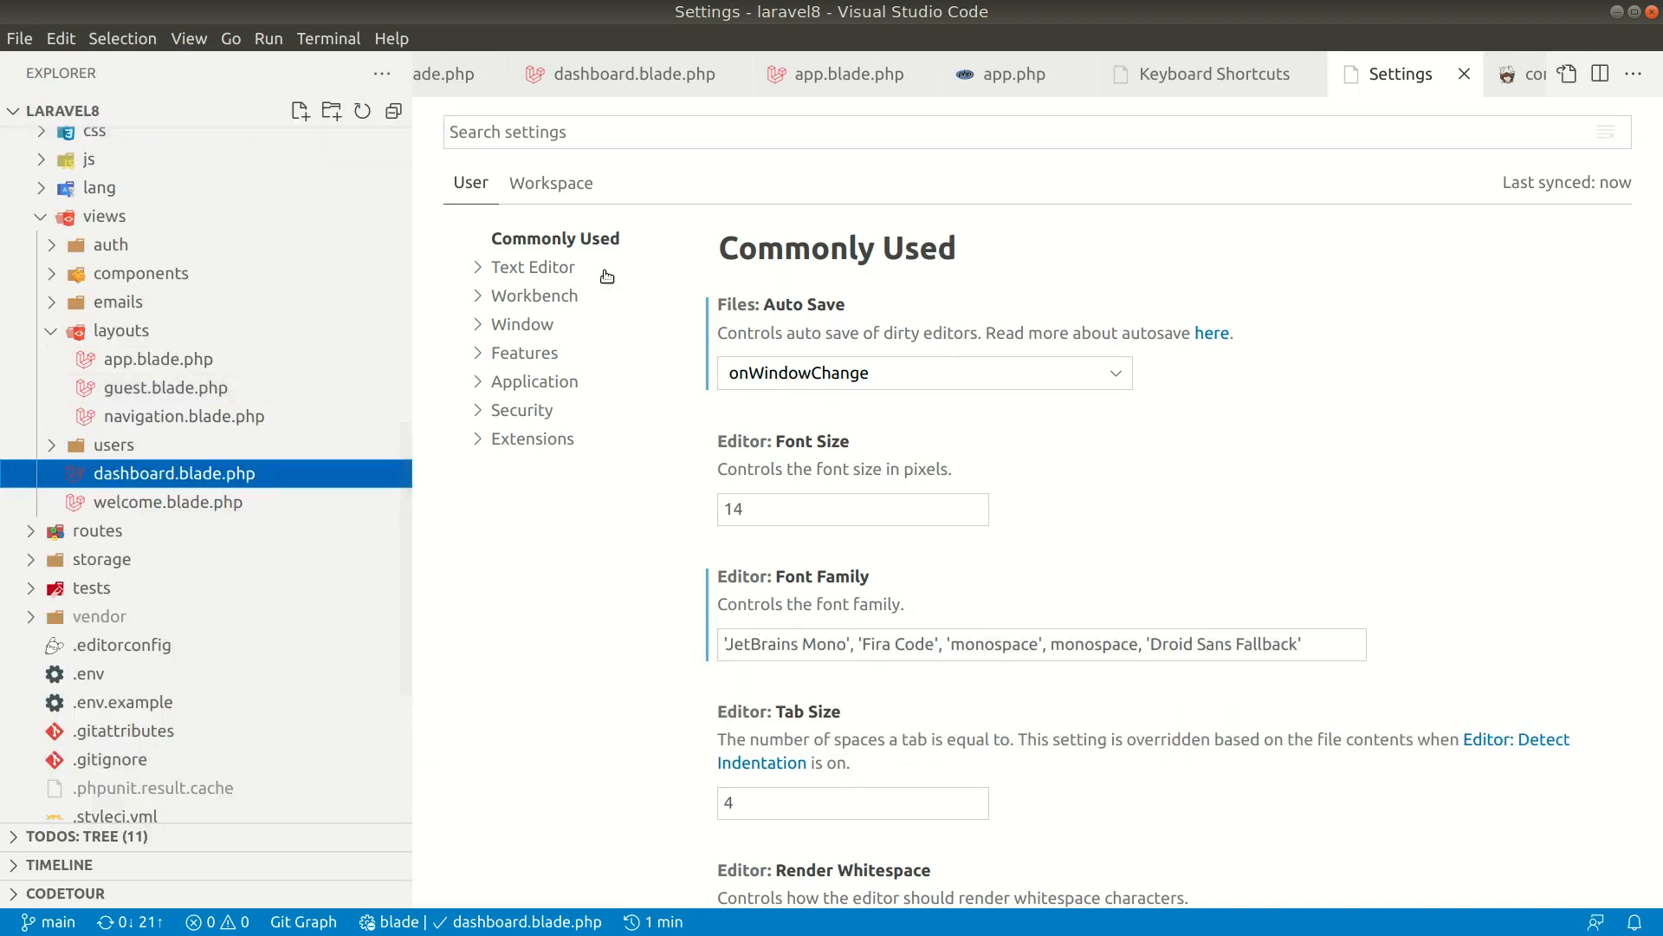
key(Ctrl+Shift)
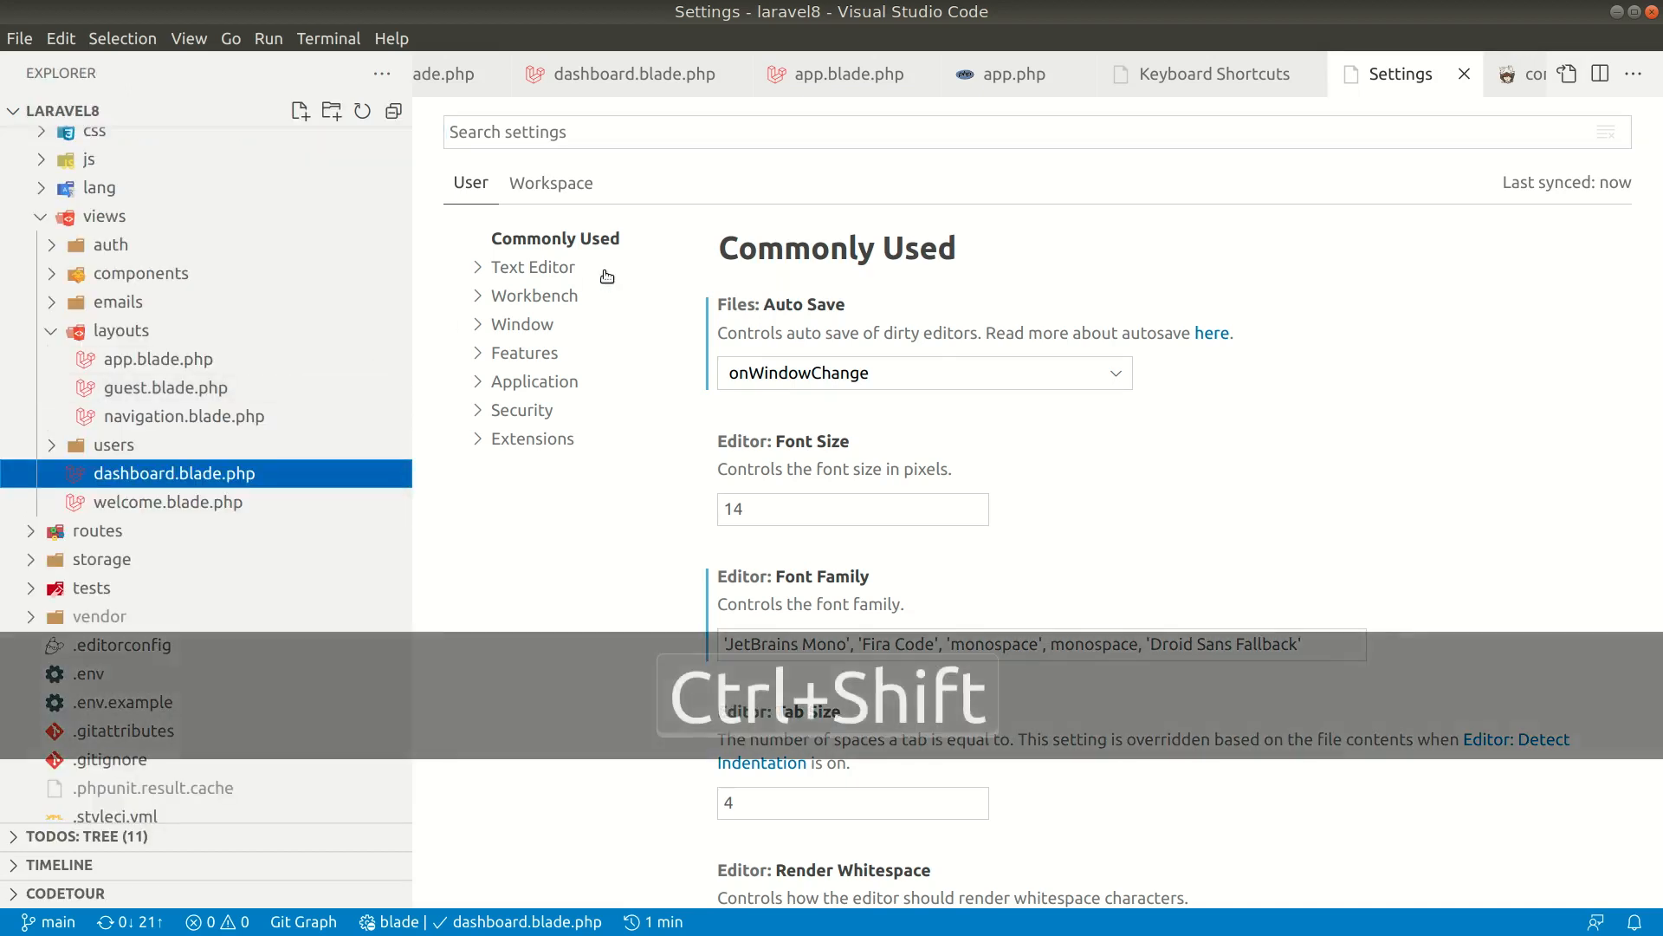
key(ctrl+shift+f)
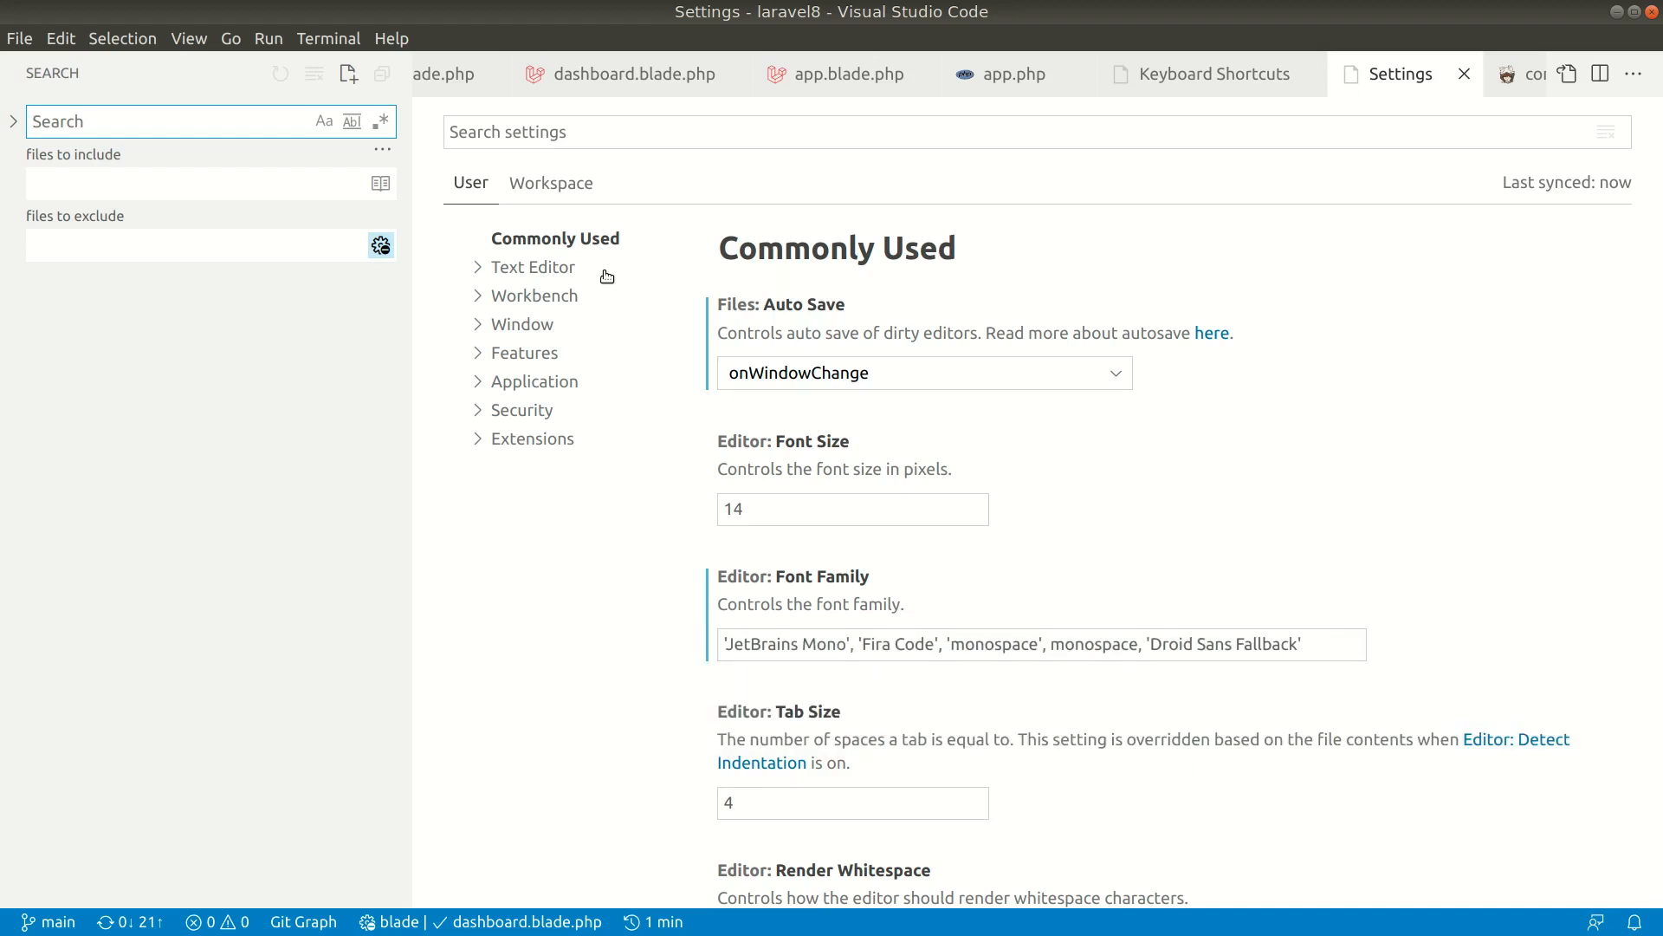
key(Ctrl+Shift)
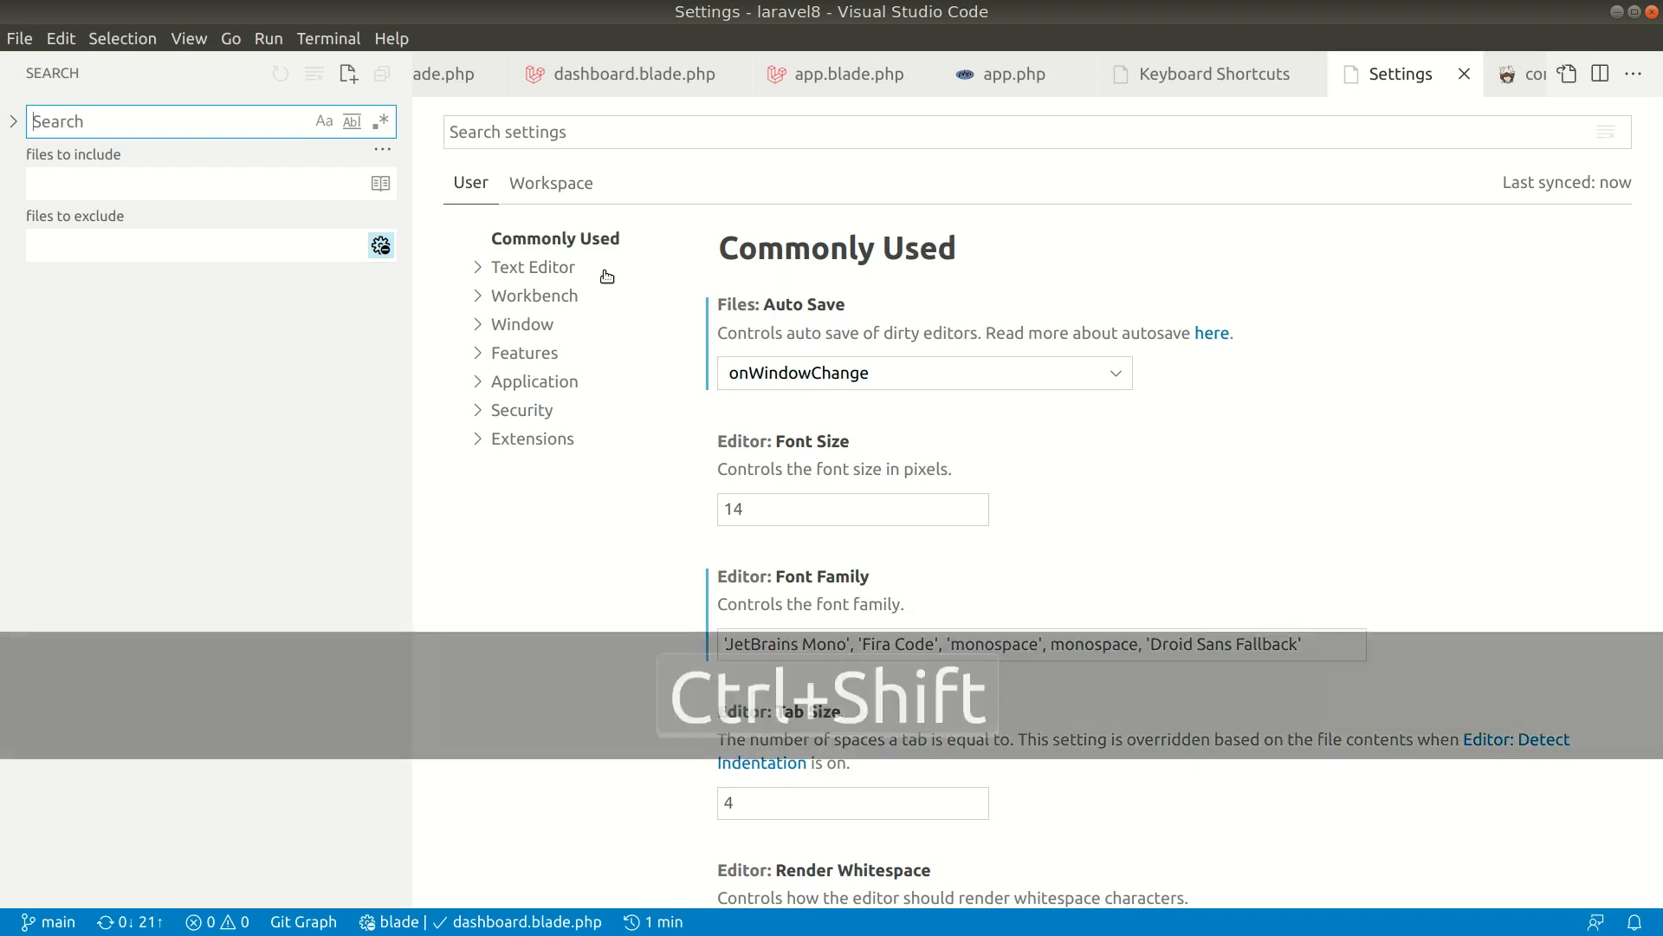
key(ctrl+shift+x)
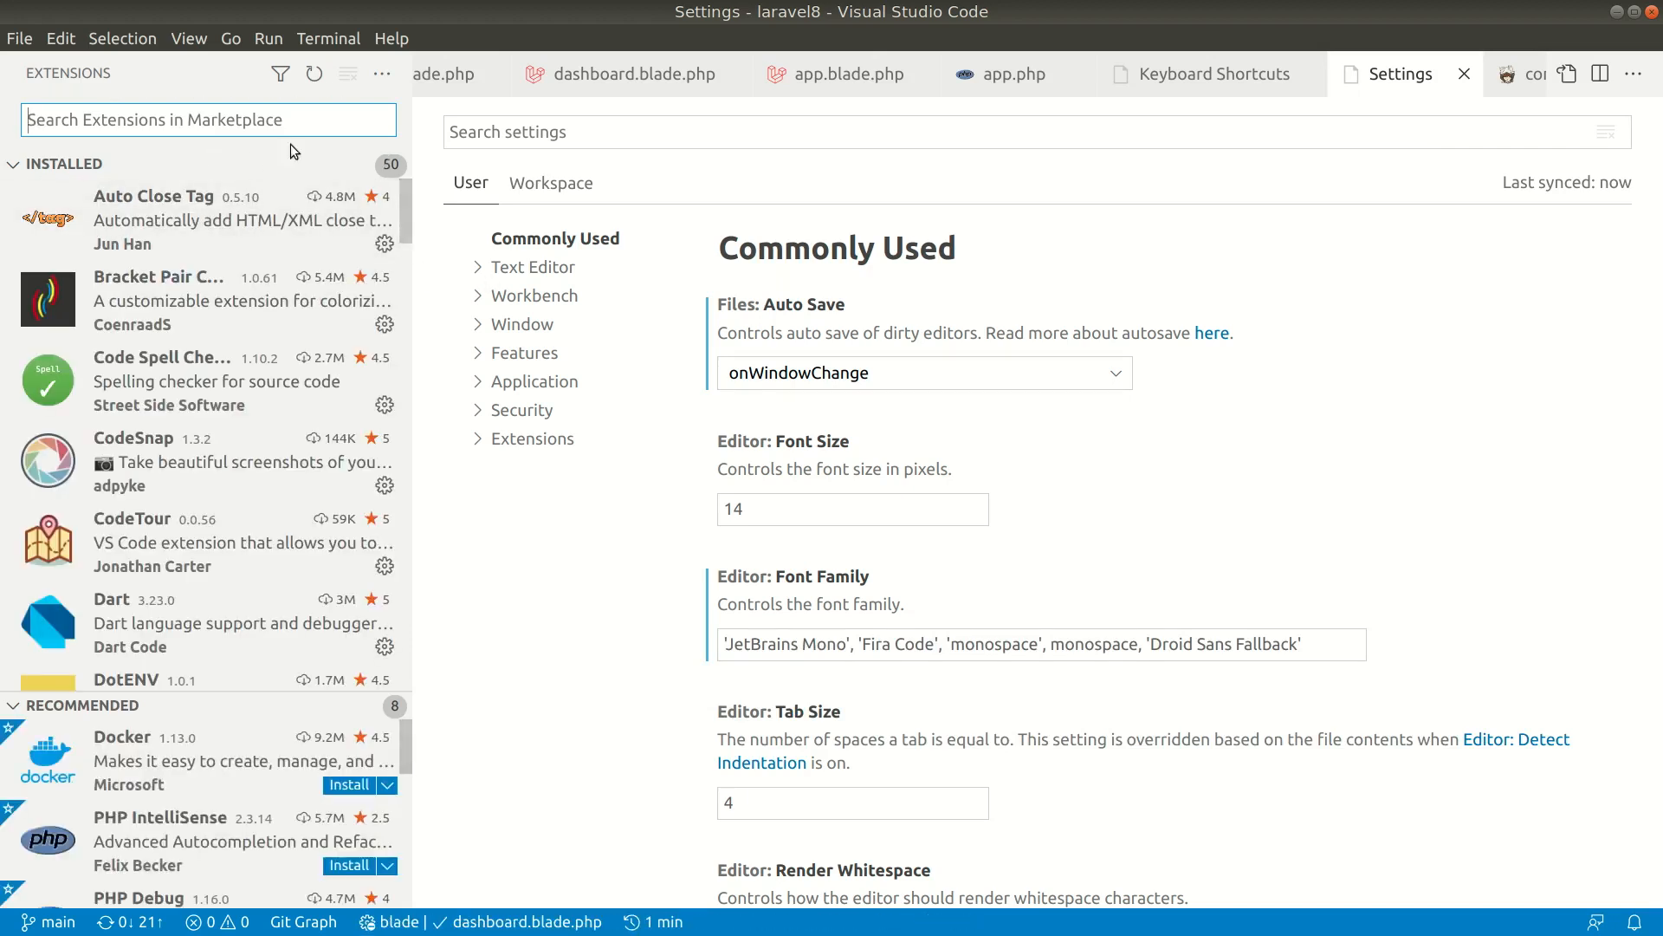
mouse_move(539, 298)
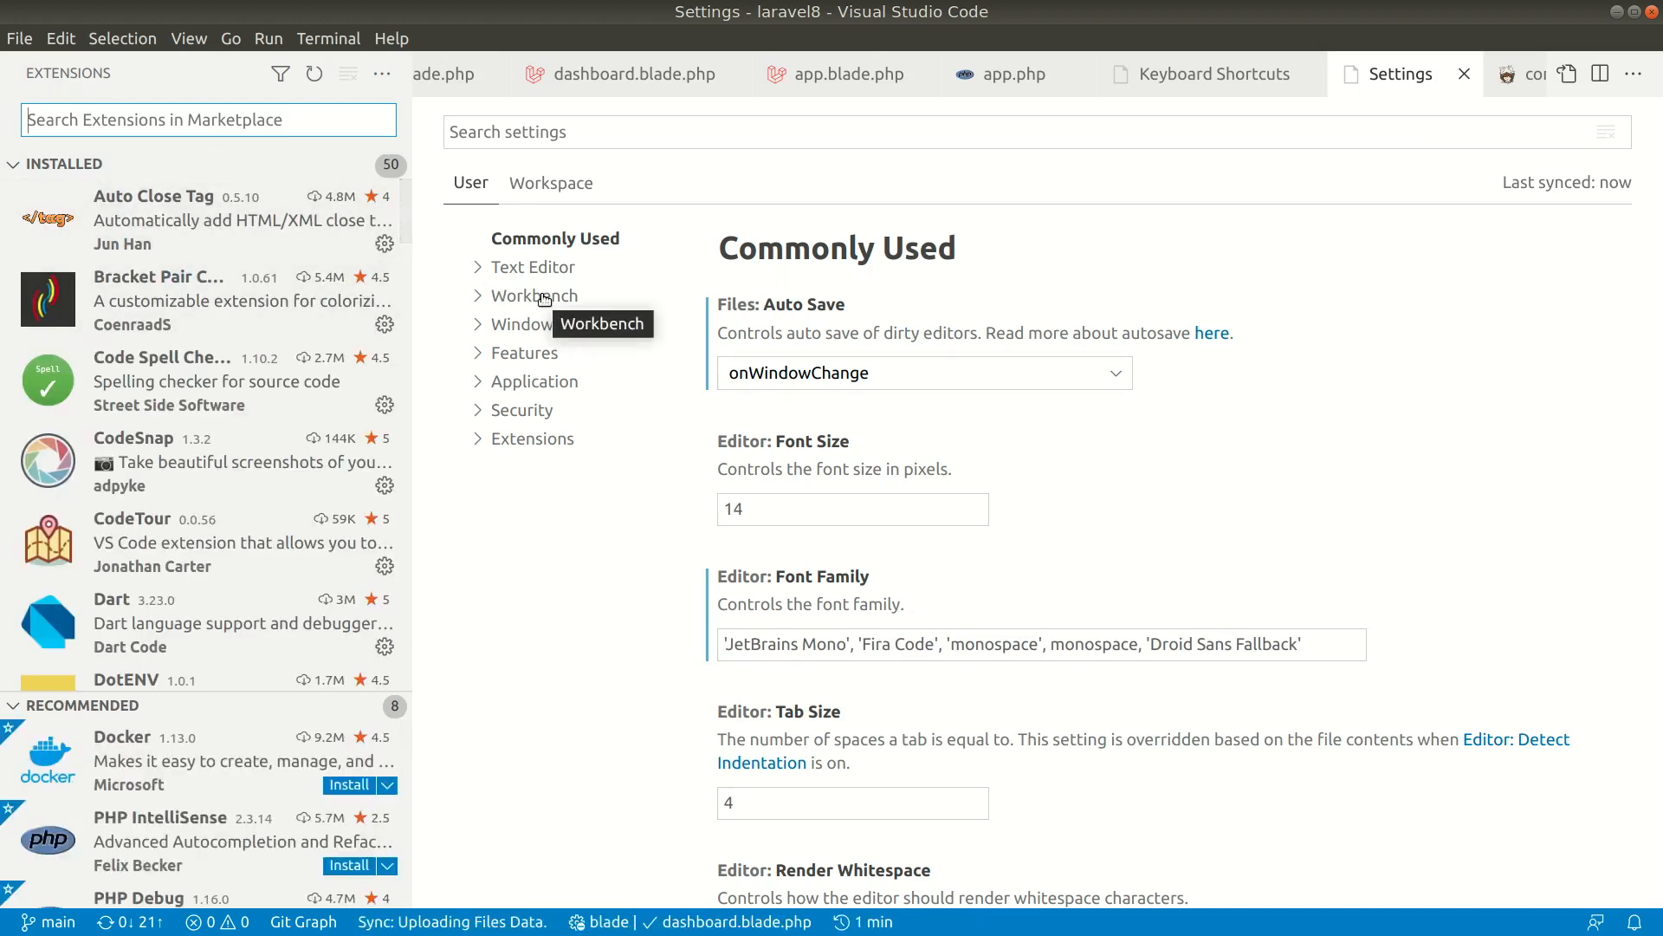
key(ctrl)
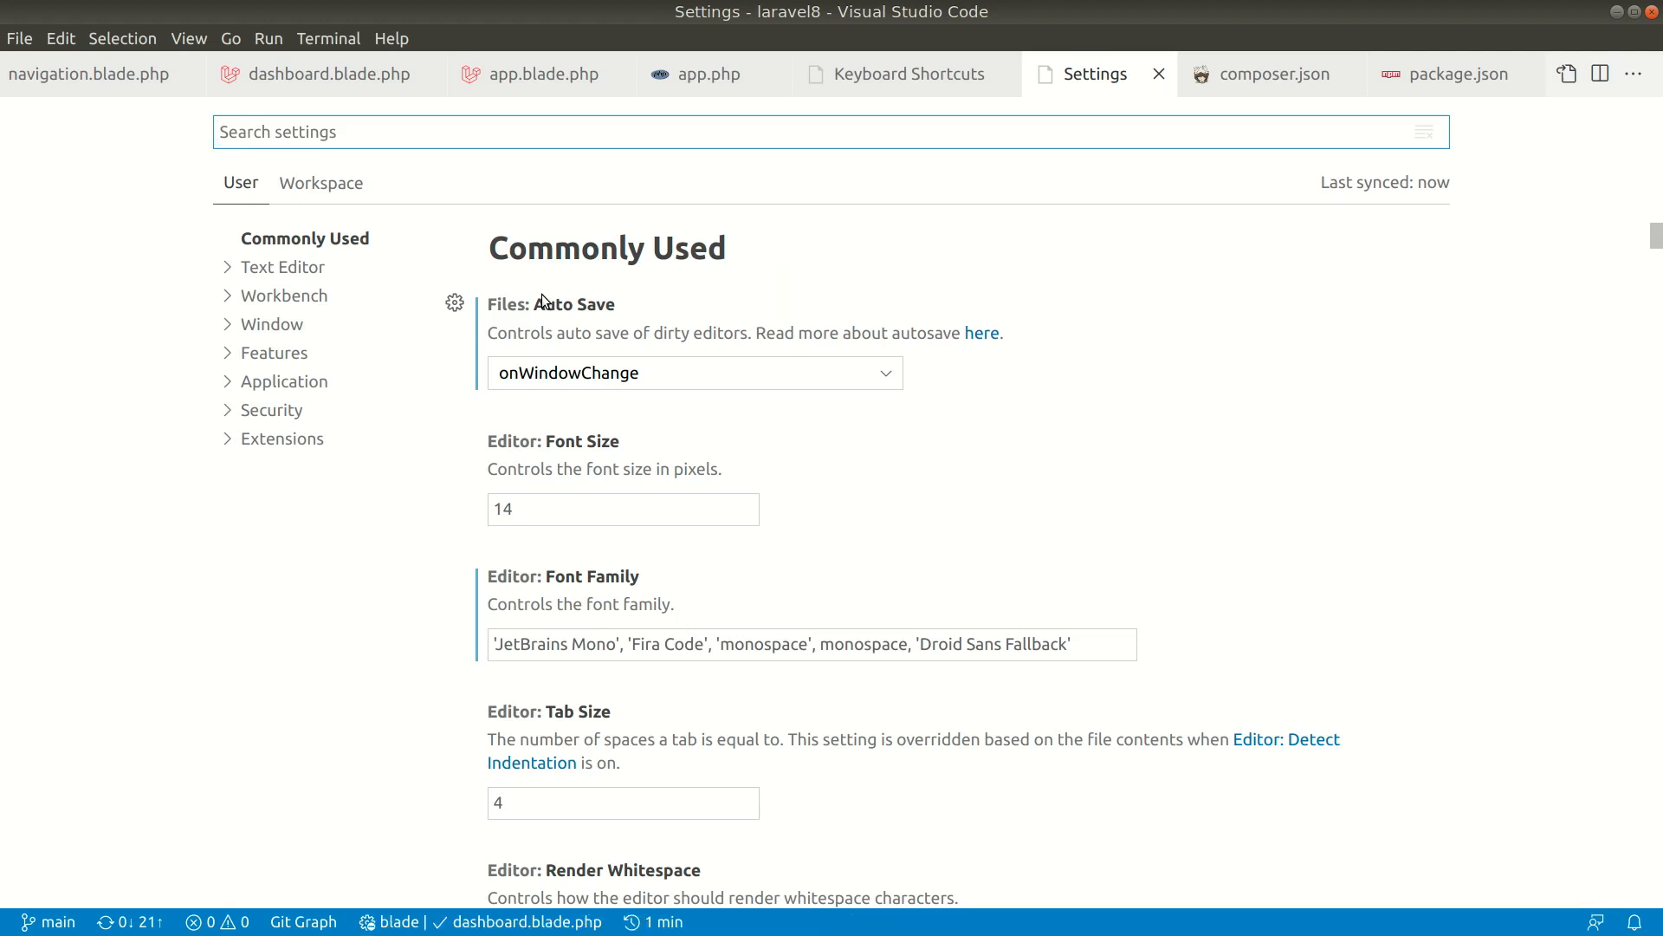
- Switch the editor to the config/app.php tab
click(700, 75)
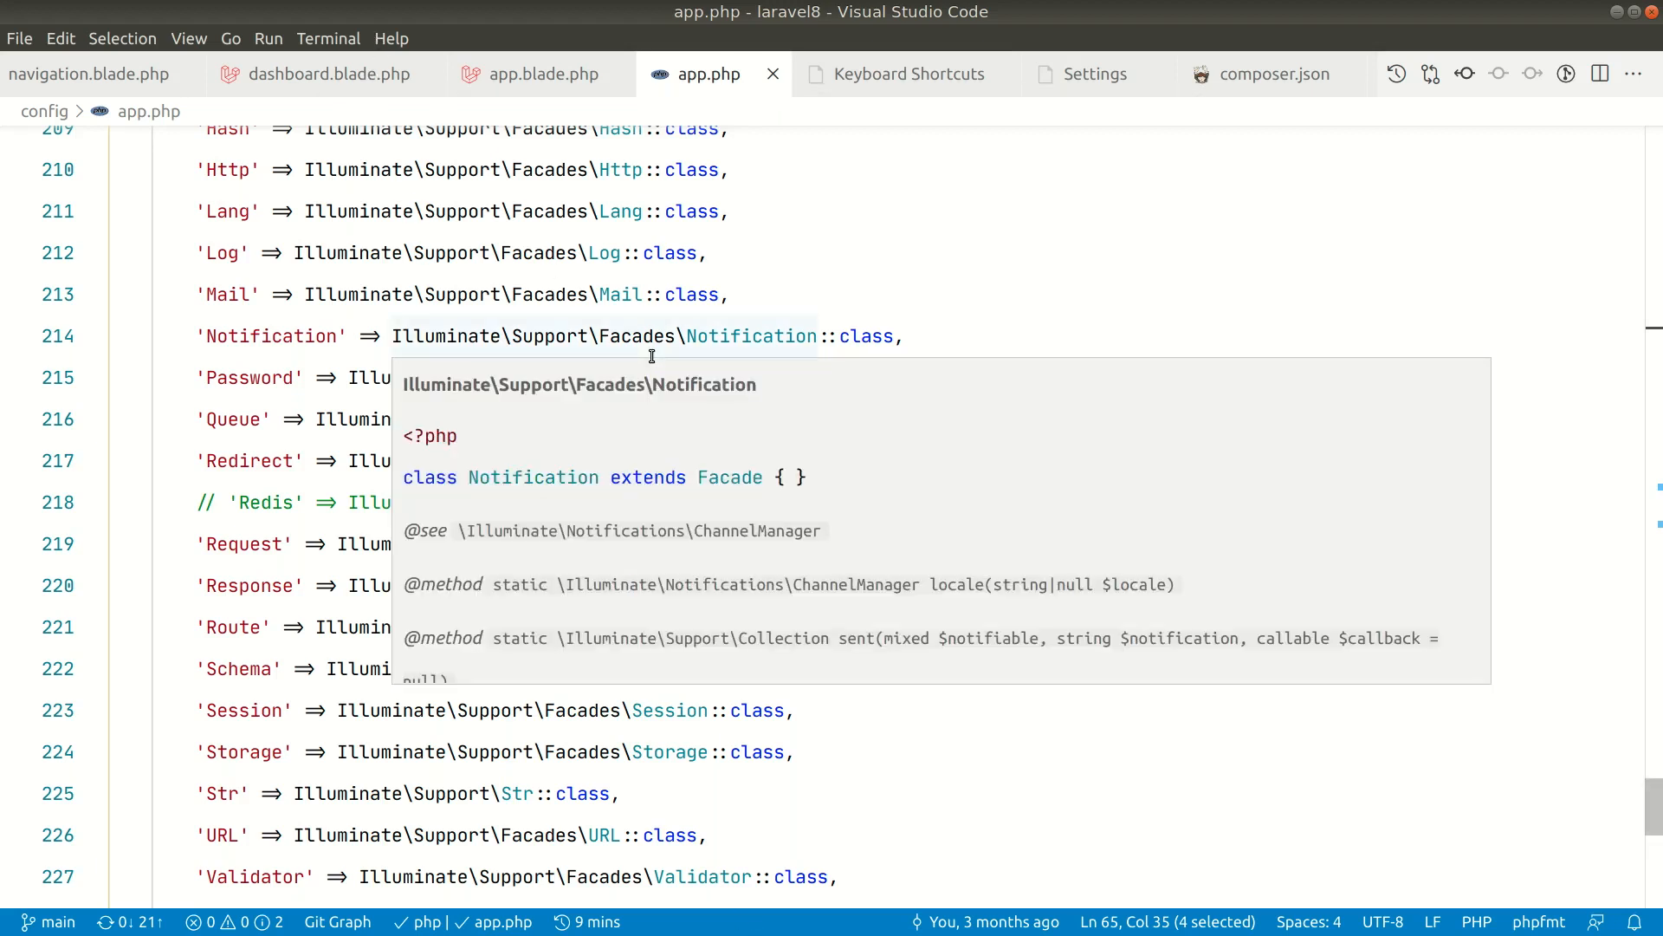
mouse_move(1543, 231)
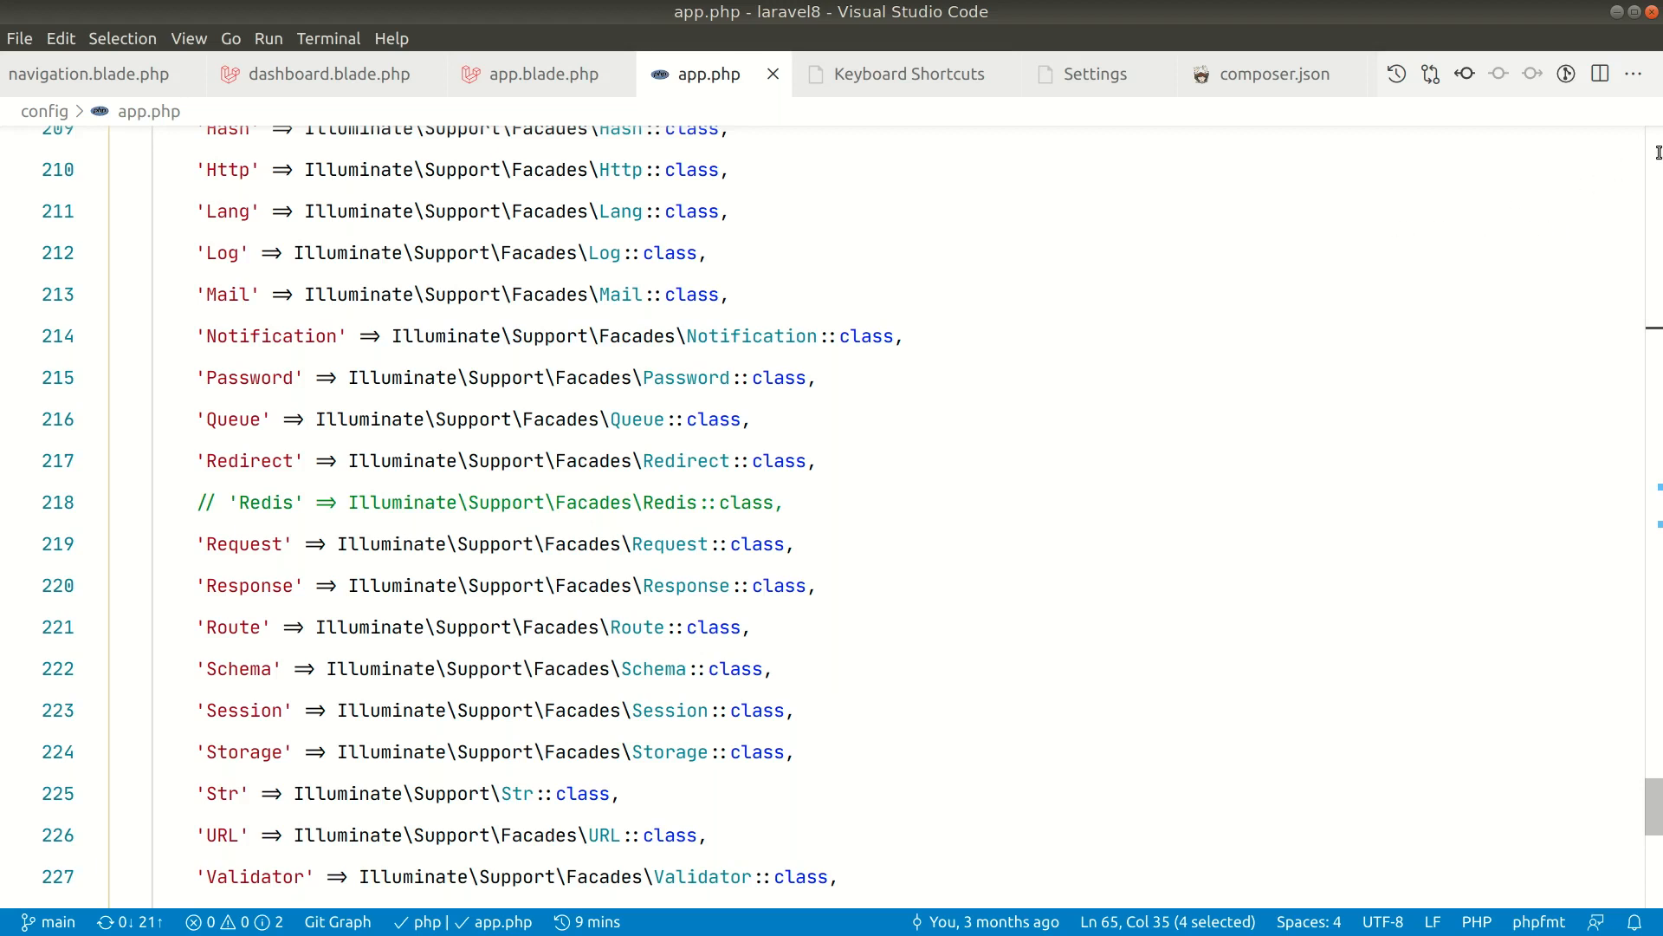
key(ctrl+shift)
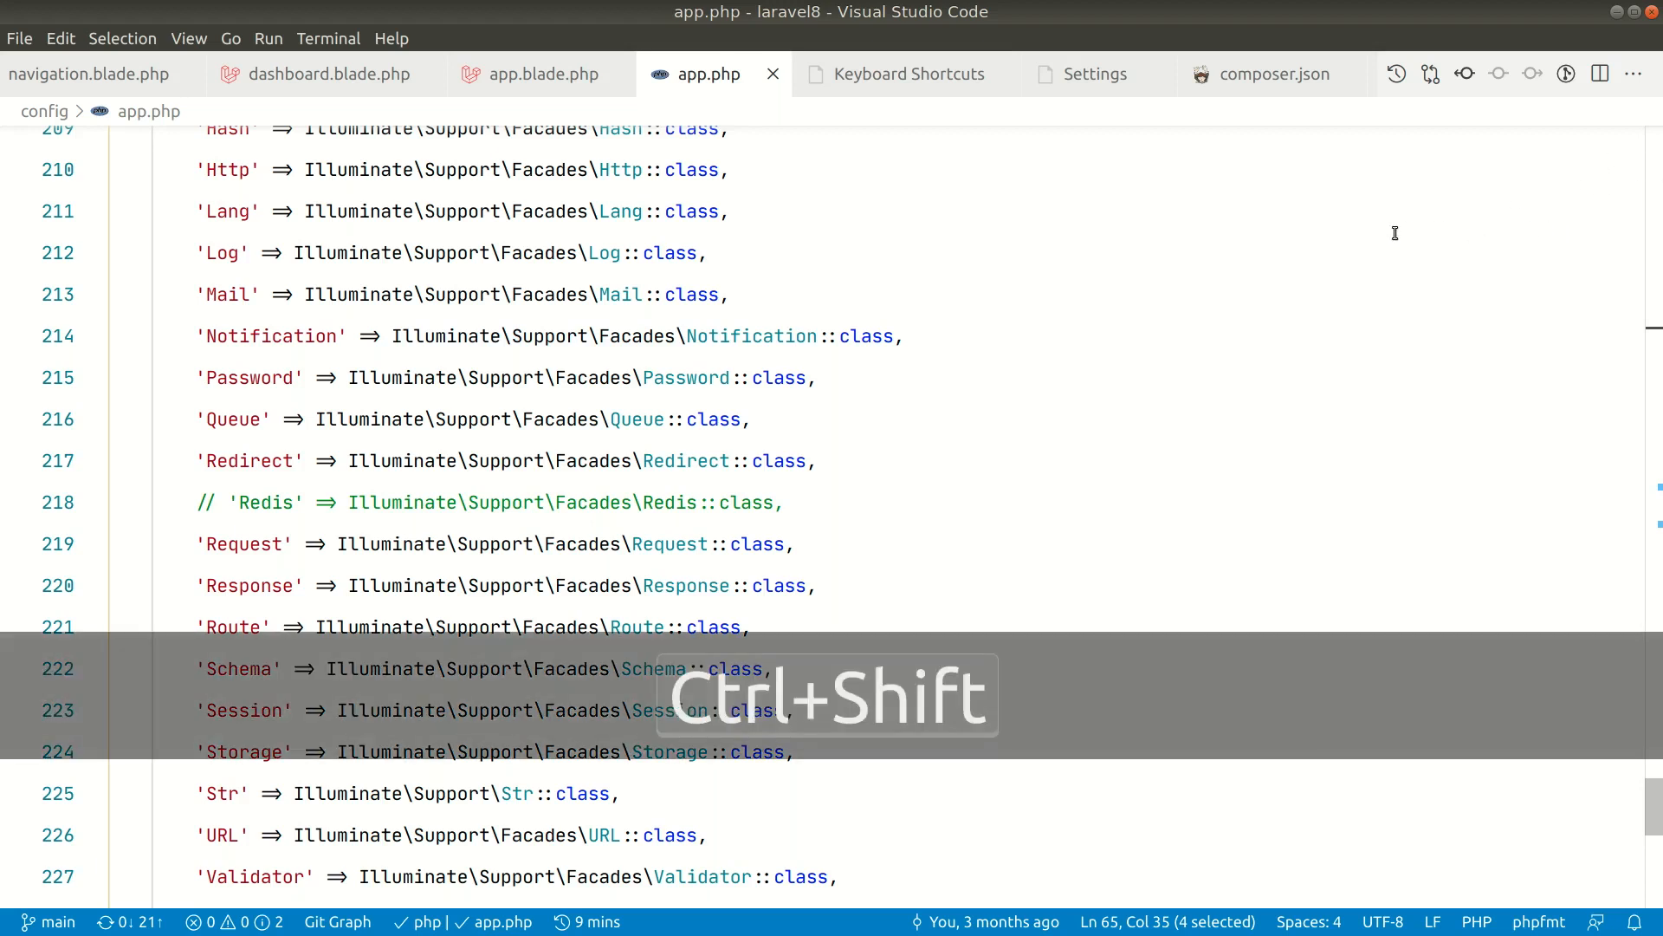
text(minim)
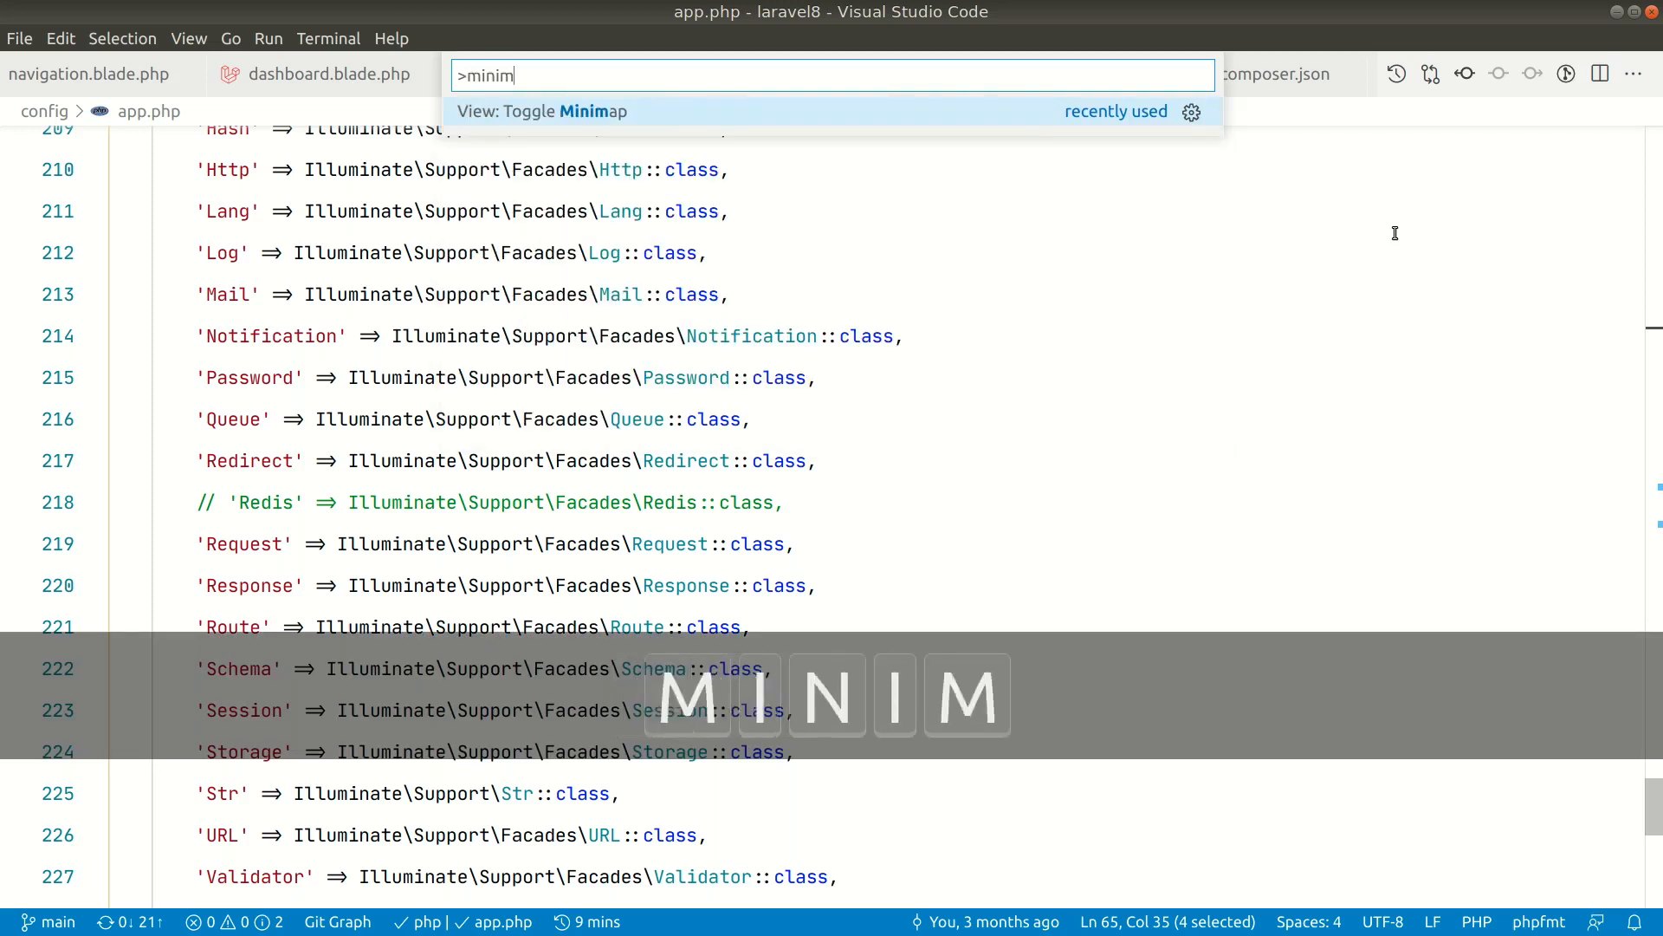
text(ap)
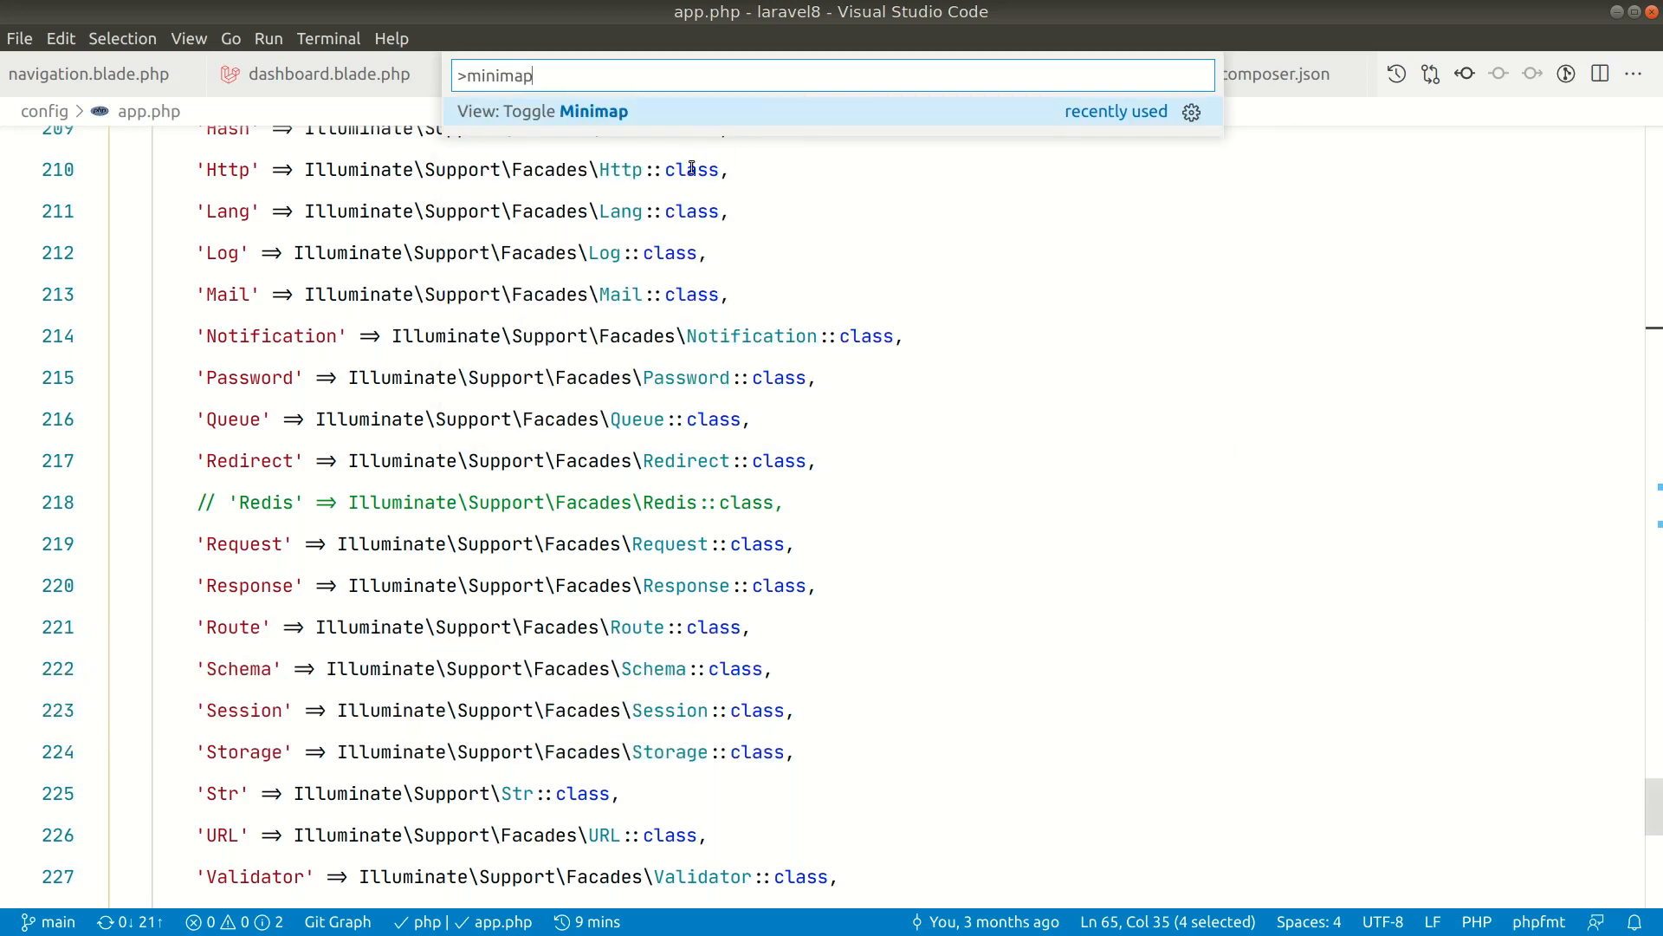
click(540, 110)
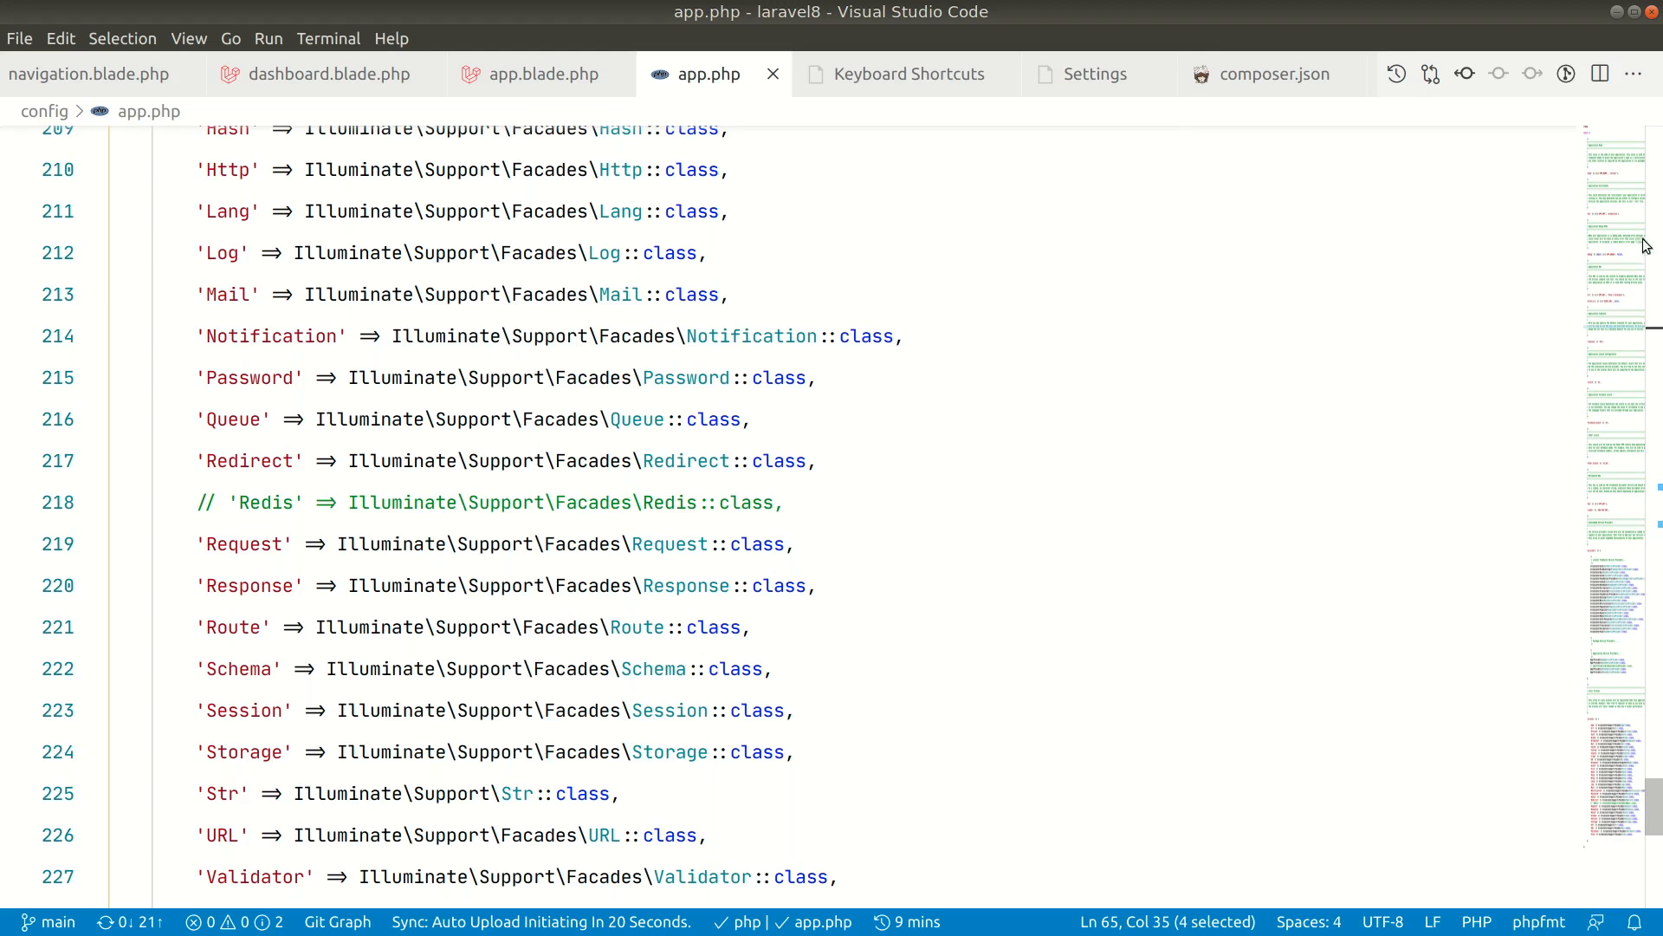
mouse_move(1233, 330)
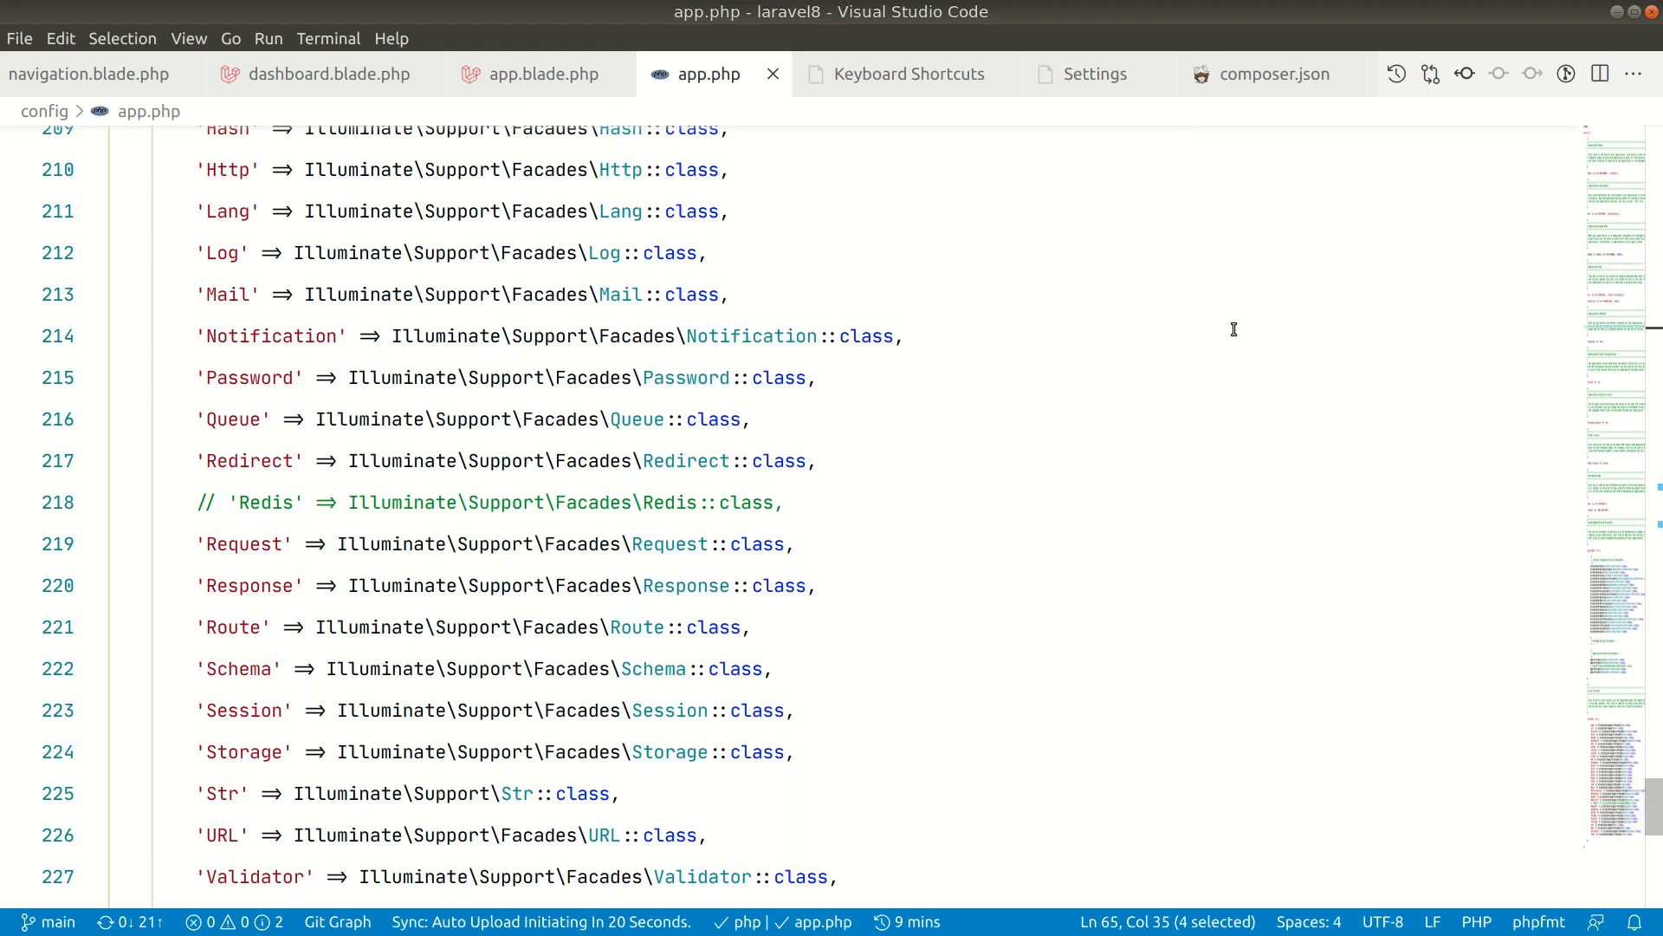
key(ctrl+shift)
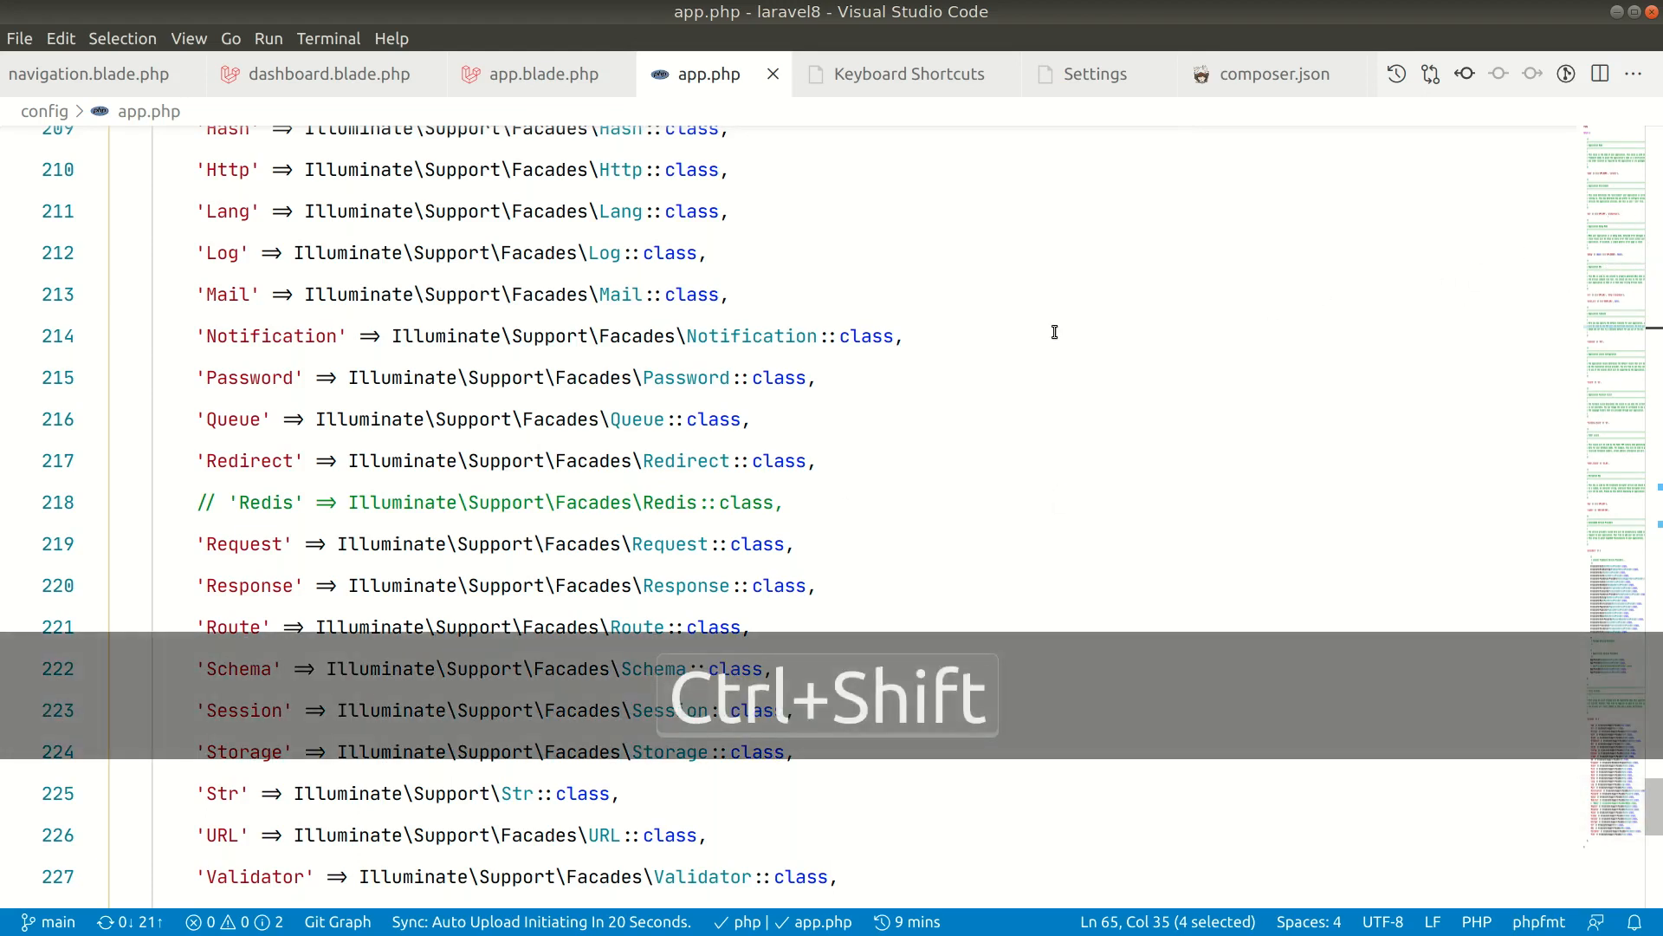
key(ctrl+shift+p)
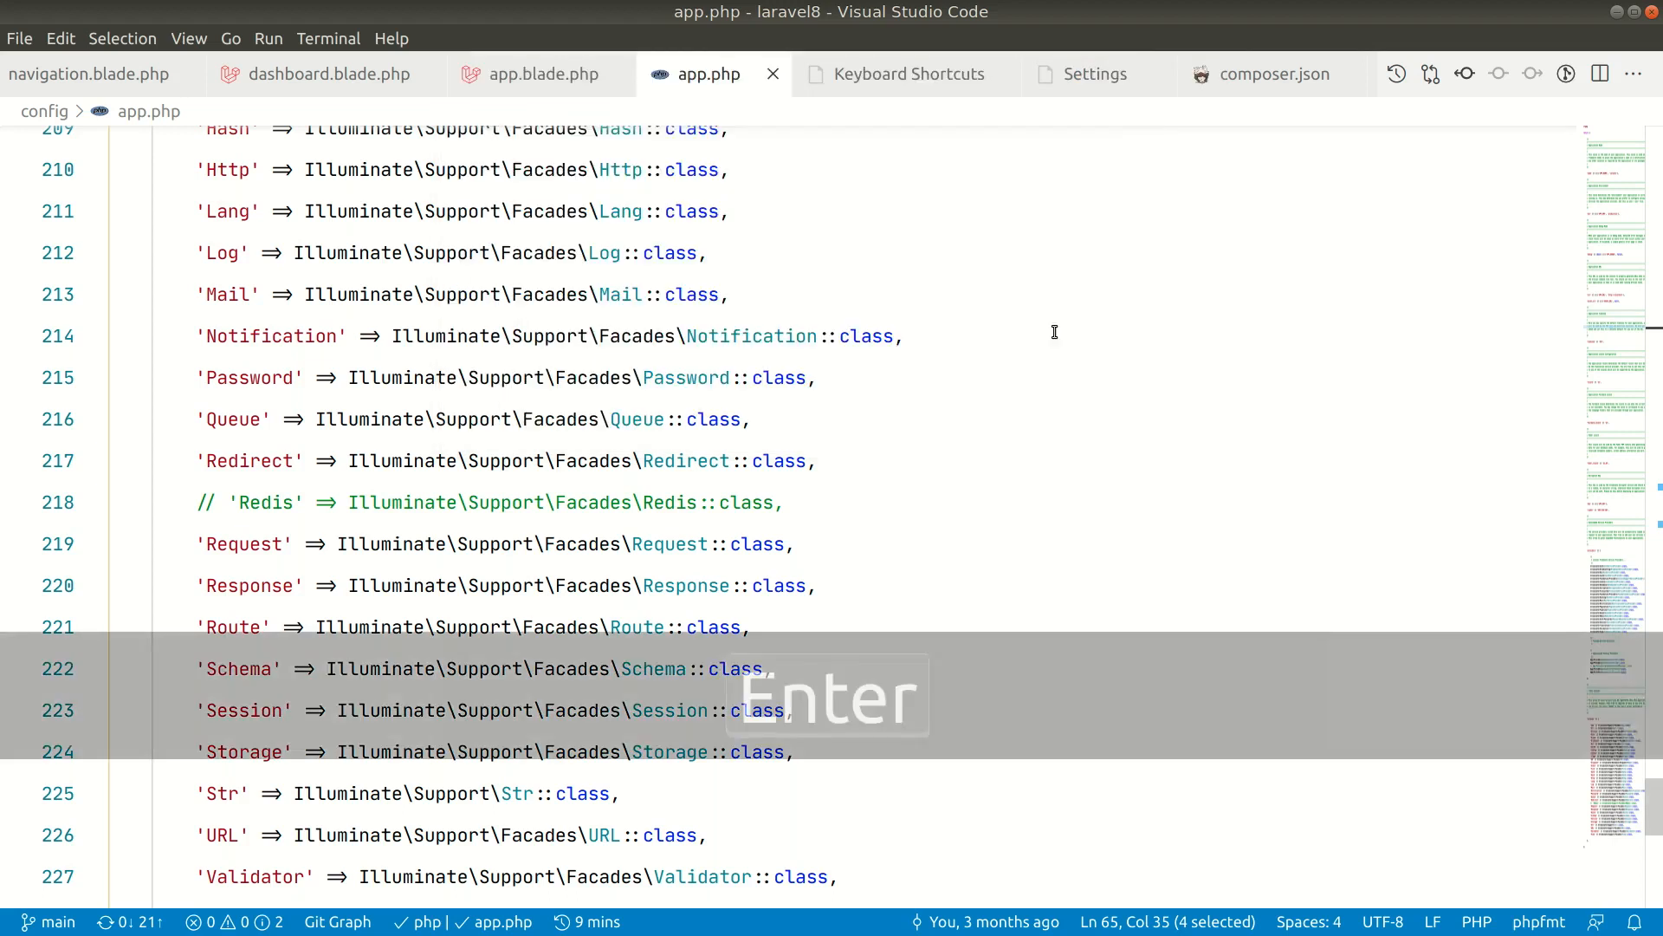
key(Enter)
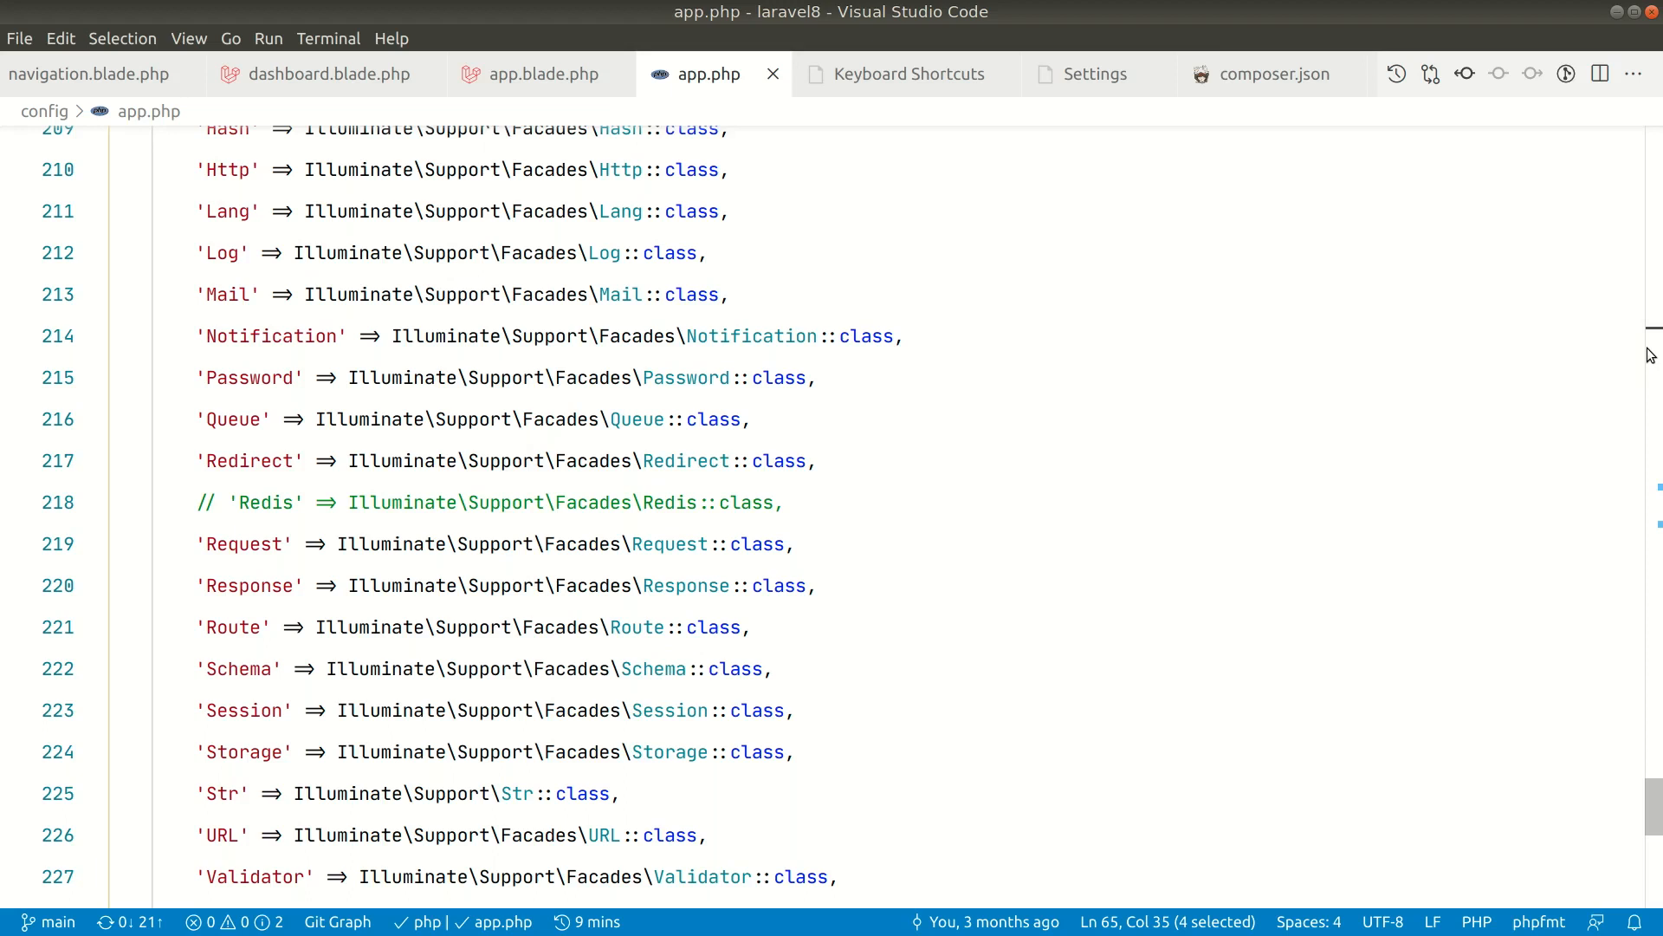